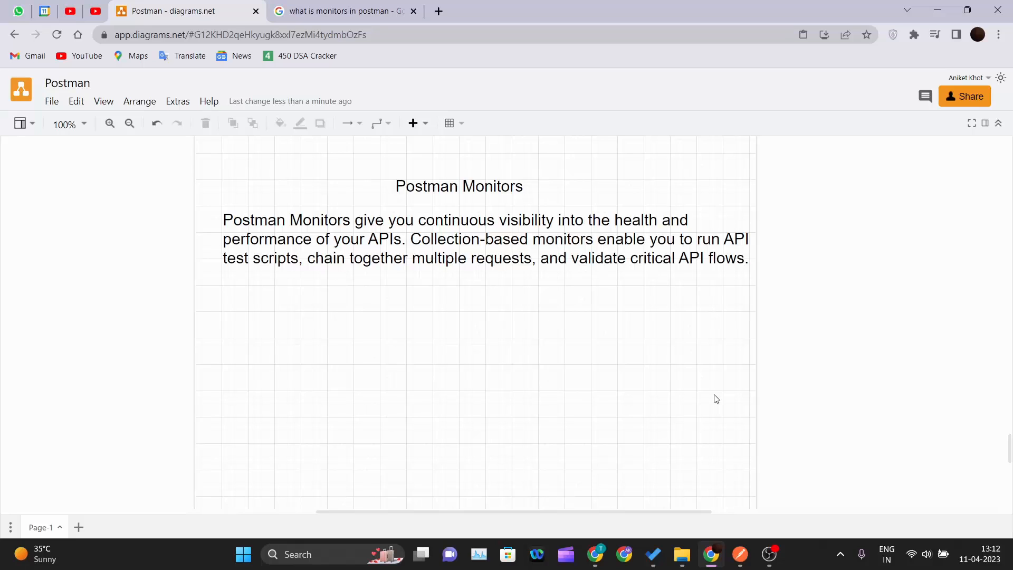
mouse_move(928, 565)
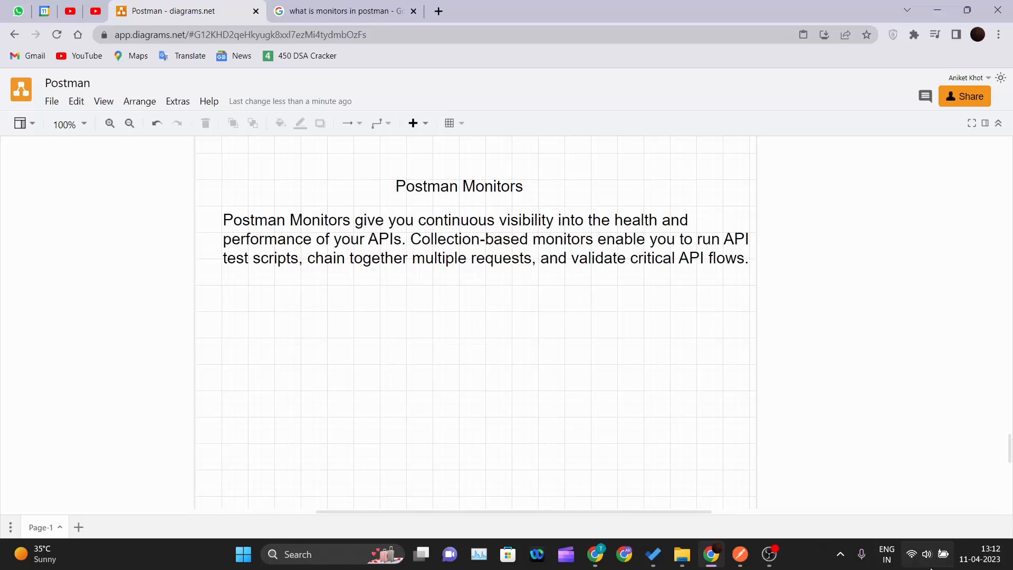
- Leave the diagrams.net Postman Monitors notes and switch back to the Postman workspace
left_click(394, 239)
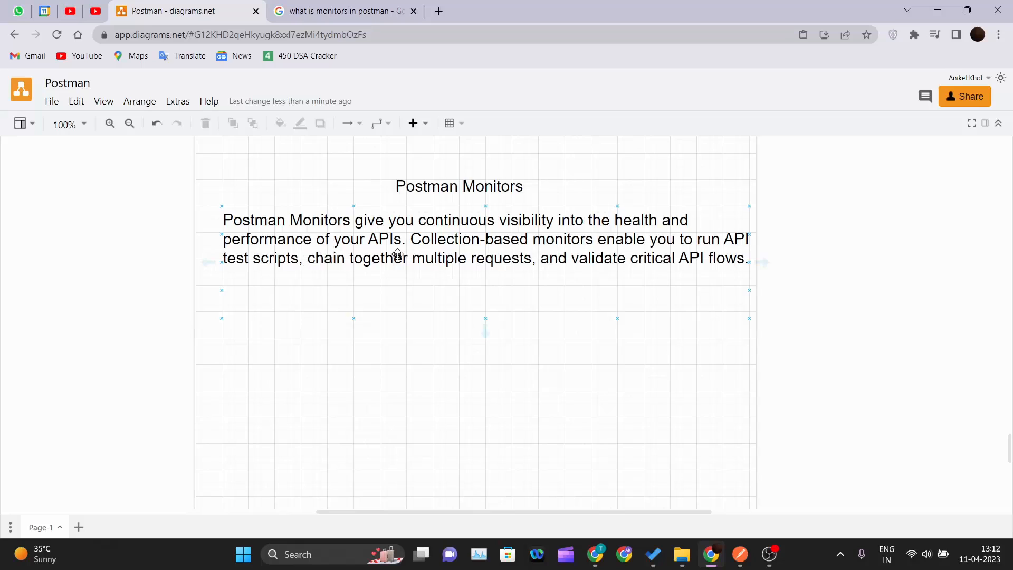
mouse_move(584, 243)
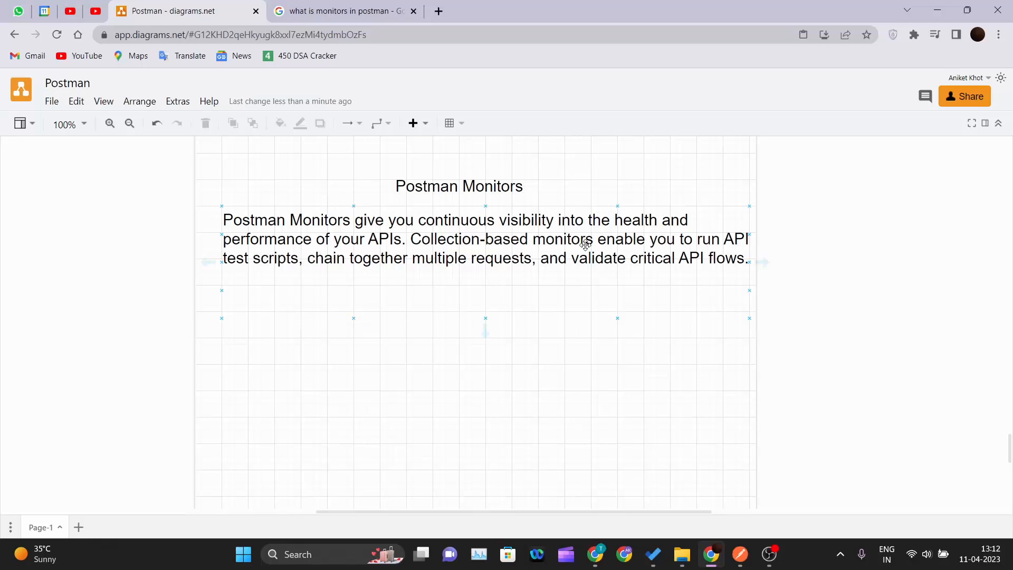
mouse_move(261, 266)
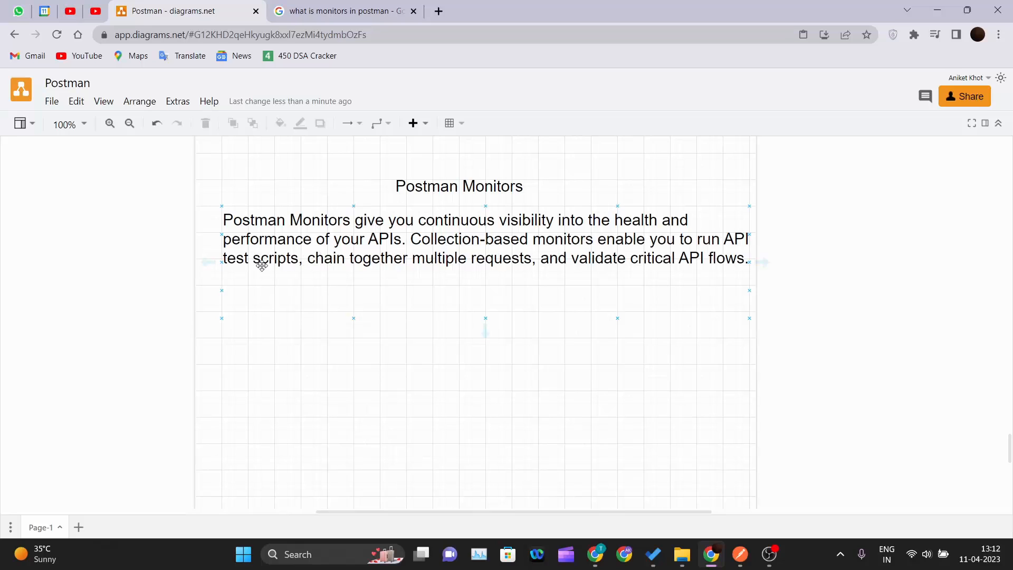
mouse_move(428, 266)
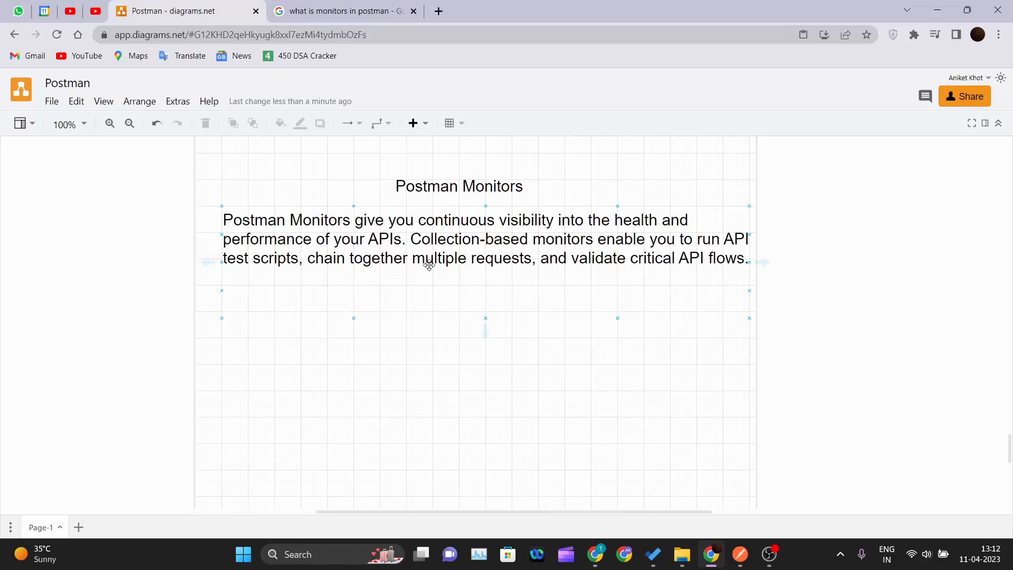
mouse_move(669, 272)
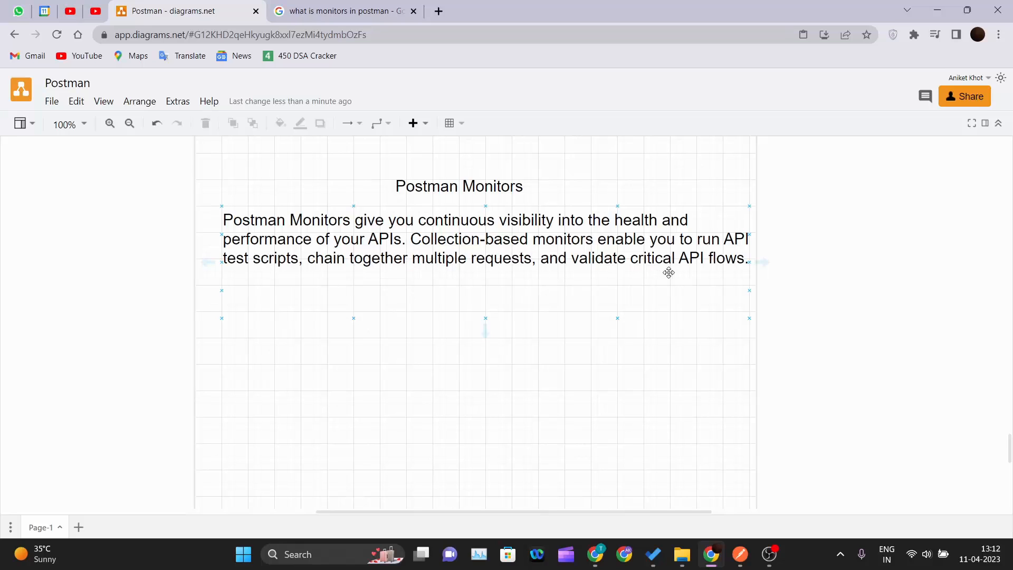
left_click(632, 379)
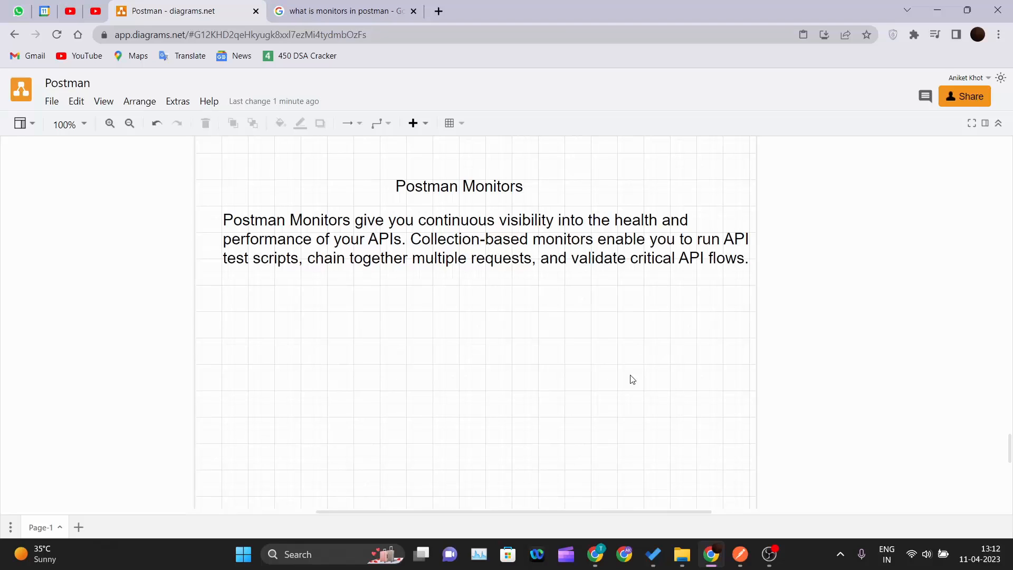
mouse_move(734, 536)
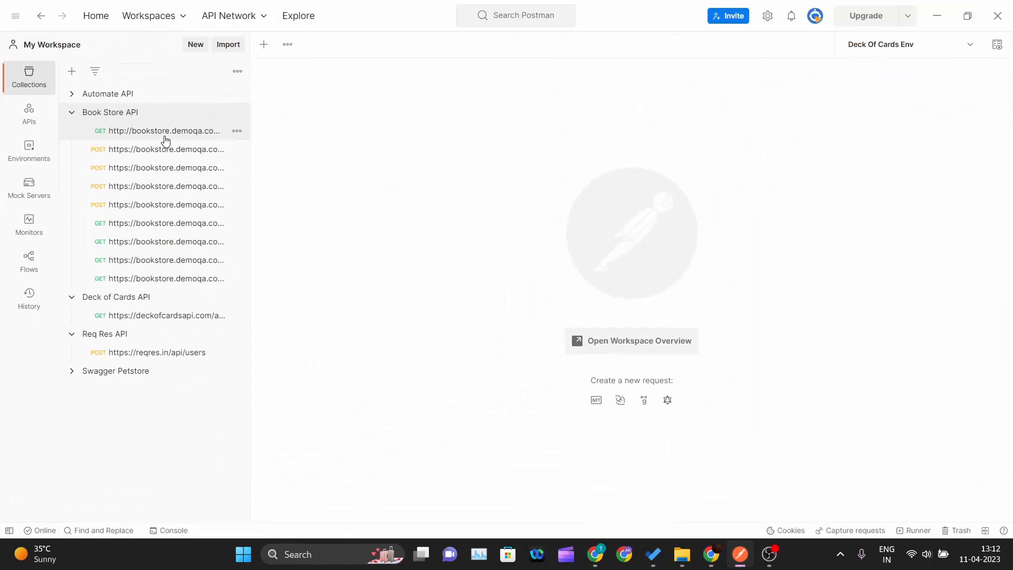
mouse_move(179, 279)
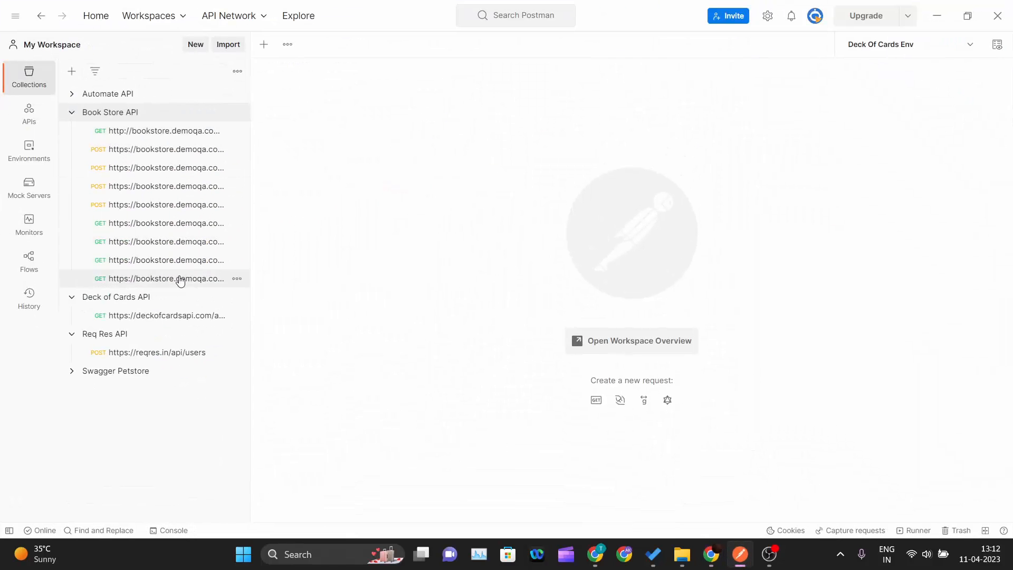
mouse_move(162, 130)
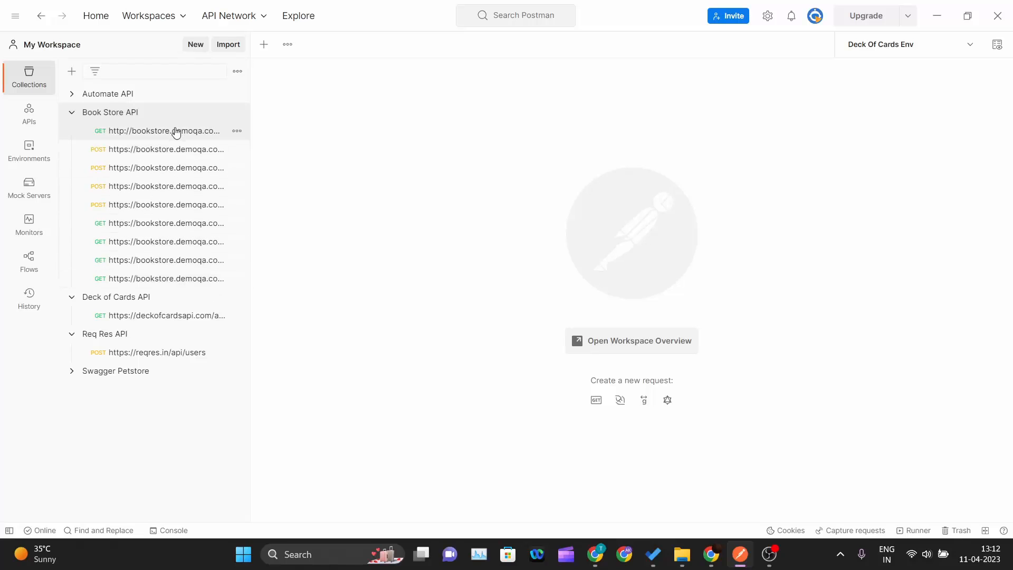
mouse_move(142, 116)
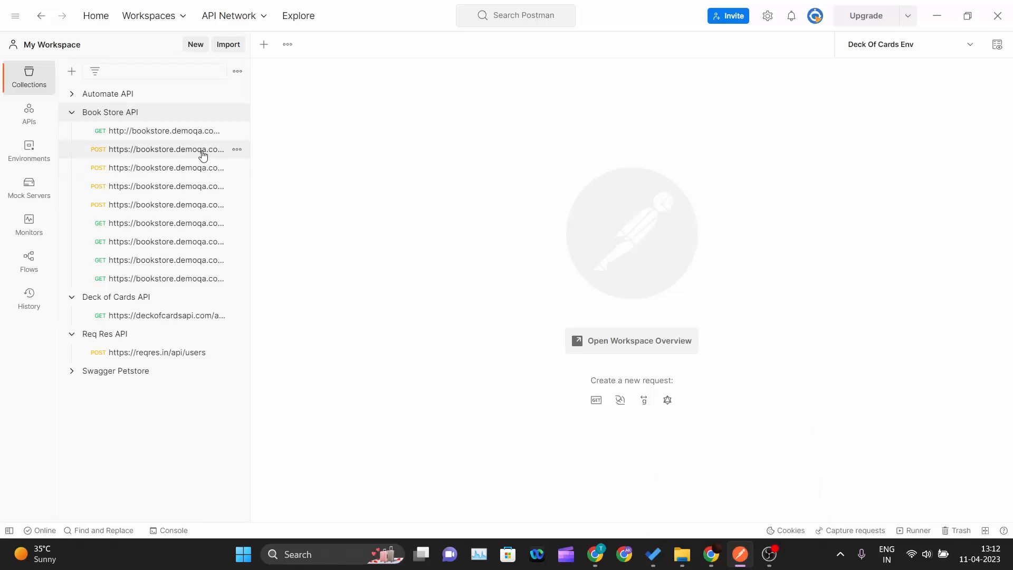
mouse_move(186, 186)
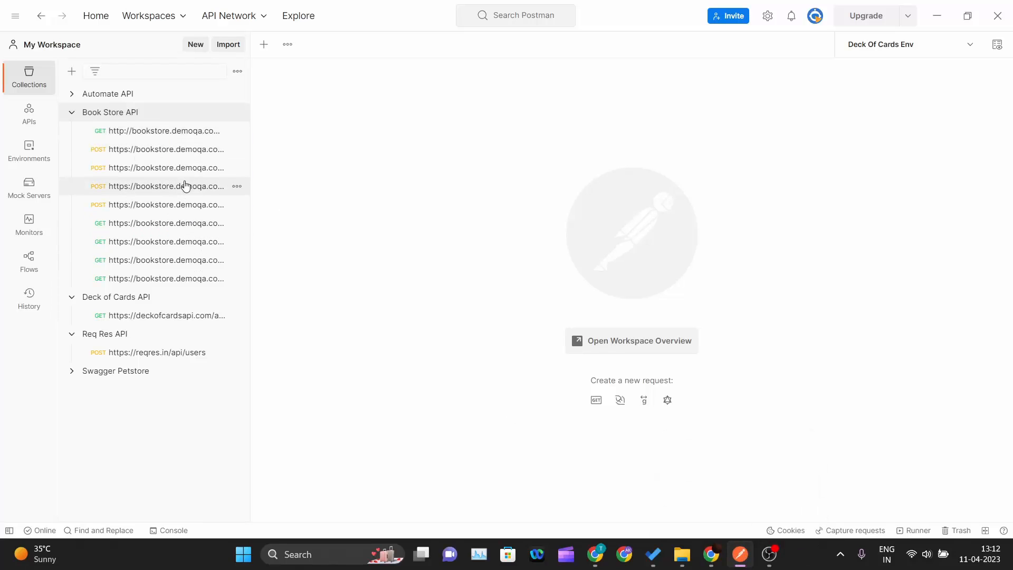
mouse_move(726, 528)
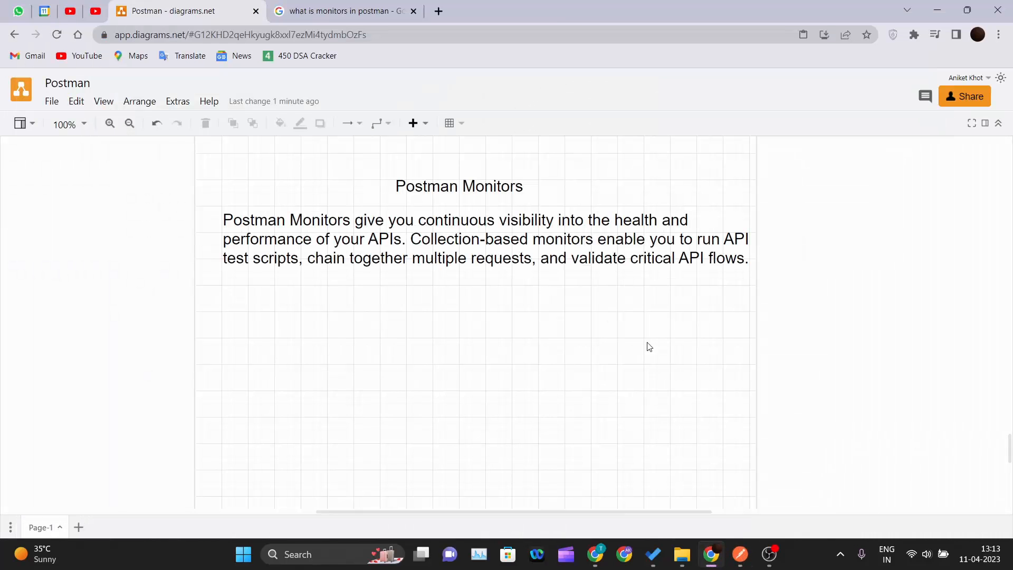
left_click(398, 238)
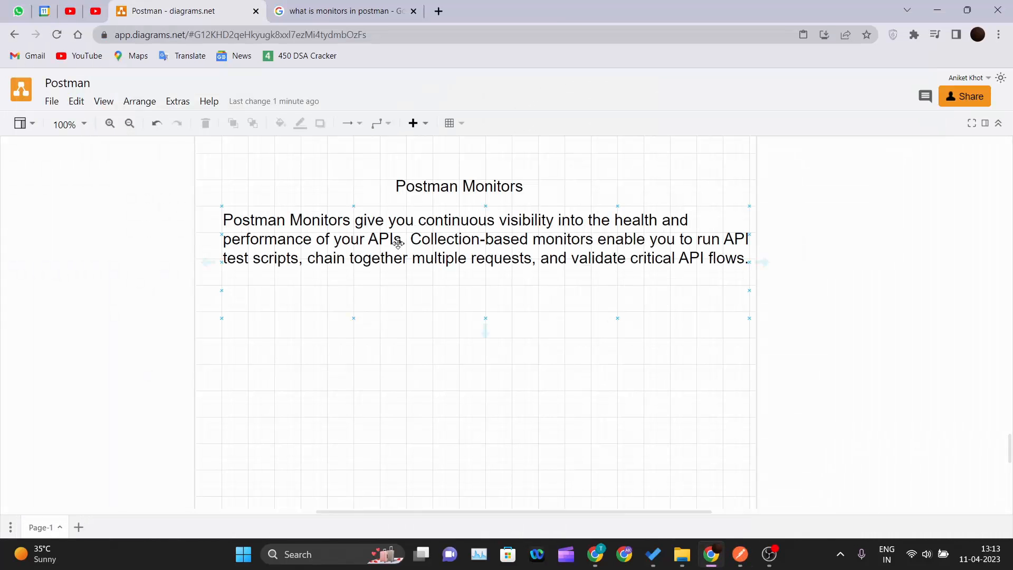
mouse_move(332, 218)
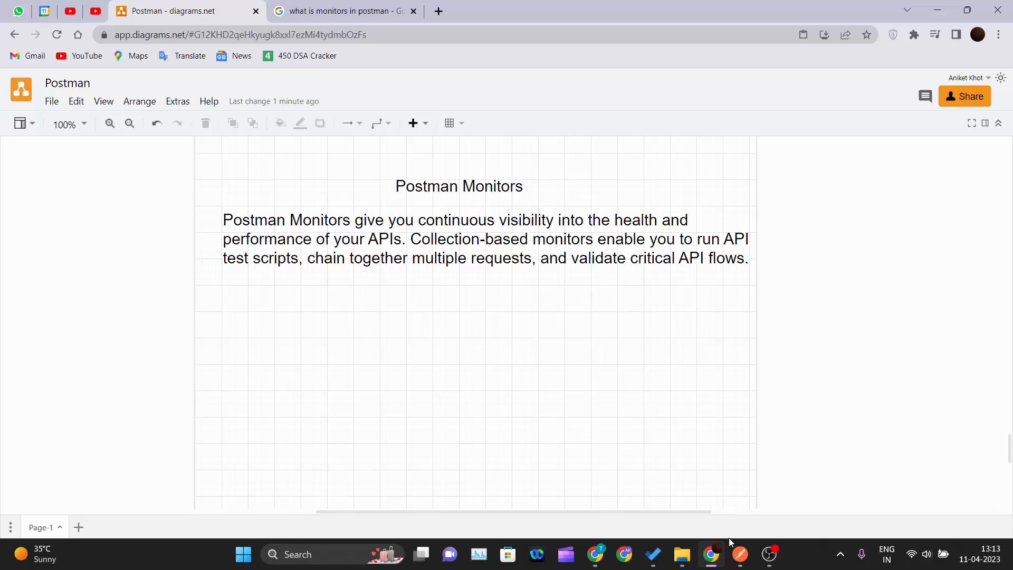
left_click(739, 554)
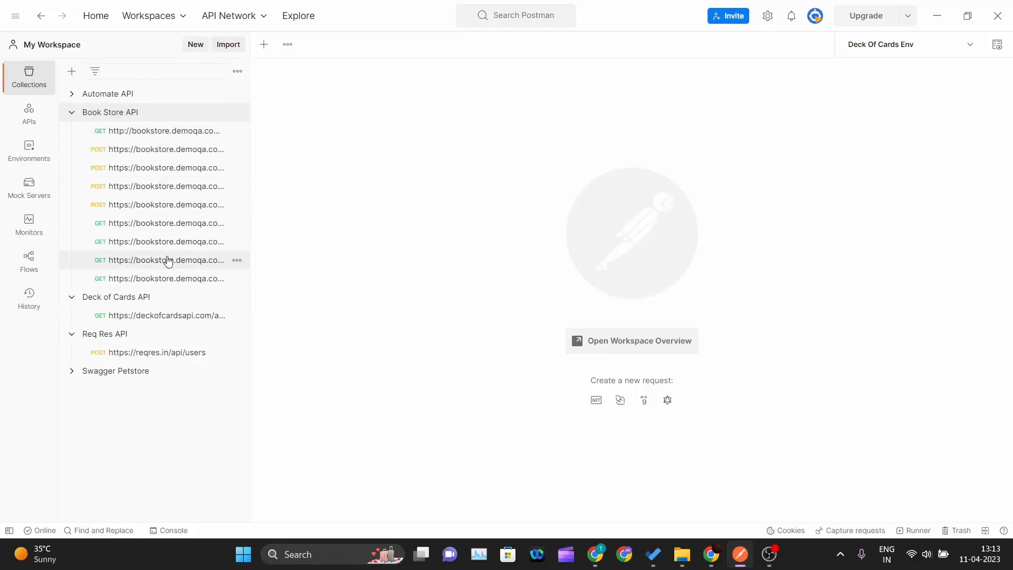
mouse_move(180, 149)
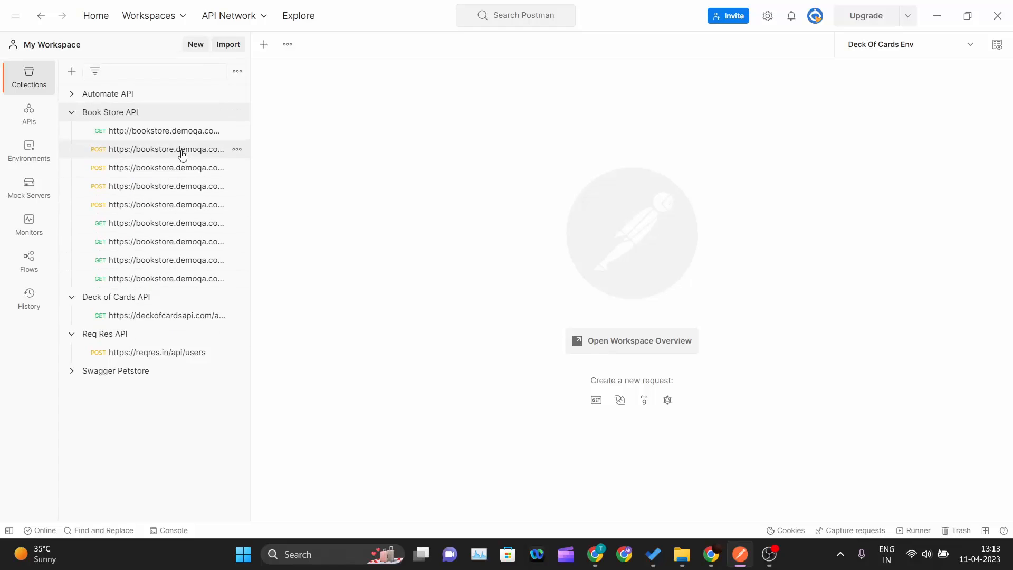
- Send the GET BookStore/v1/Books request and receive a 200 OK JSON list of books
left_click(162, 131)
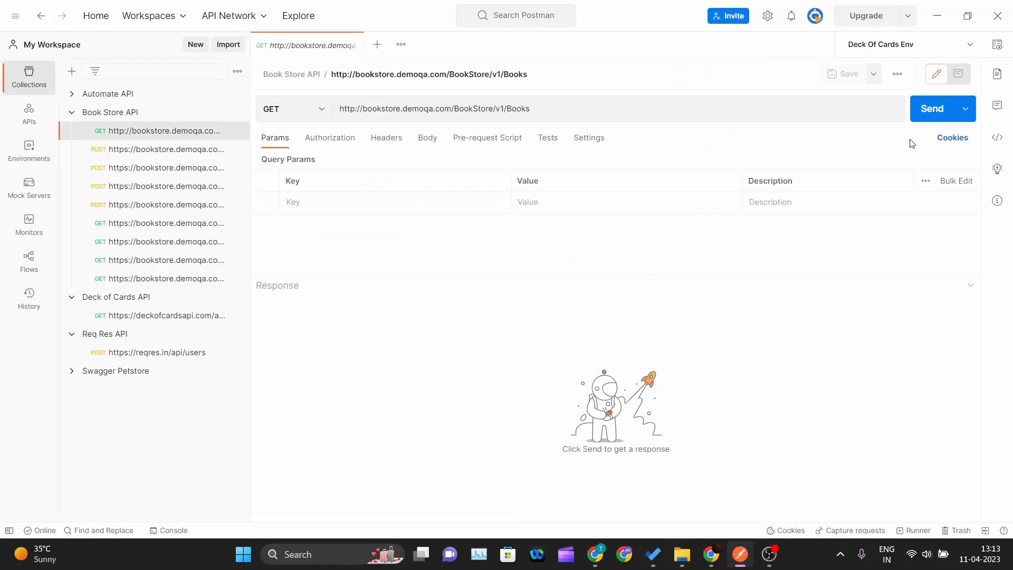
left_click(932, 108)
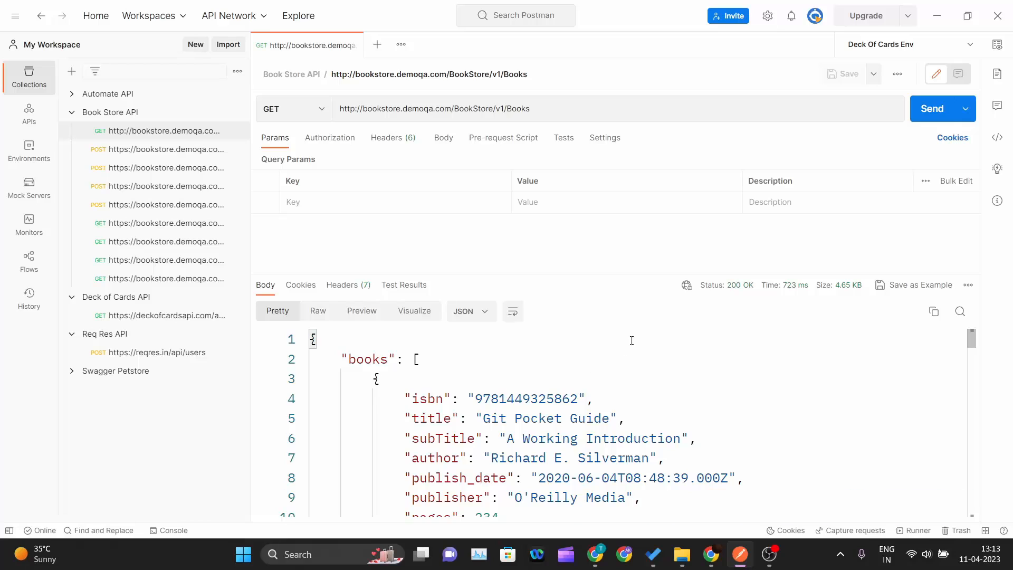
scroll("down", 3)
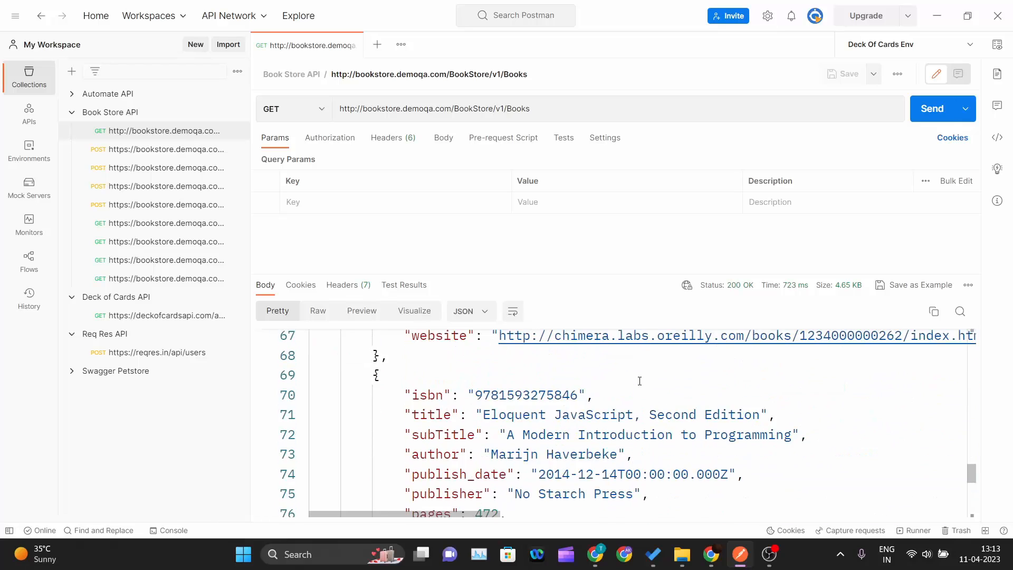
scroll("up", 3)
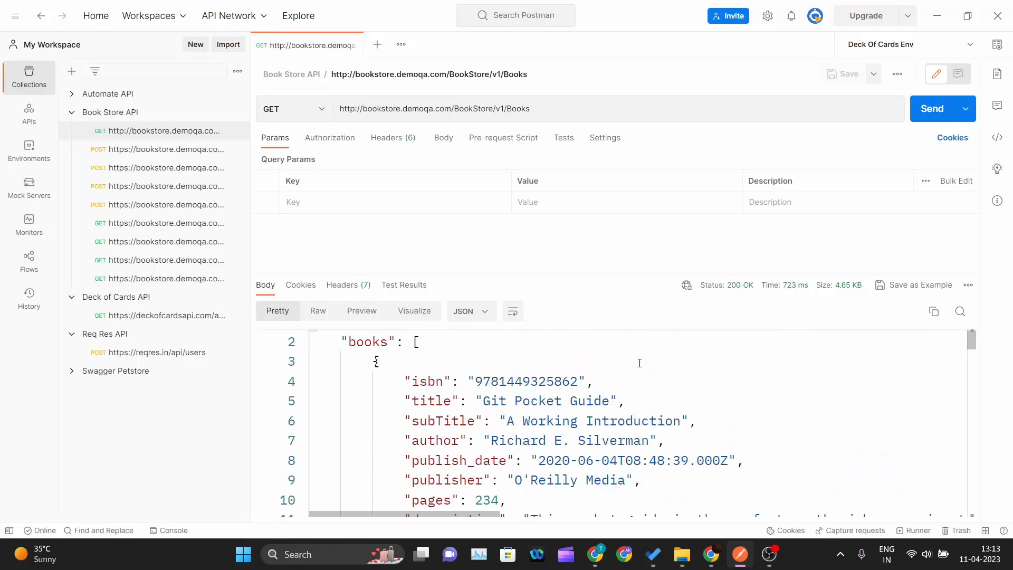
scroll("down", 3)
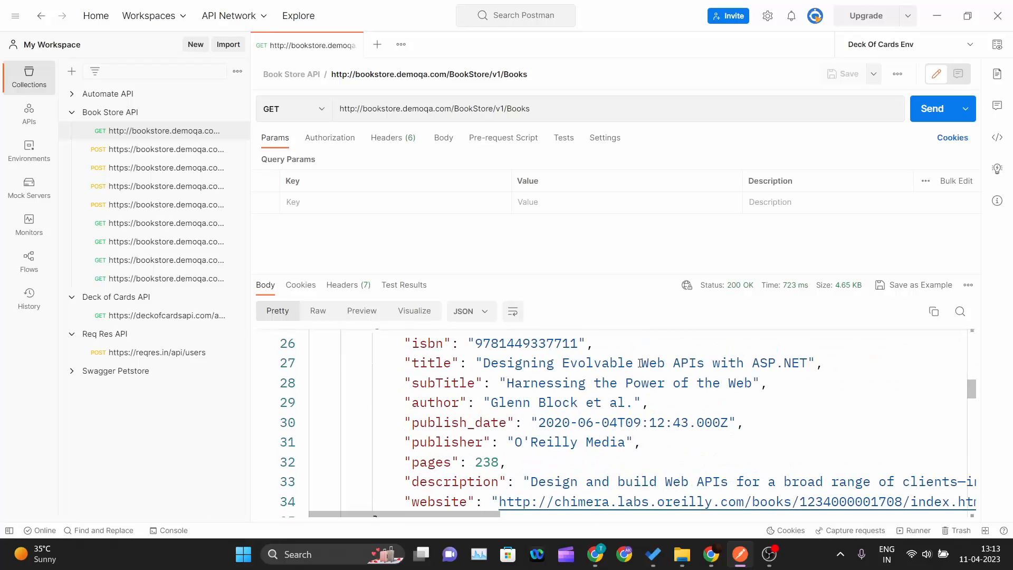
left_click(562, 137)
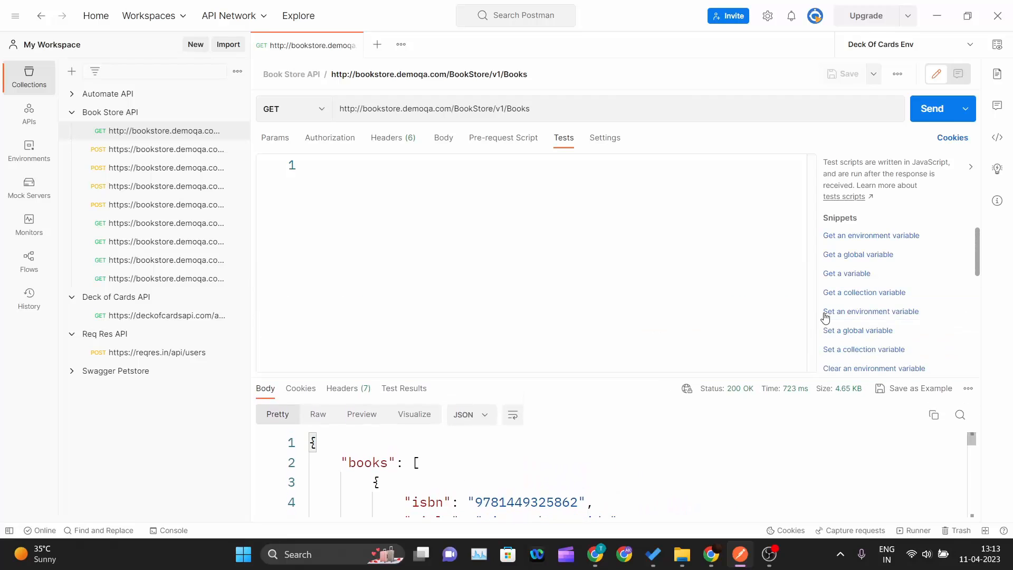
- Add a response-time test asserting under 1000 ms instead of 200 ms, and save it
scroll("down", 3)
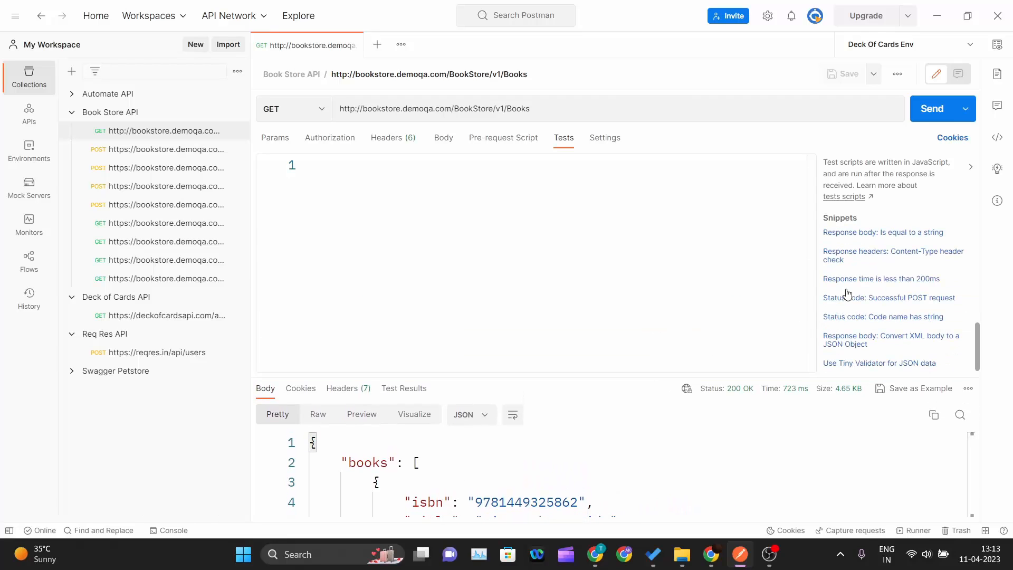
mouse_move(852, 274)
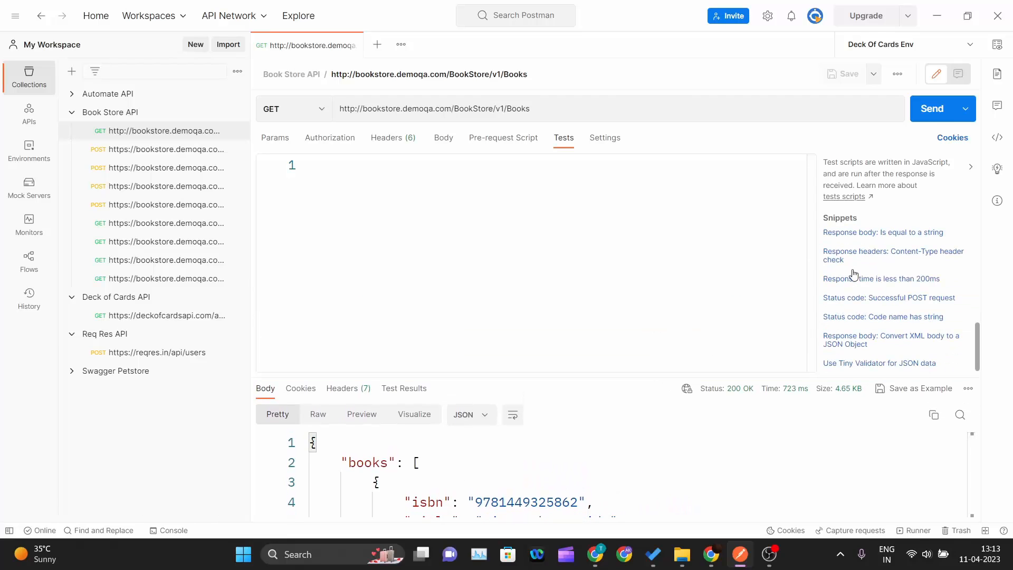
left_click(880, 278)
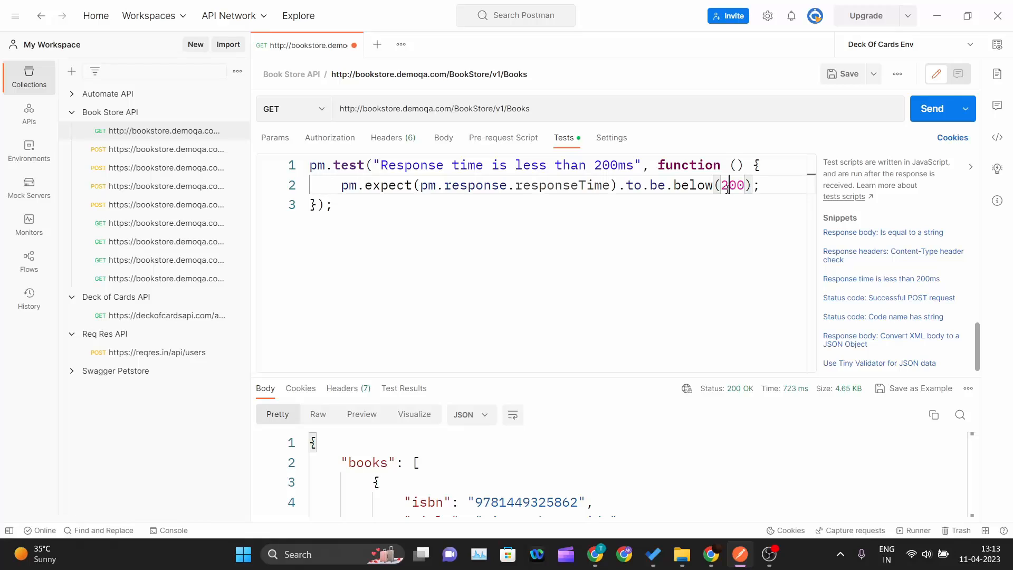
type("1000")
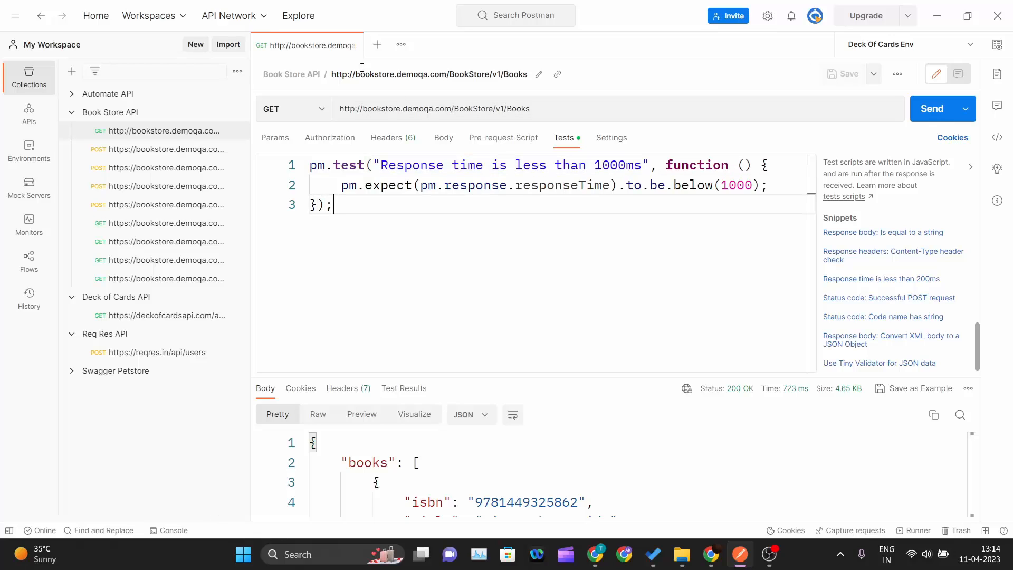
- Send POST Account/v1/User (406 "User exists!") and give it a response-time test limited to 1000 ms
left_click(163, 148)
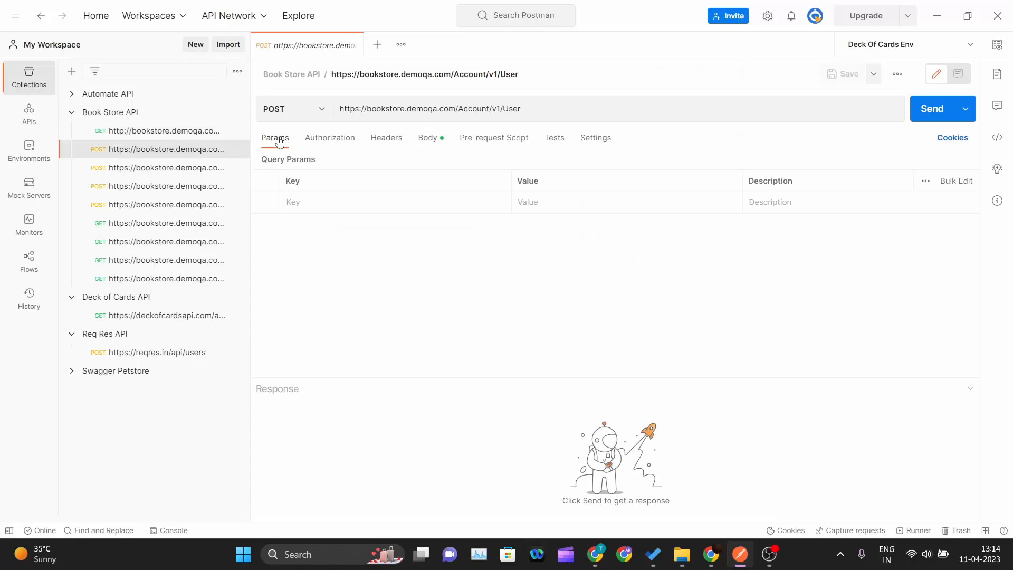
left_click(930, 108)
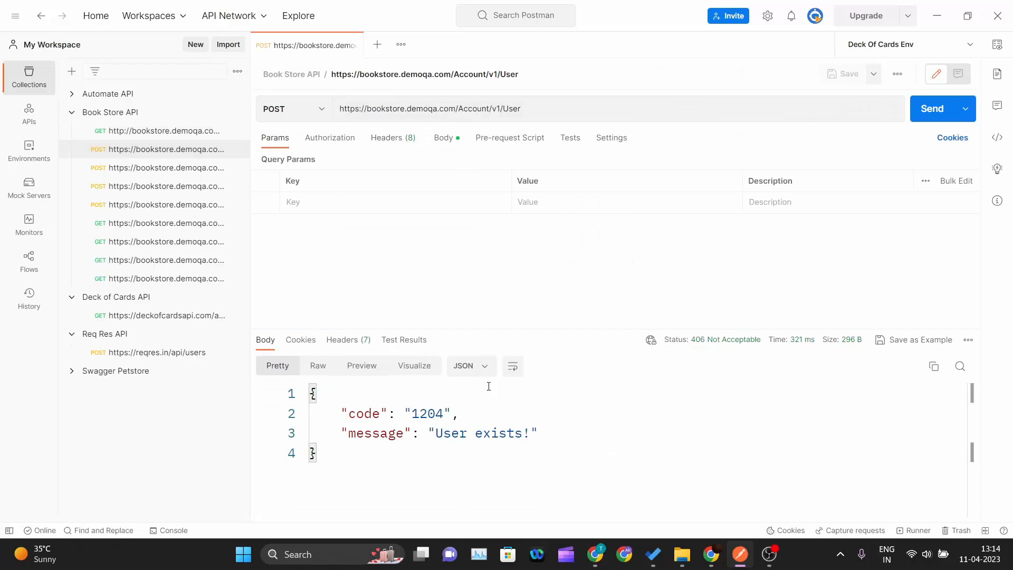
mouse_move(859, 364)
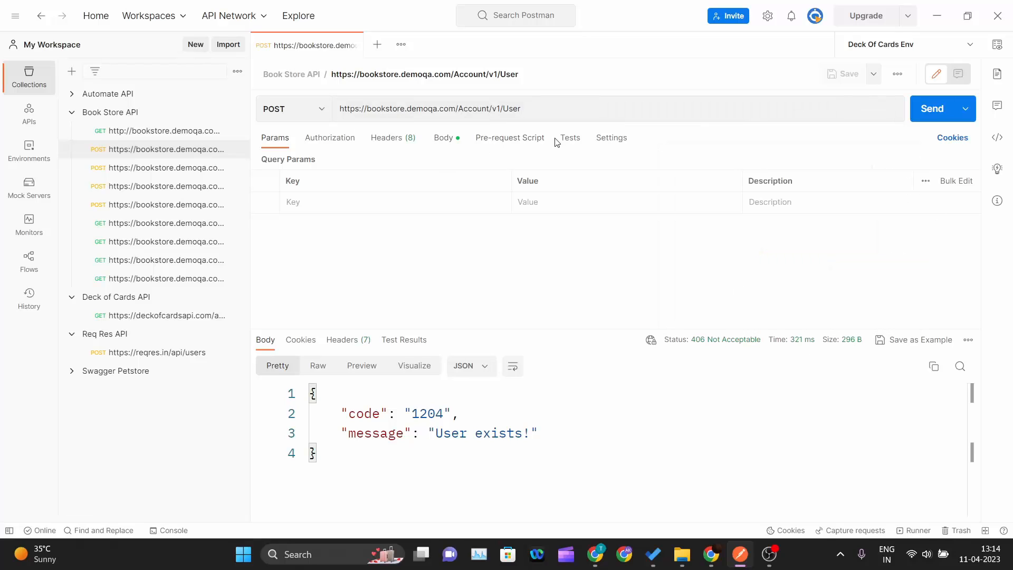
left_click(568, 137)
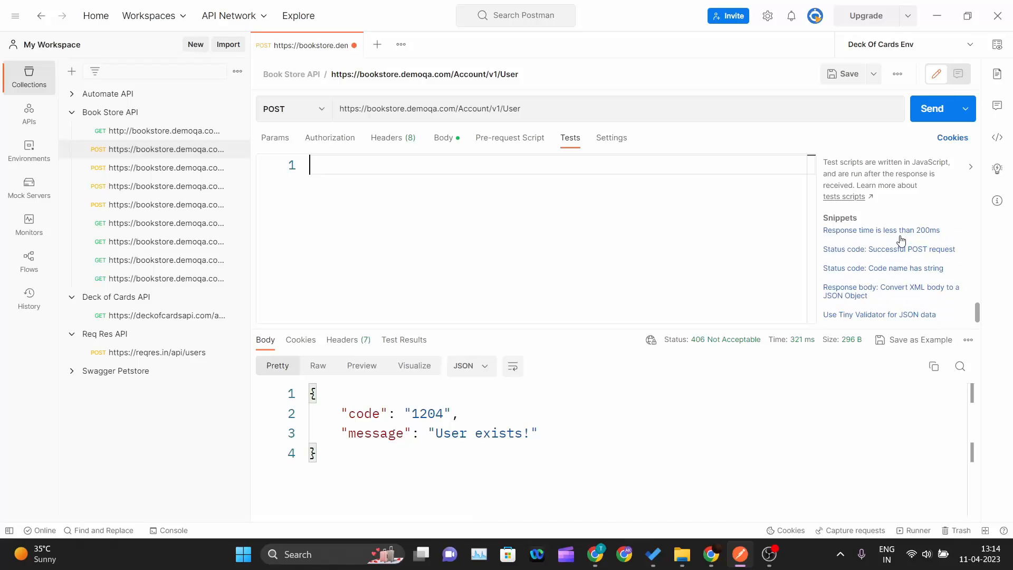
left_click(880, 230)
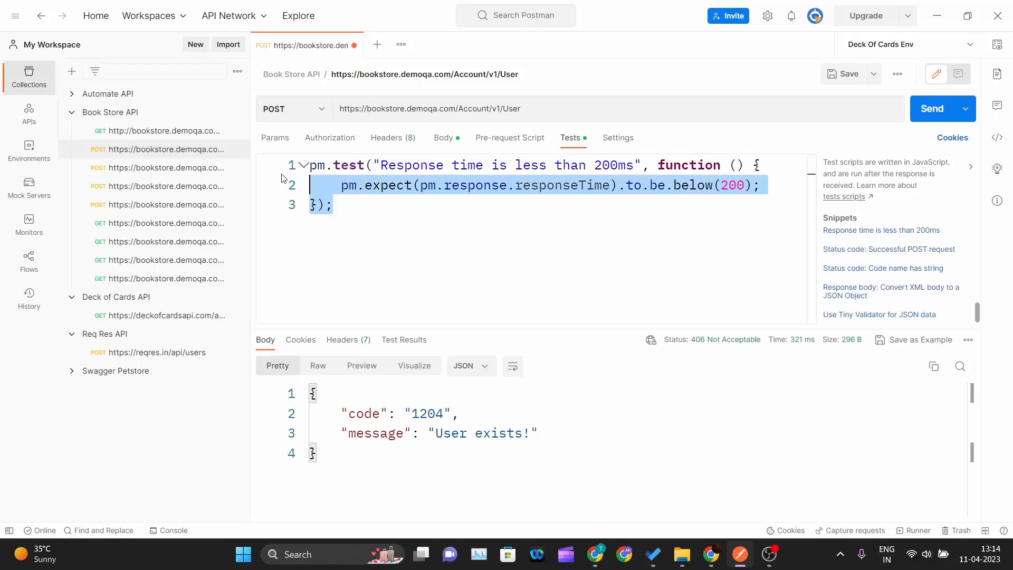
left_click(483, 242)
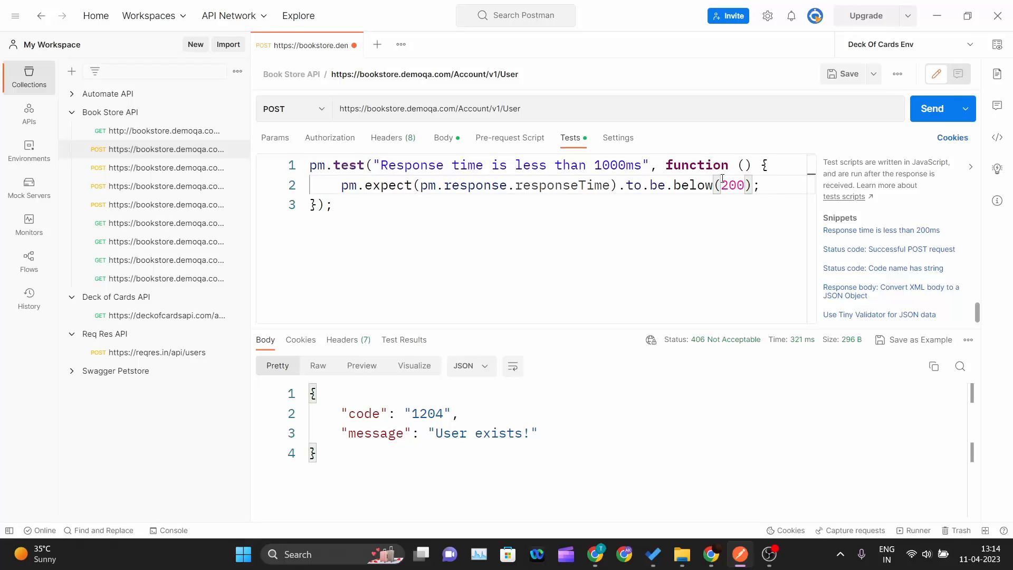
type("1000")
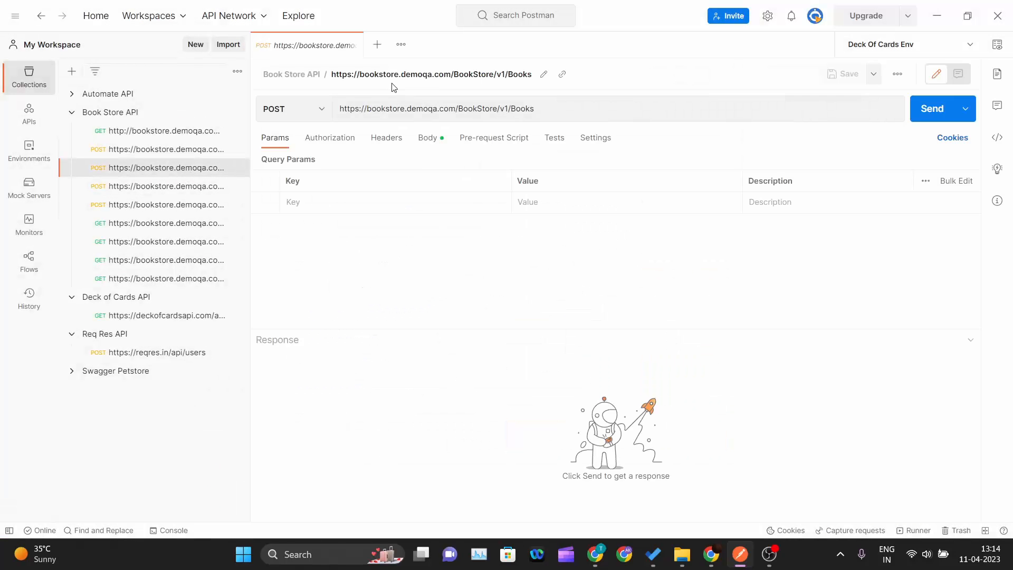
- Add the under-1000 ms response-time test to the add-books and GenerateToken requests
left_click(932, 107)
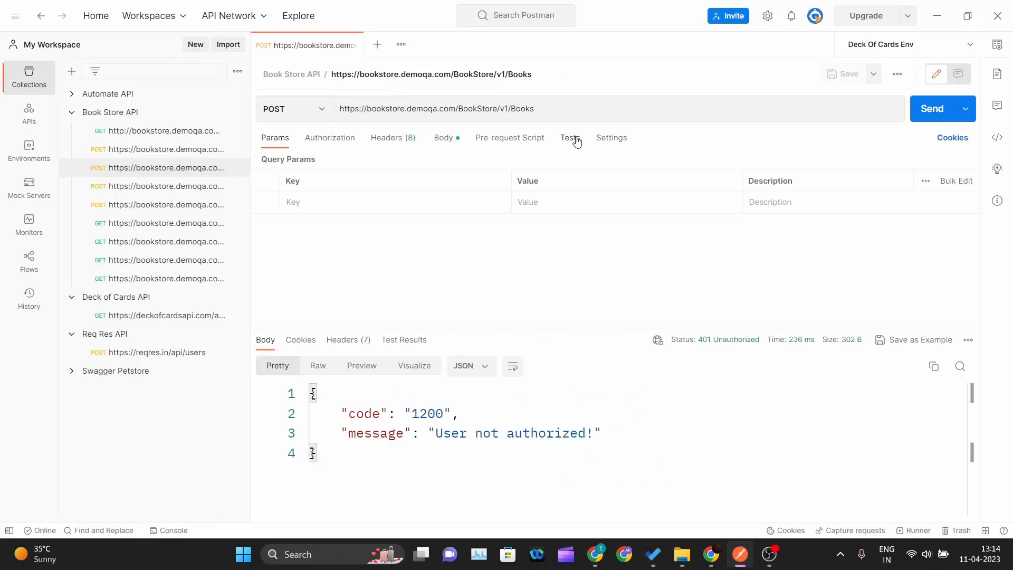
left_click(569, 137)
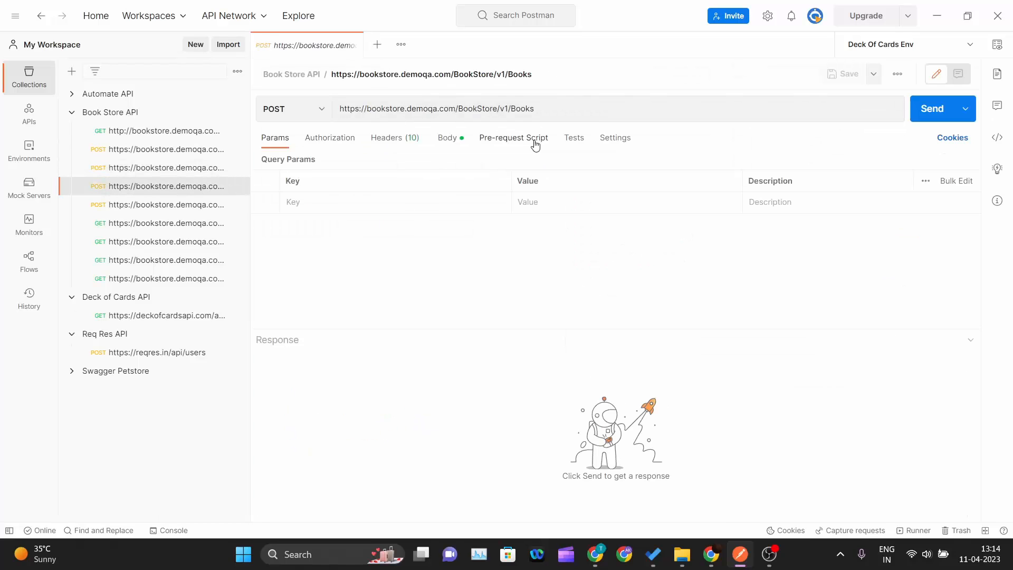
left_click(572, 137)
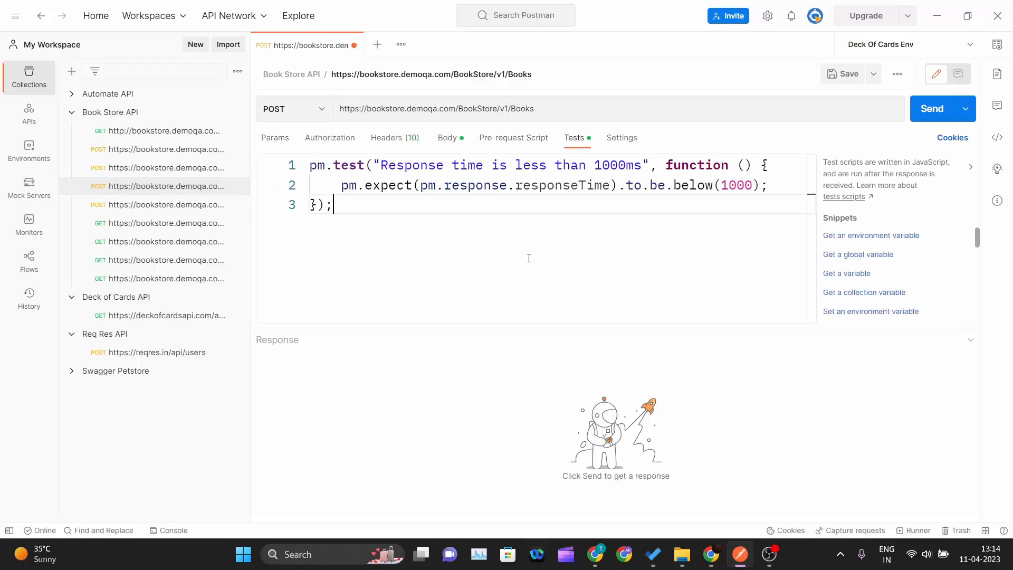
mouse_move(355, 45)
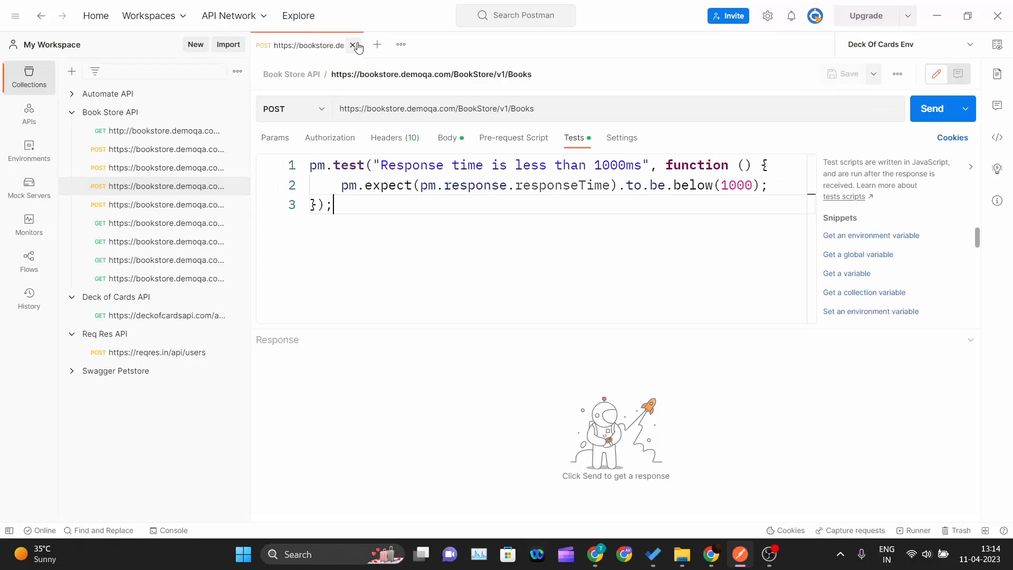
left_click(163, 203)
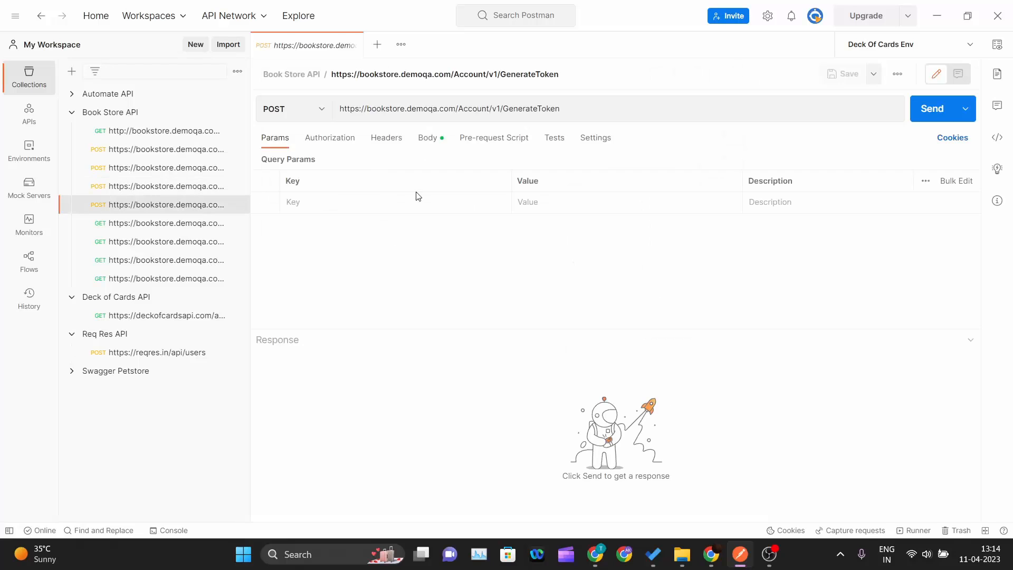
left_click(554, 137)
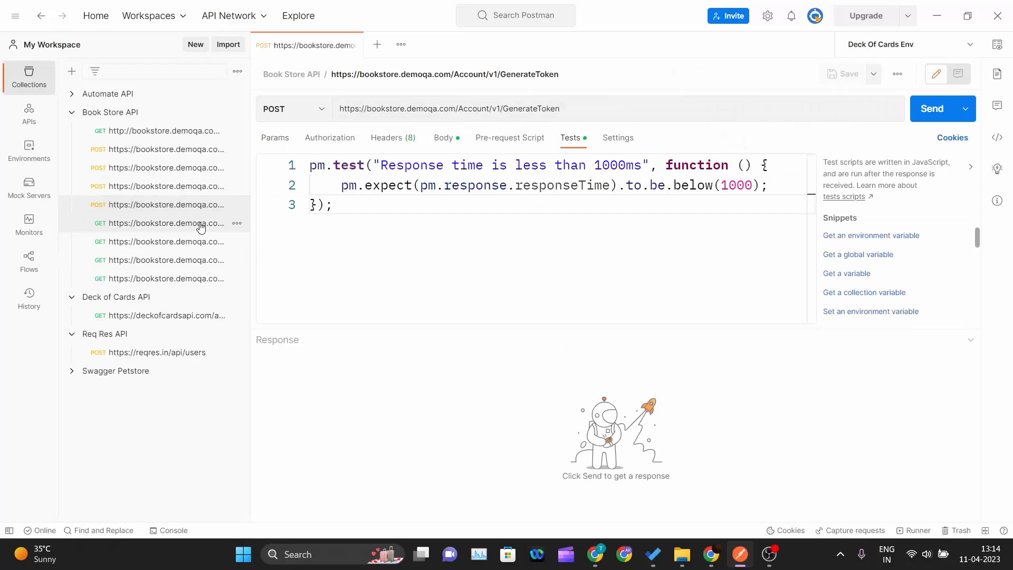
- Add the 1000 ms test to the get-user requests, then show the Book Store API collection overview
left_click(163, 223)
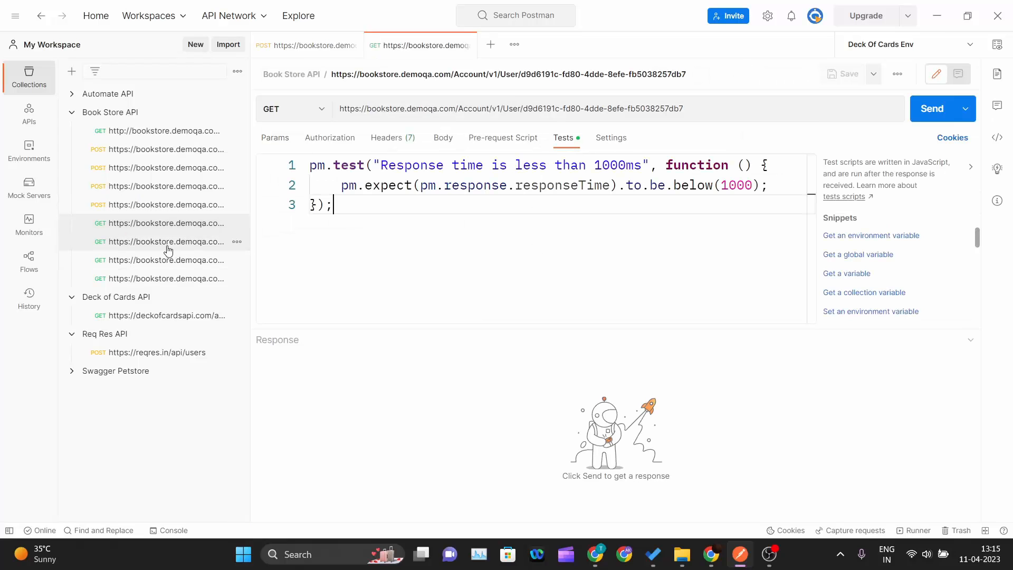
left_click(164, 240)
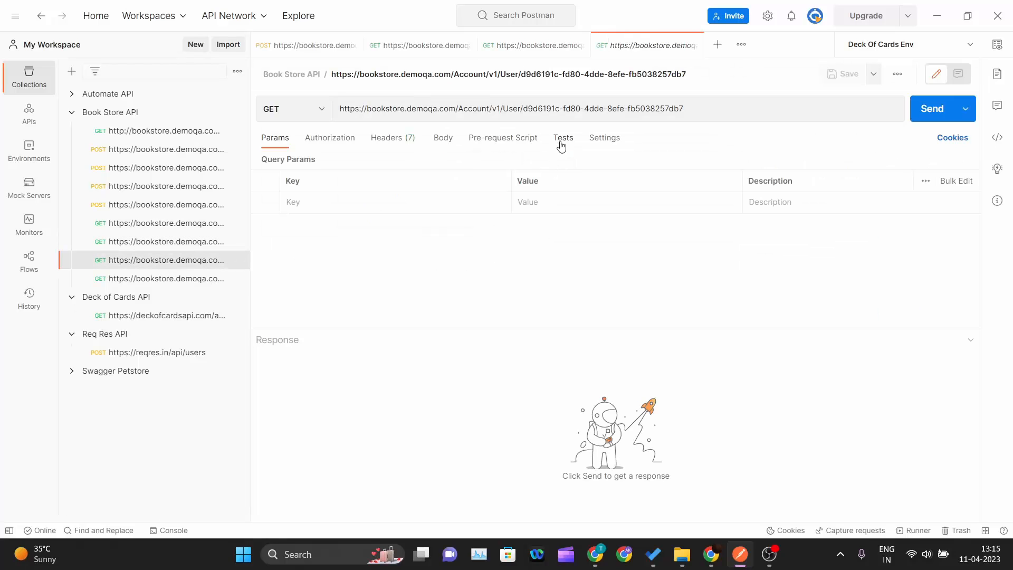
left_click(562, 137)
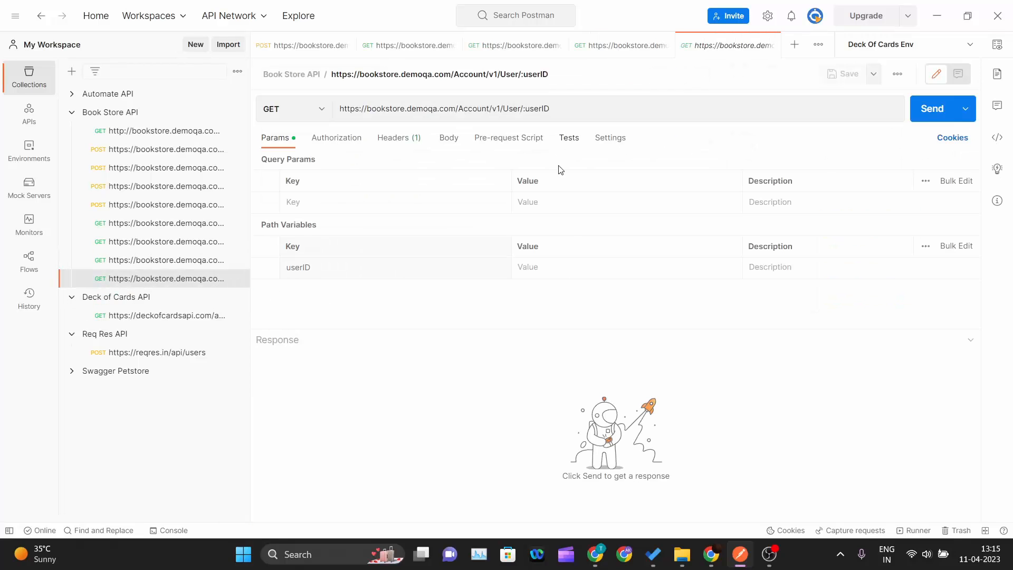
left_click(568, 137)
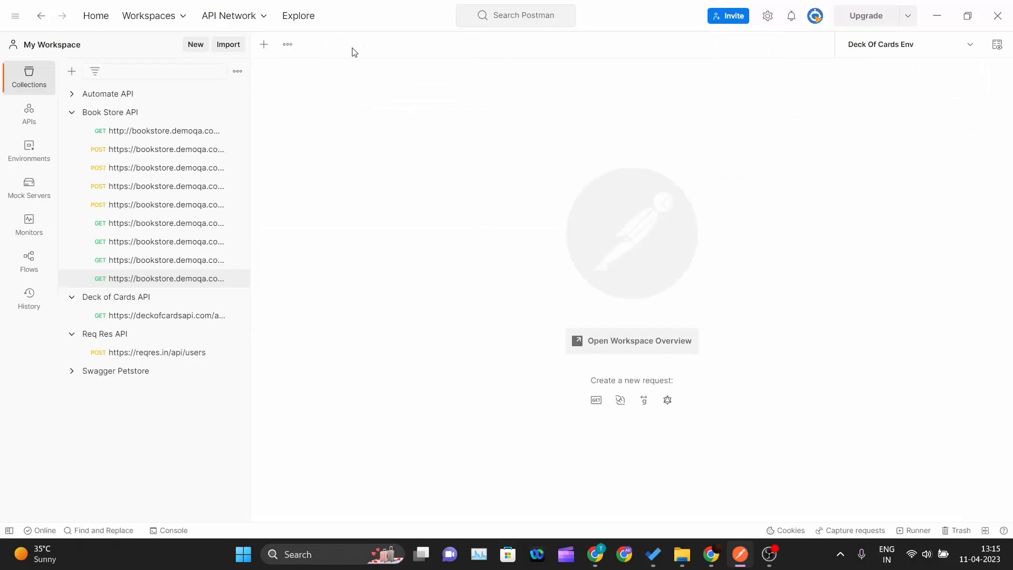
mouse_move(153, 122)
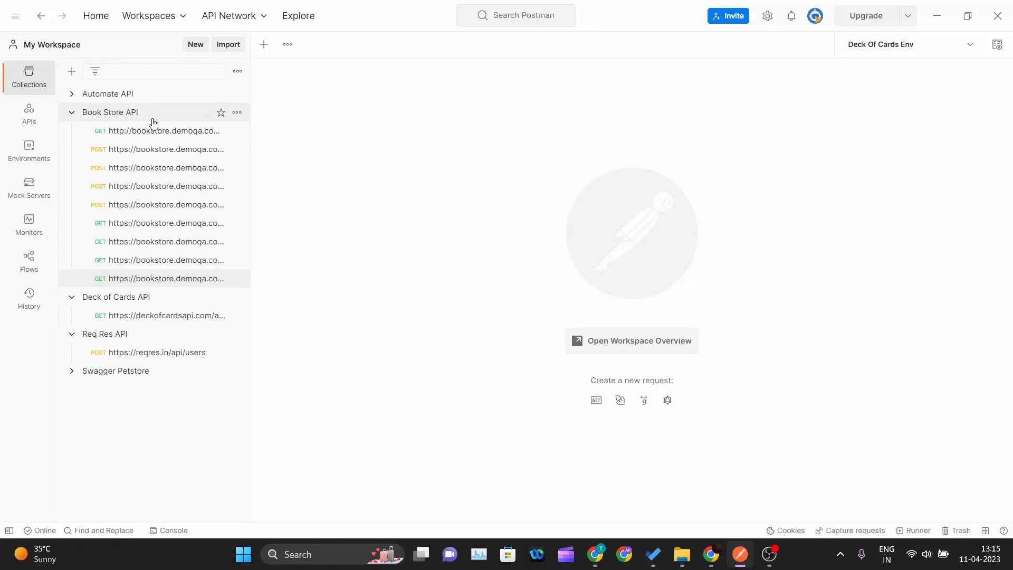
left_click(111, 112)
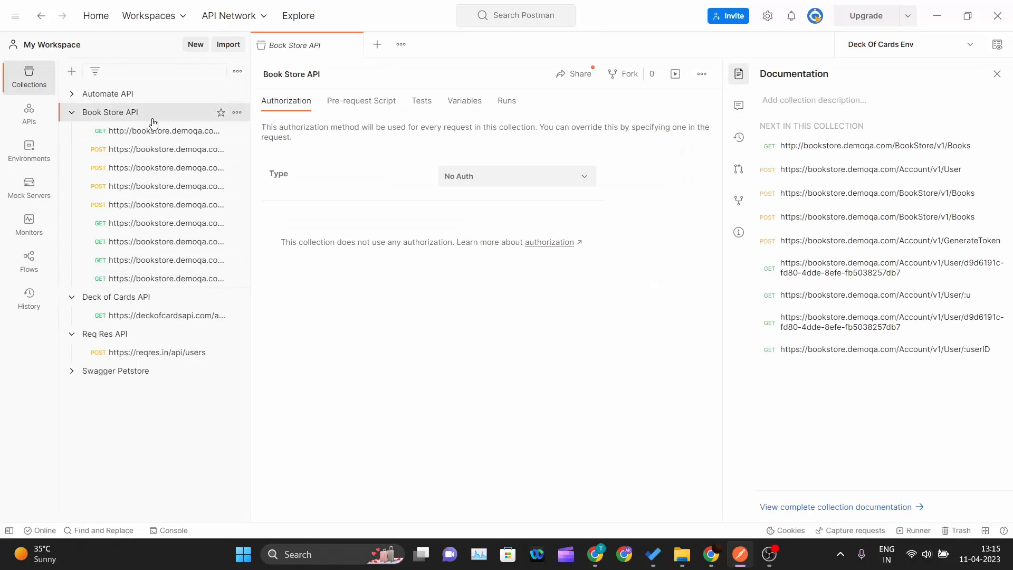
mouse_move(158, 149)
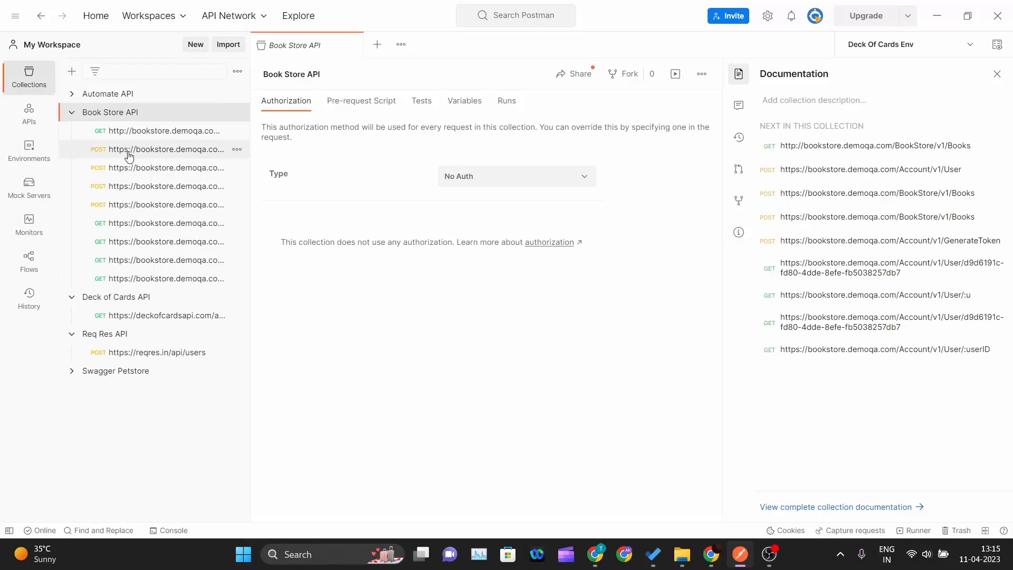
mouse_move(29, 149)
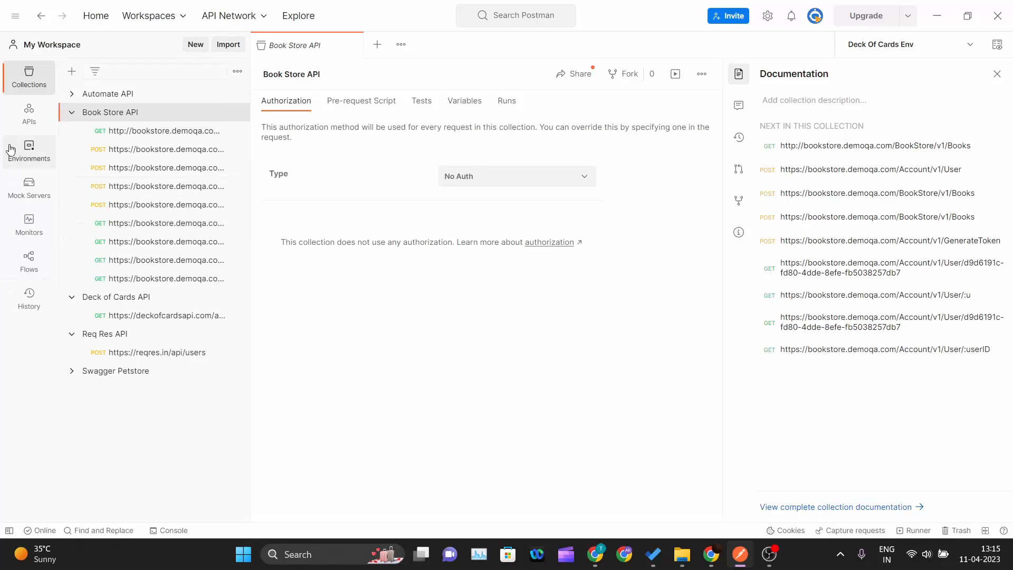
mouse_move(29, 225)
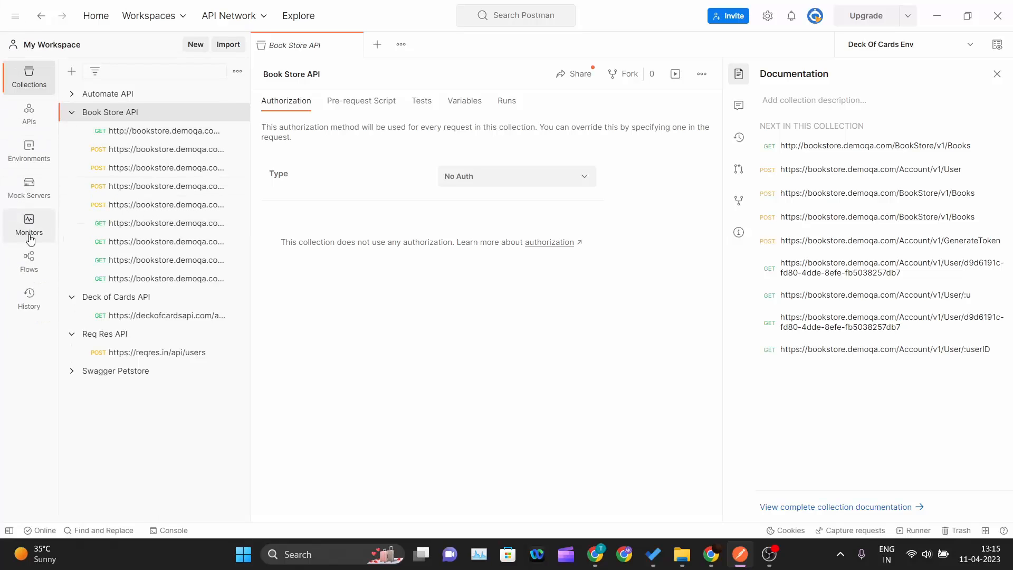
- Go to the workspace's Monitors and start creating a new monitor
left_click(28, 224)
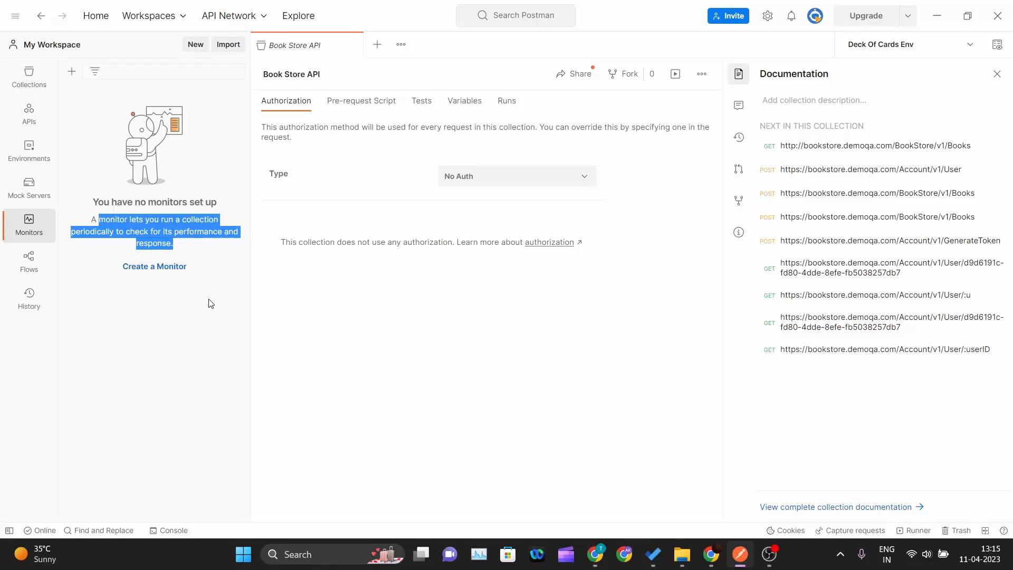
left_click(154, 266)
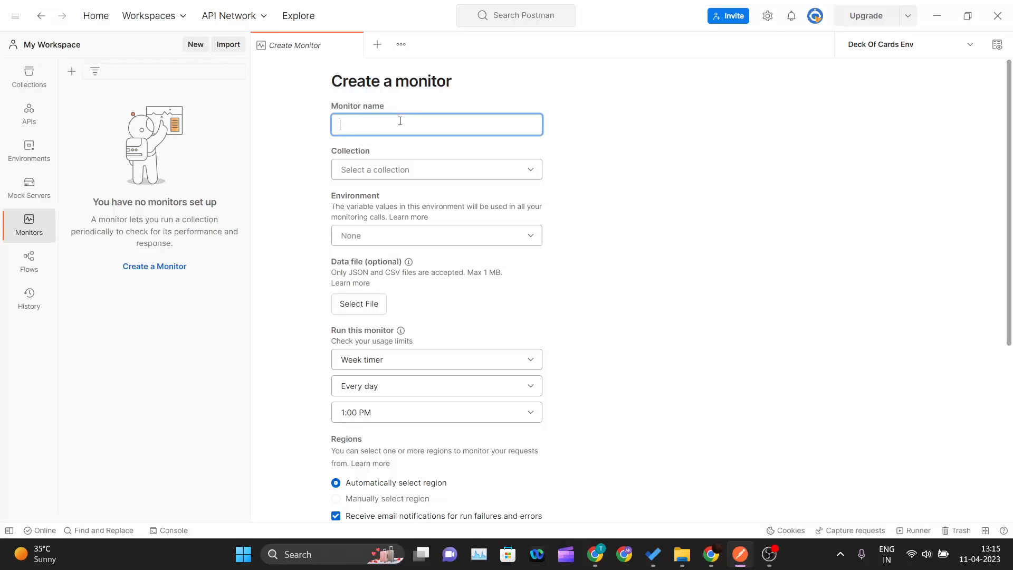
- Name the monitor 'My bookstore monitor' and pick the Book Store API collection for it
type("M")
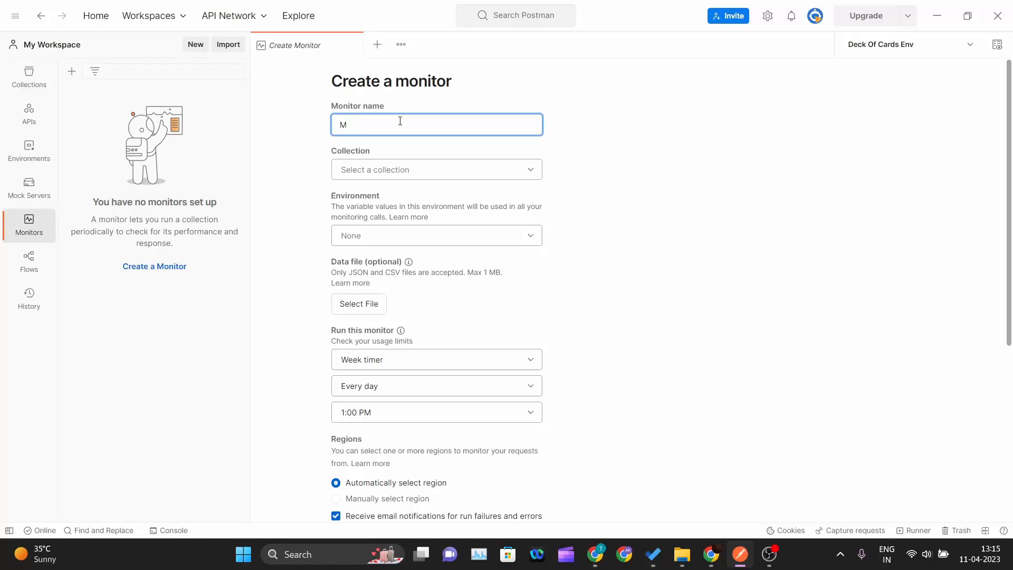
type("y books")
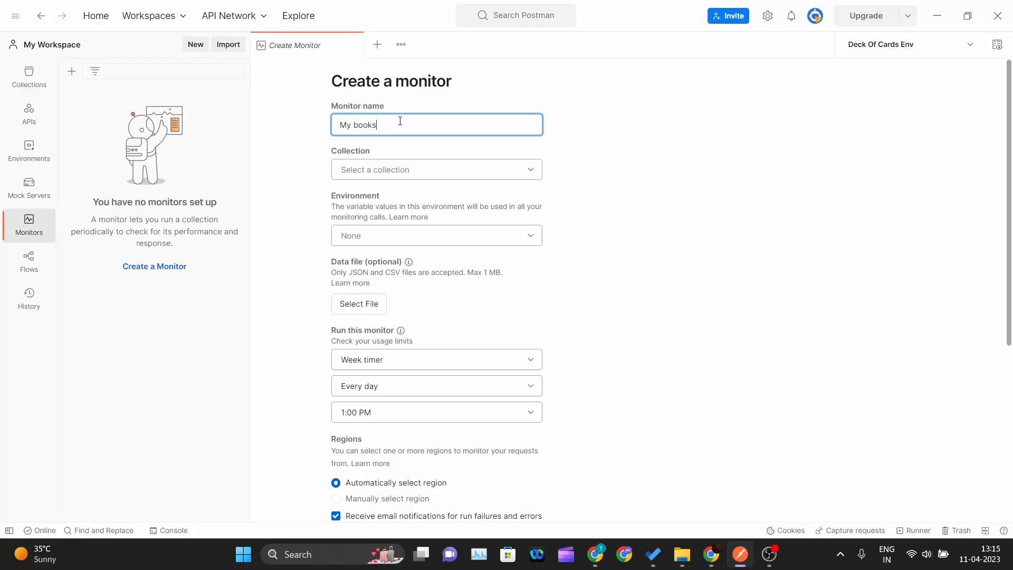
type("store mo")
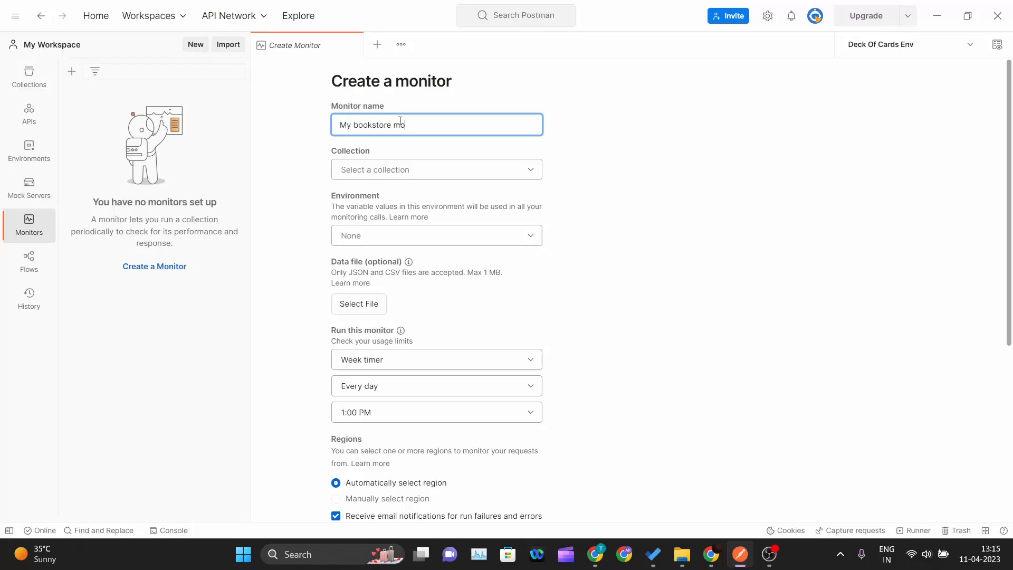
type("nitor")
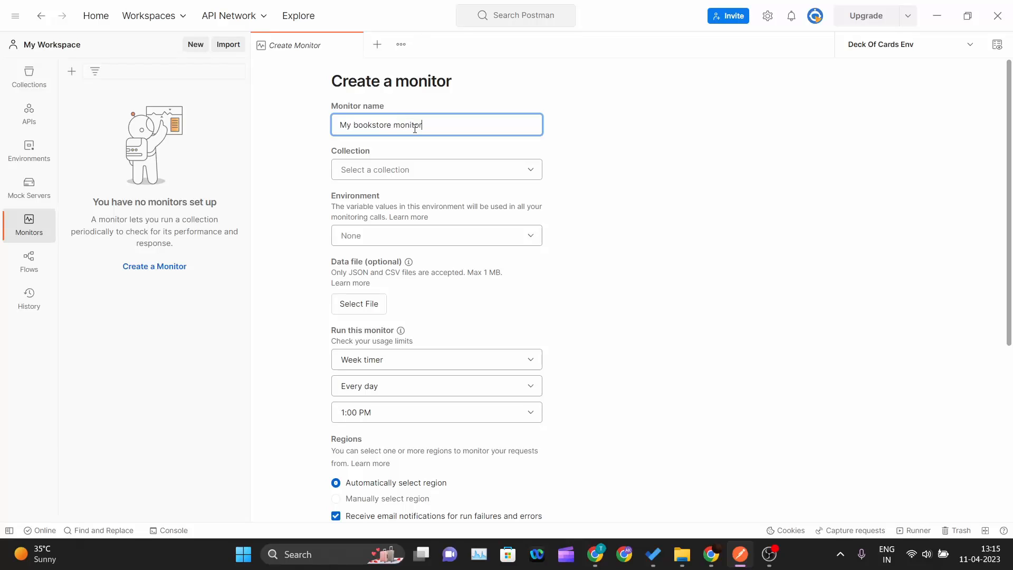
left_click(435, 169)
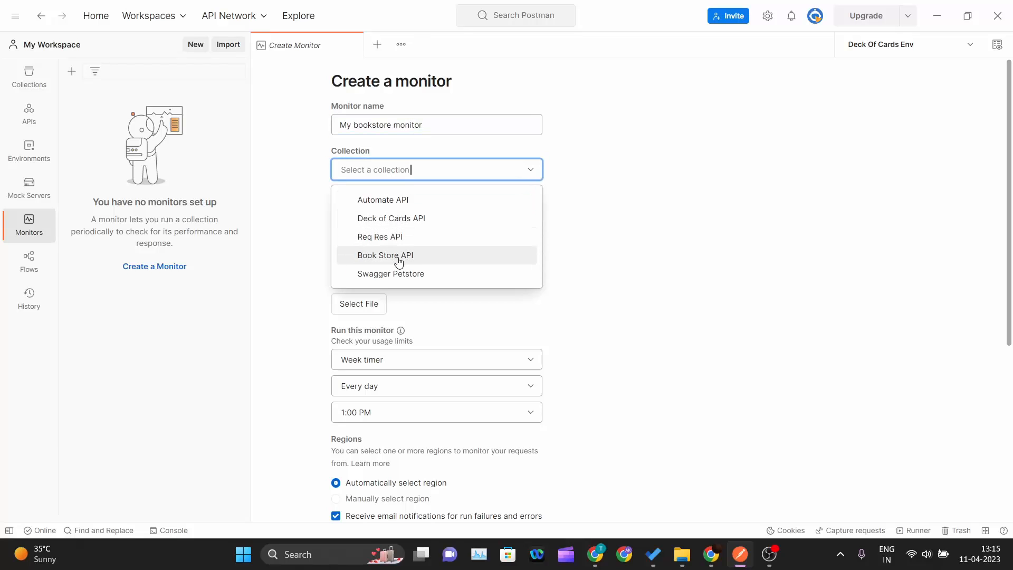
left_click(385, 254)
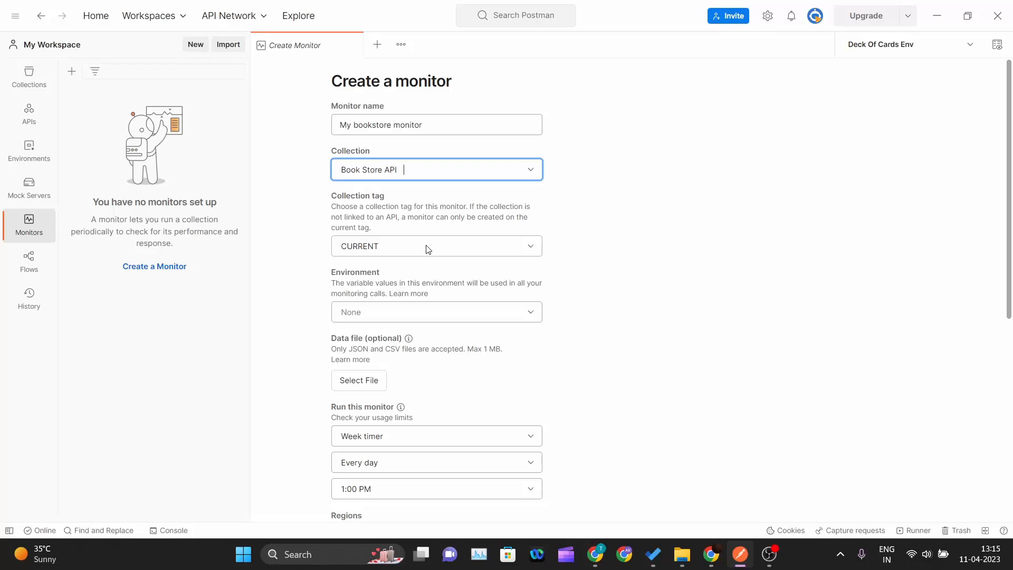
scroll("down", 3)
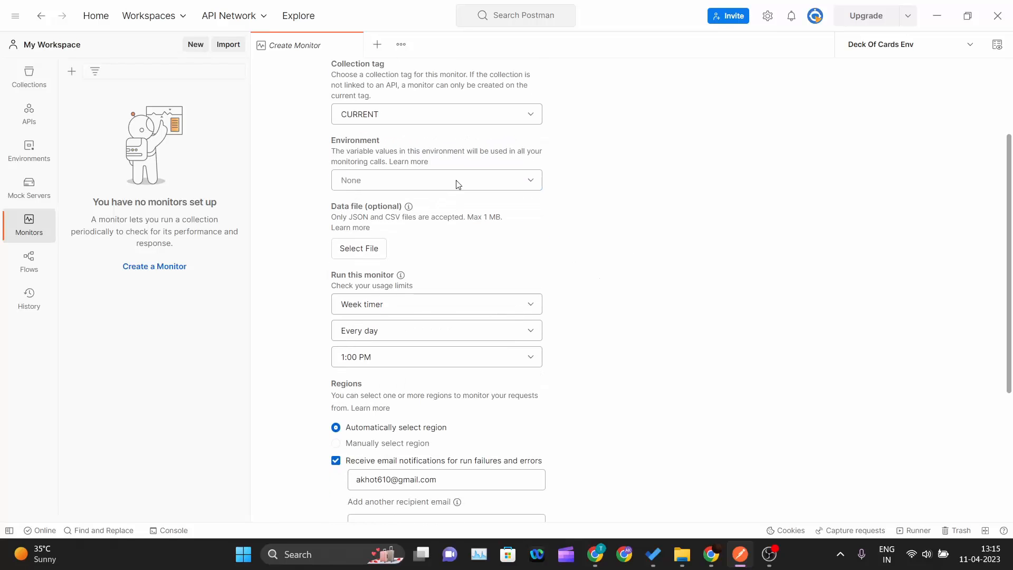
mouse_move(359, 248)
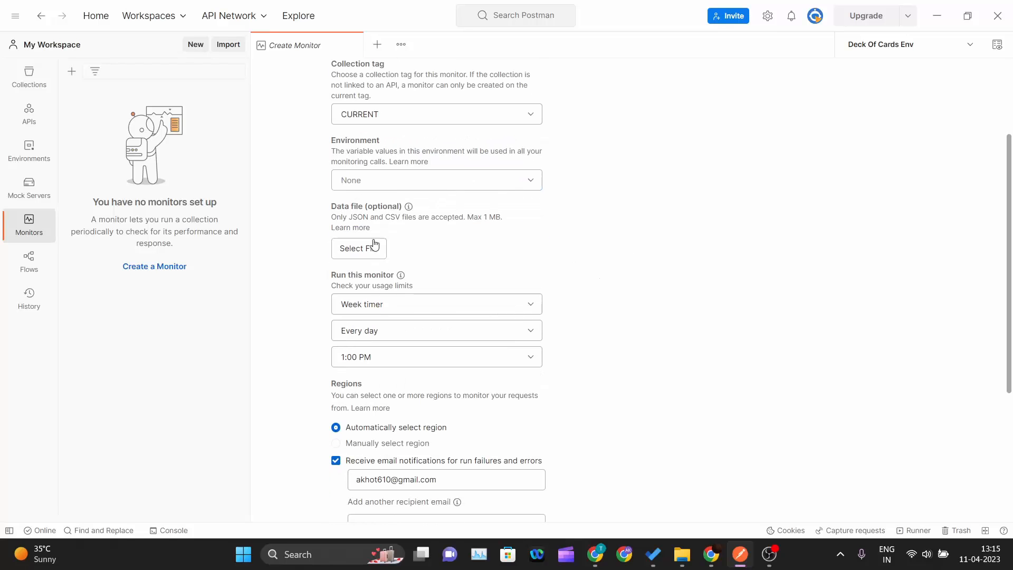
mouse_move(387, 311)
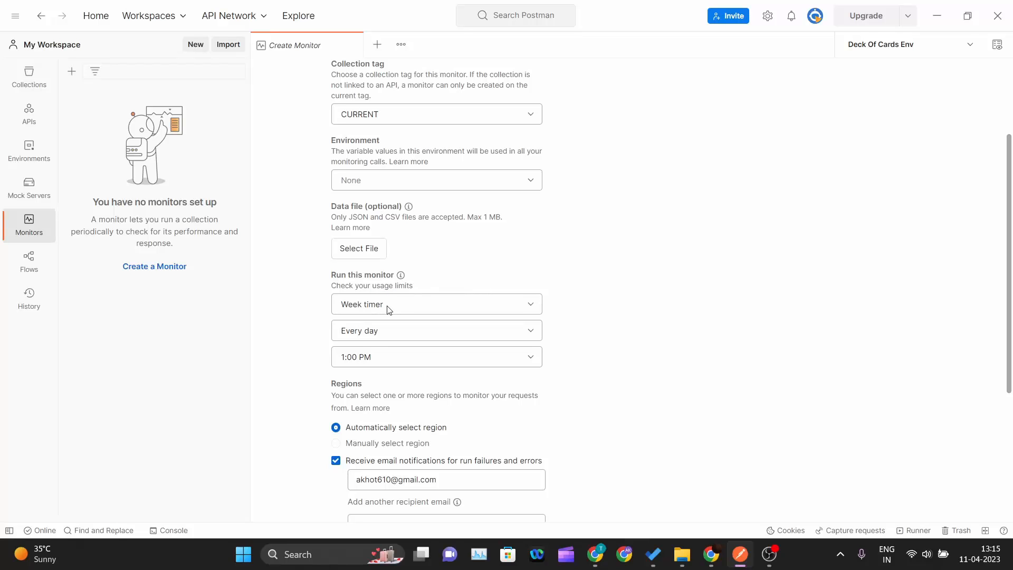
- Schedule the monitor as a week timer running every day at 10:00 AM
left_click(435, 304)
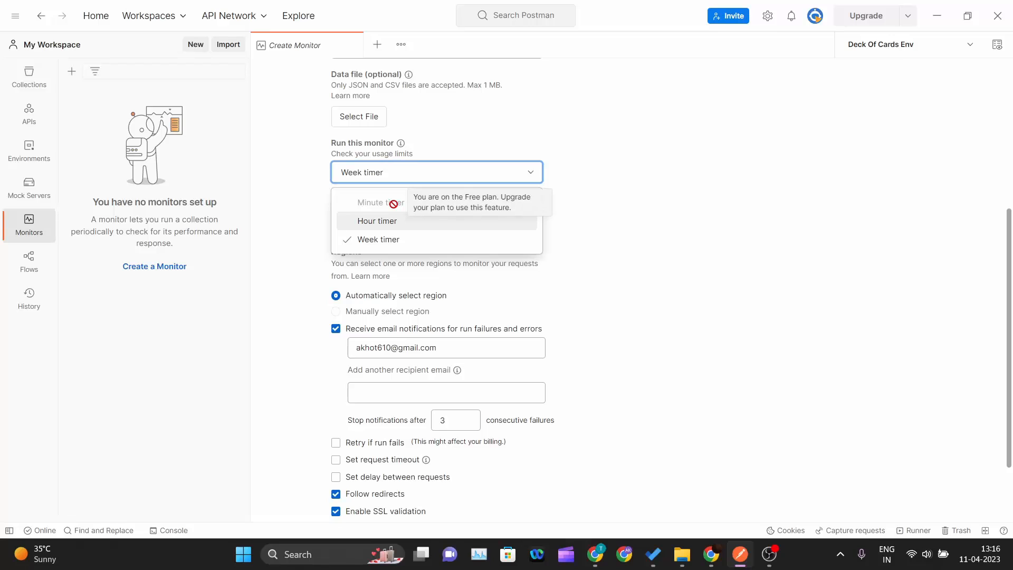
mouse_move(393, 203)
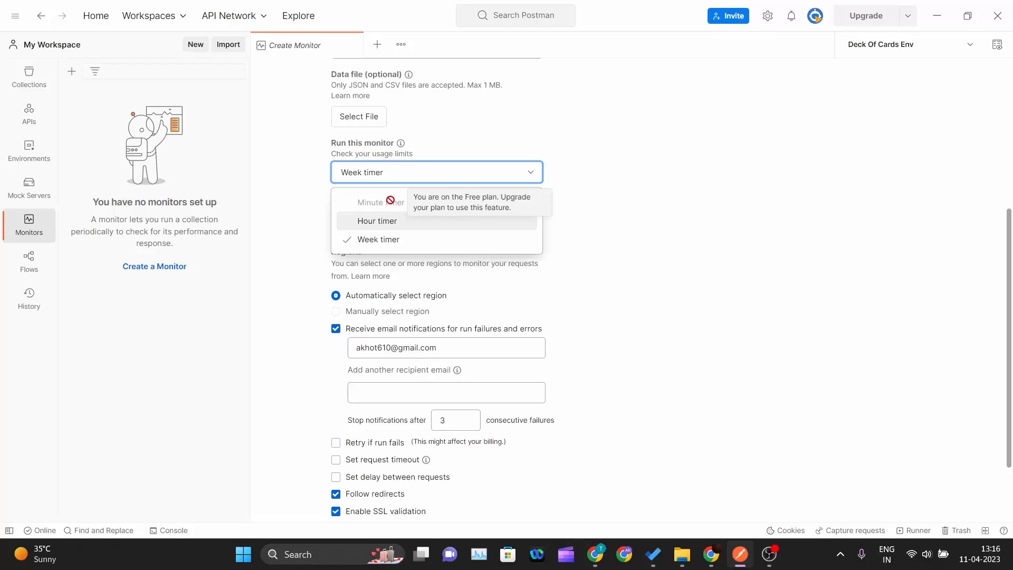
left_click(379, 239)
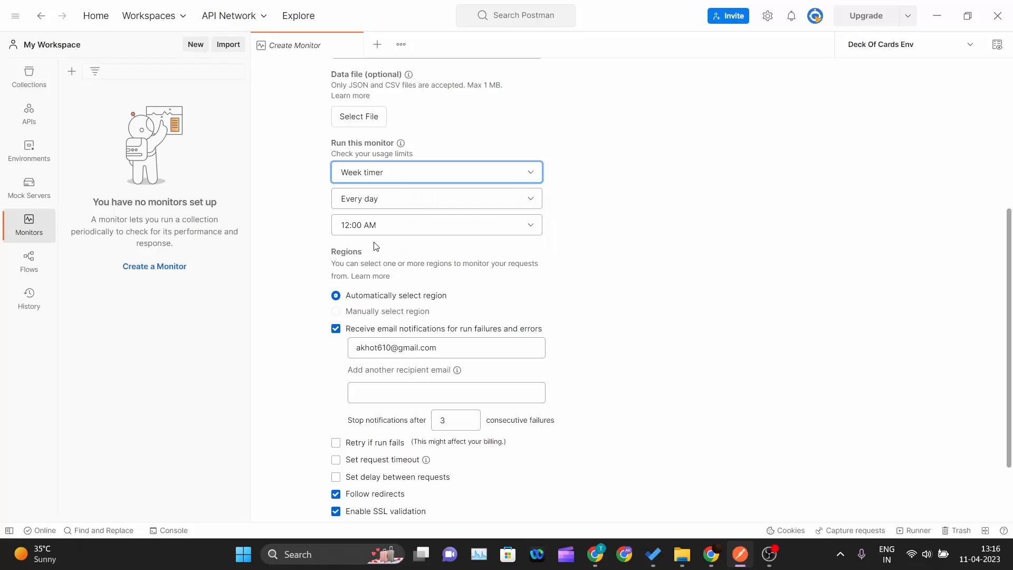
left_click(436, 198)
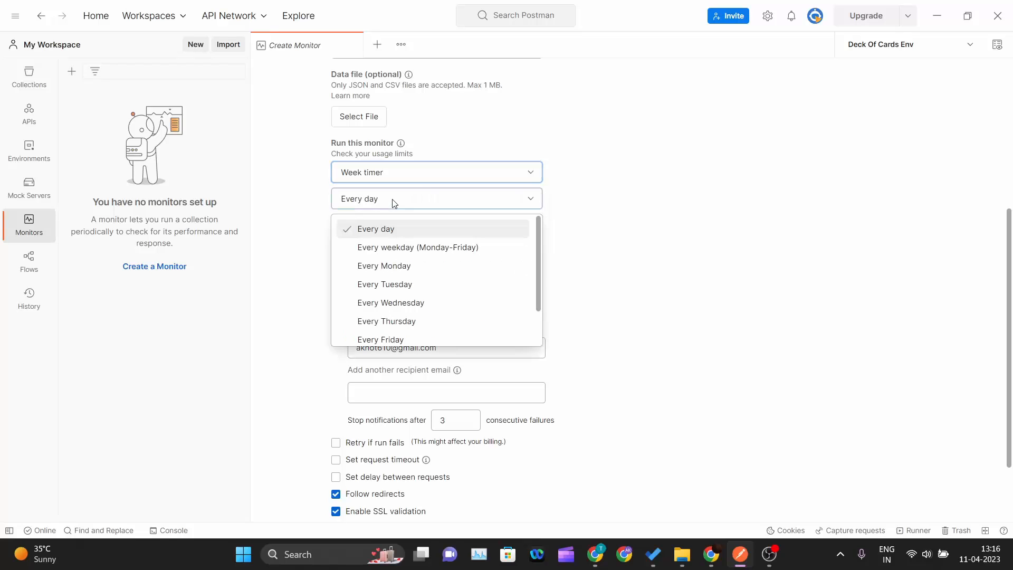
left_click(375, 228)
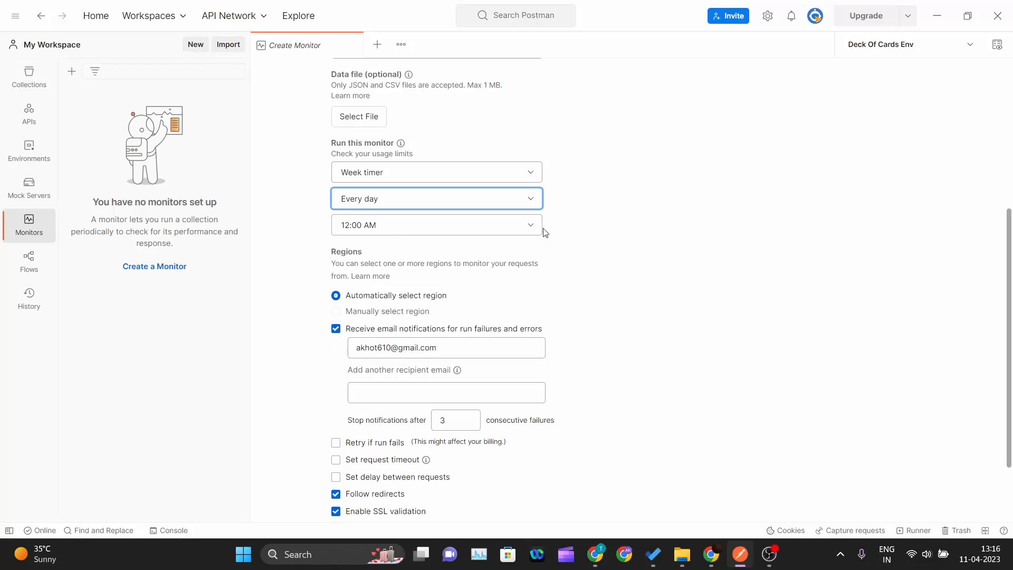
left_click(436, 224)
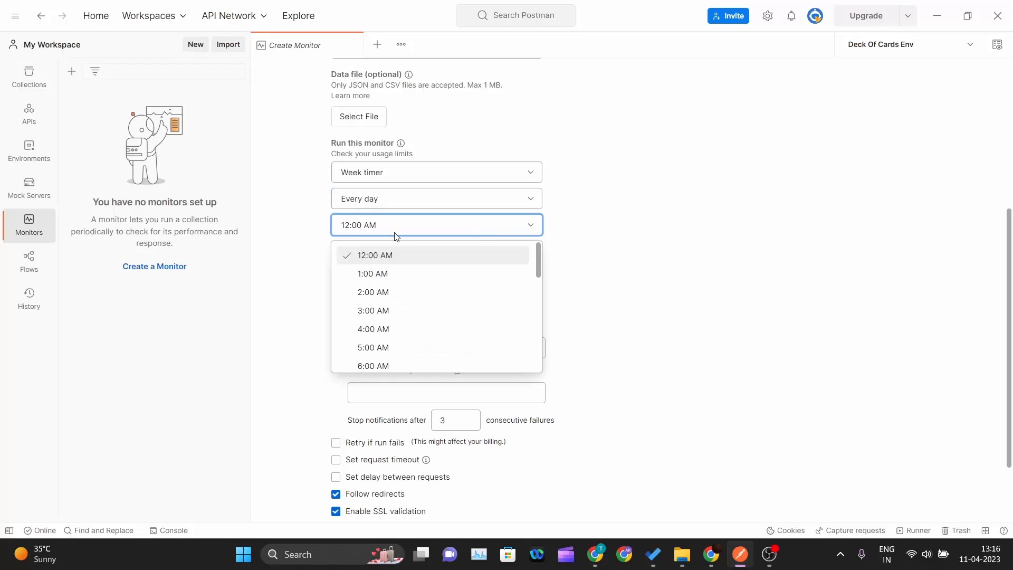
scroll("down", 3)
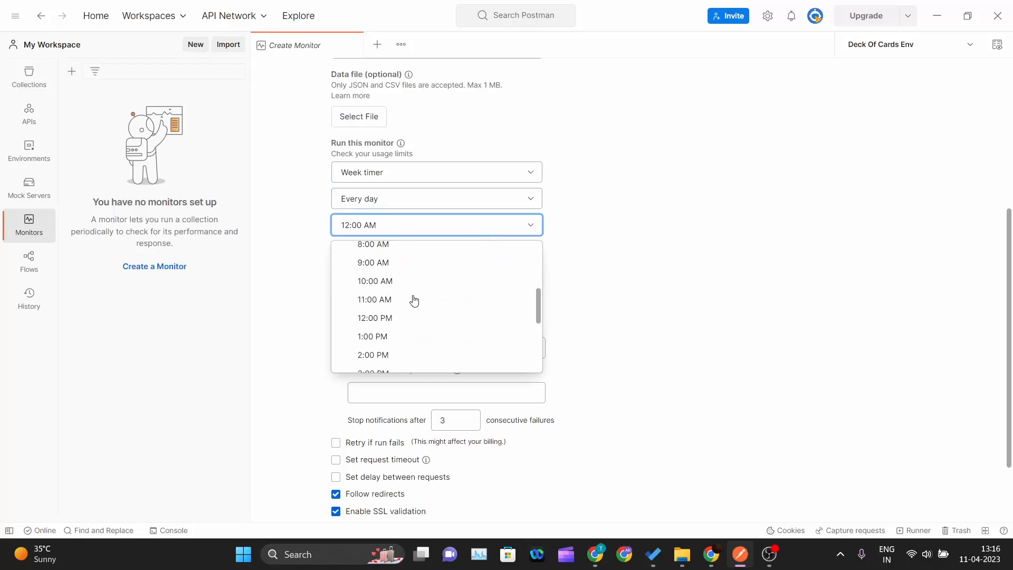
scroll("up", 3)
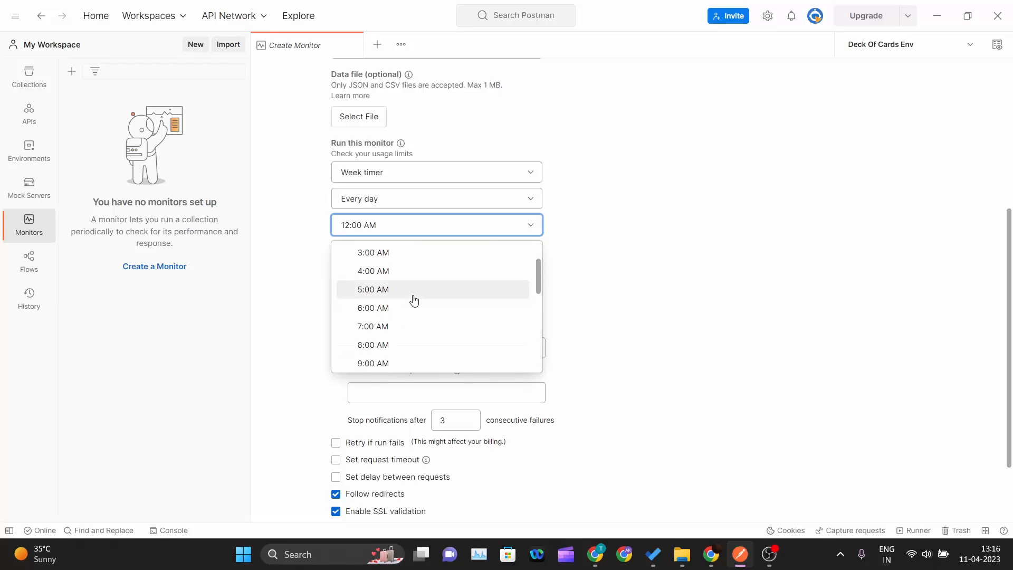
scroll("down", 3)
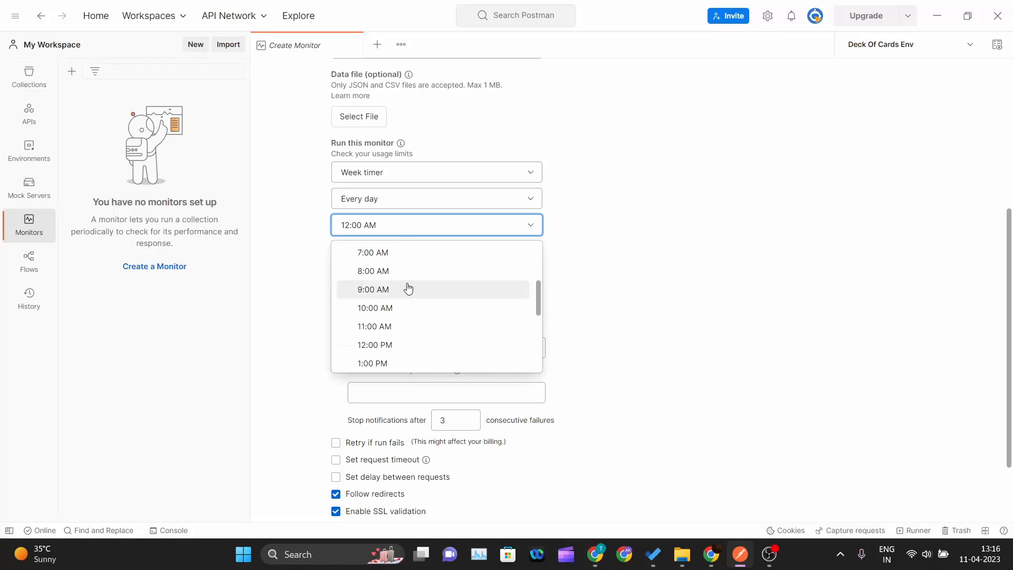
left_click(374, 307)
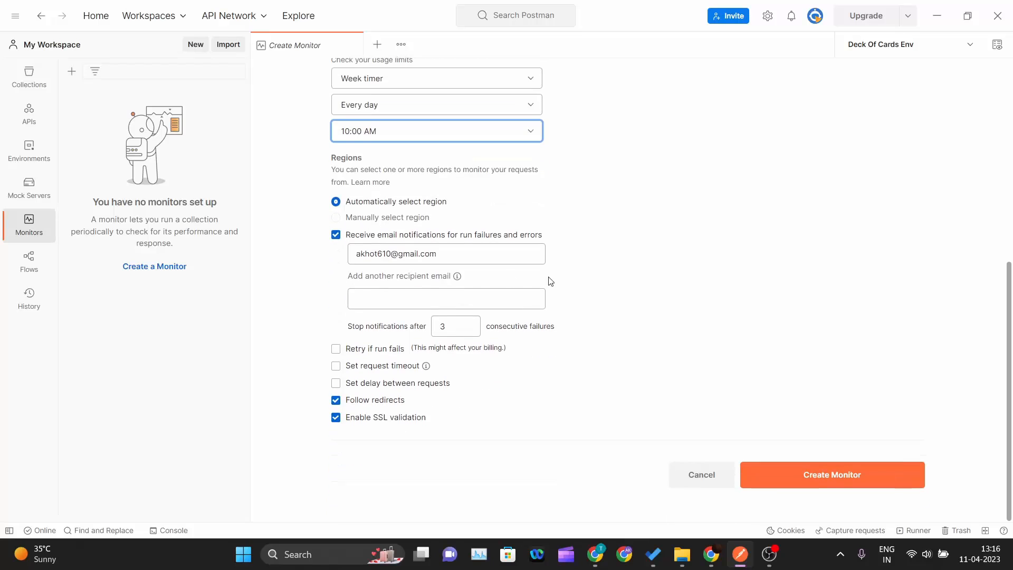
mouse_move(346, 215)
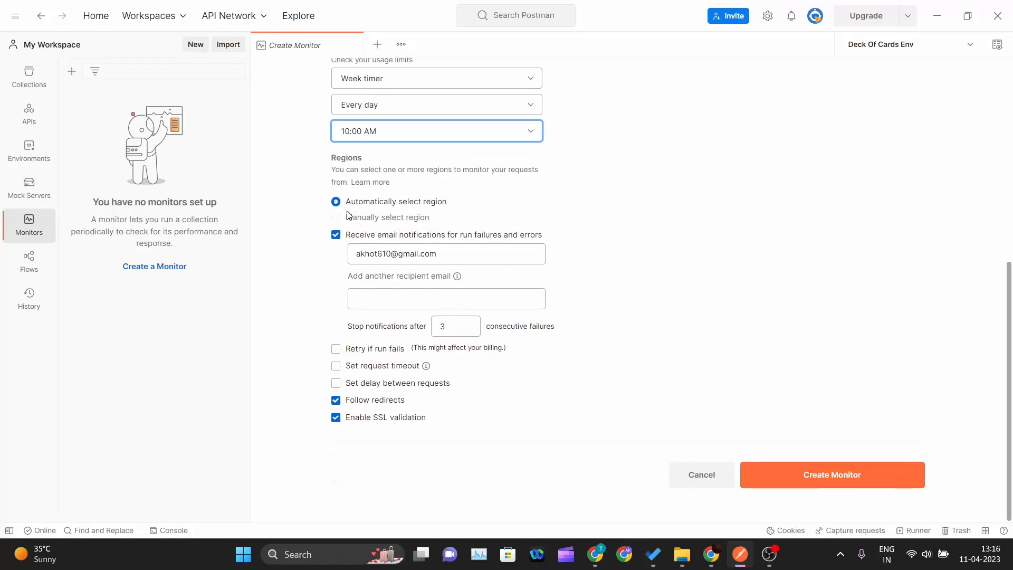
mouse_move(343, 217)
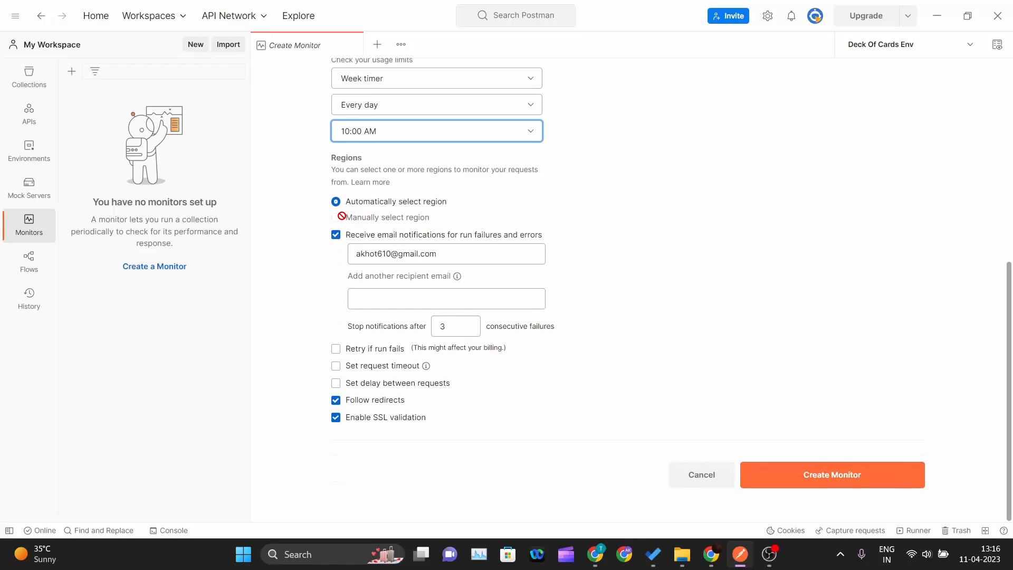
mouse_move(386, 217)
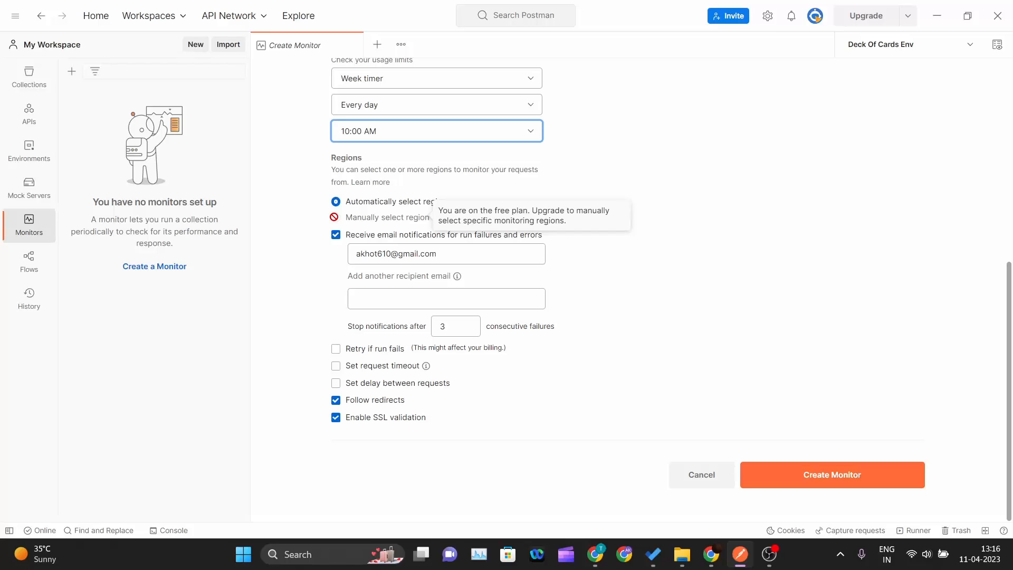
mouse_move(347, 226)
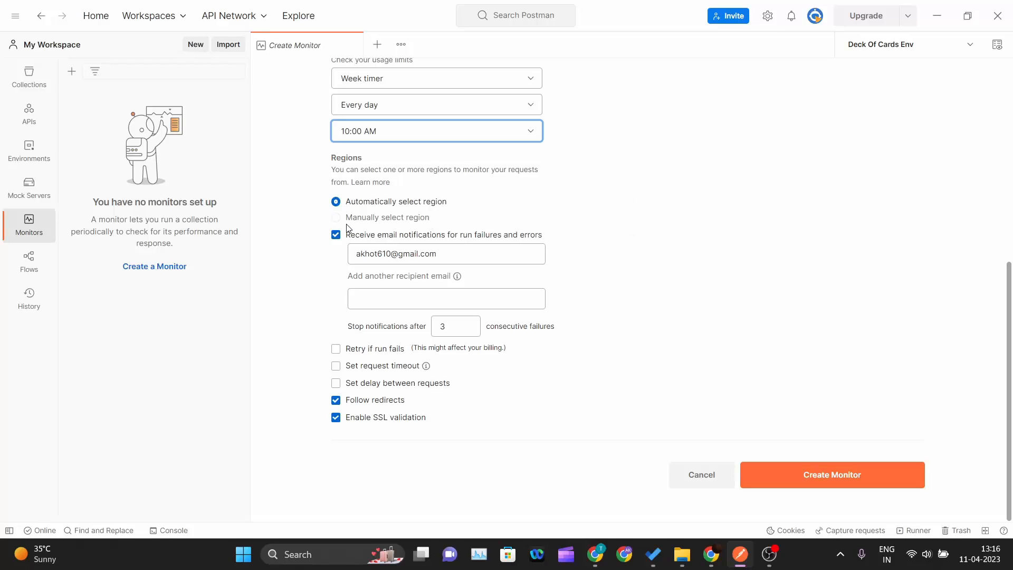
mouse_move(331, 258)
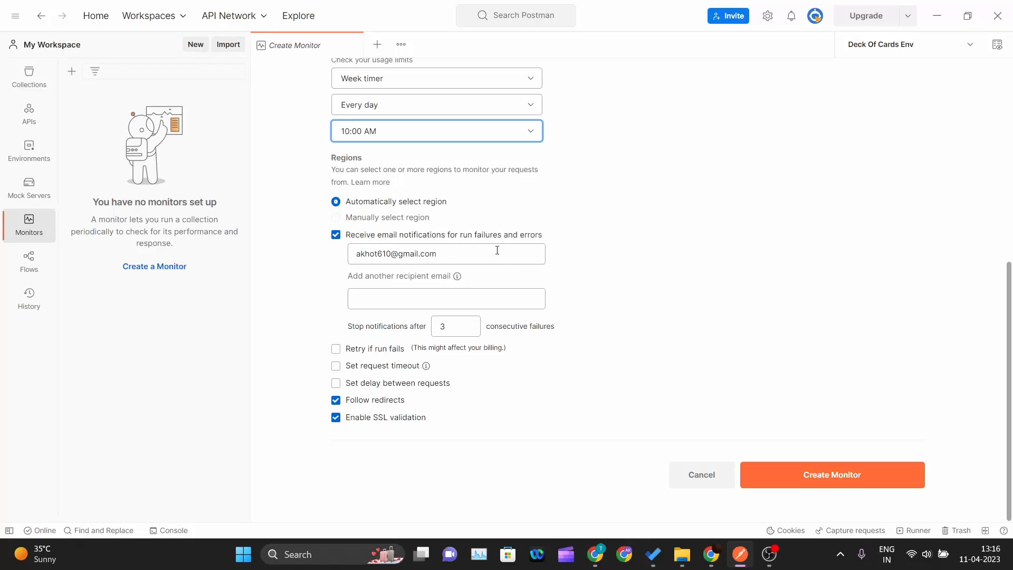
- Review the email notification recipient address, keeping failure alerts and automatic regions
triple_click(445, 253)
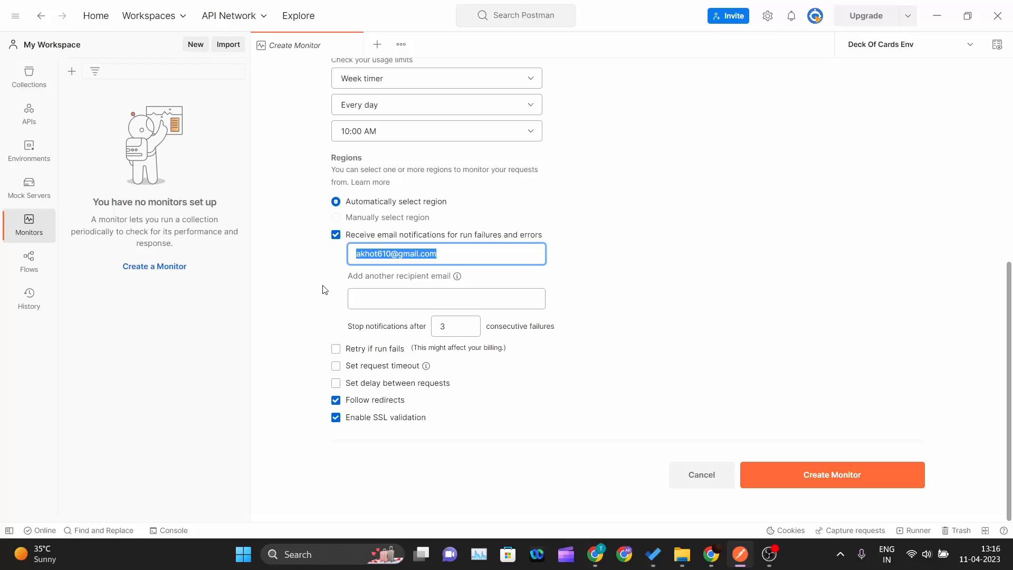
left_click(445, 298)
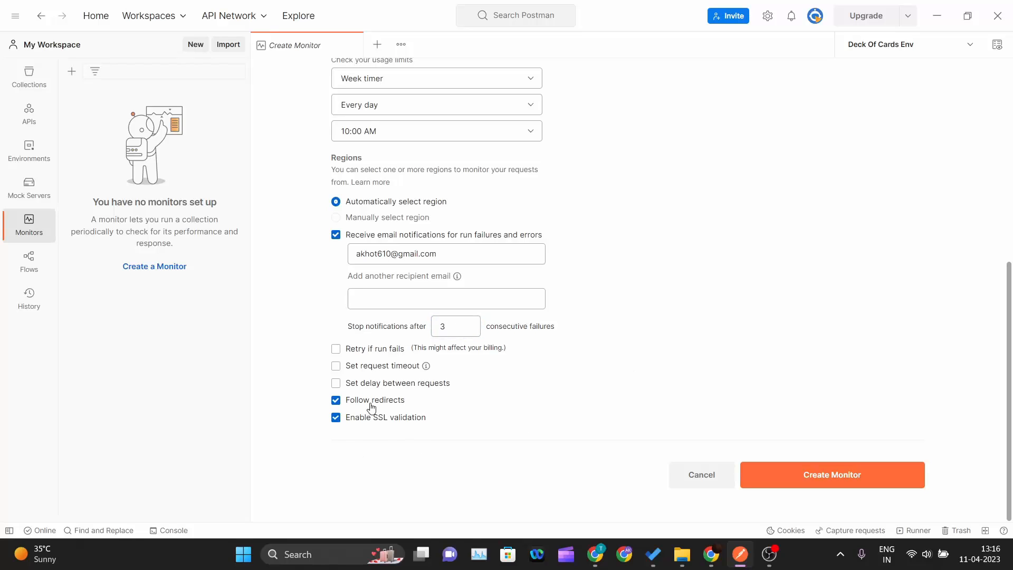
mouse_move(787, 467)
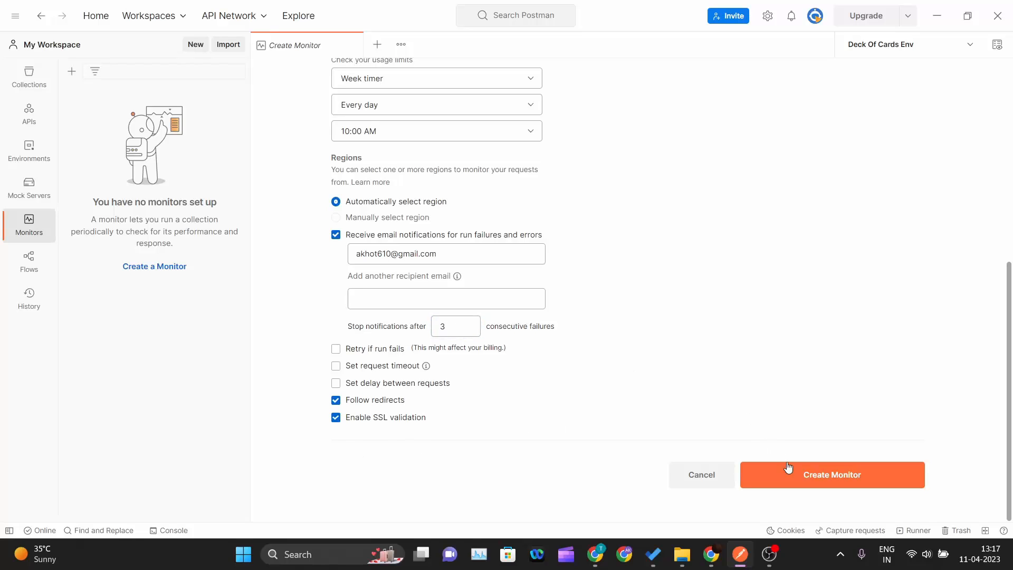
- Create 'My bookstore monitor' and dismiss the 'Monitor created' confirmation
left_click(831, 474)
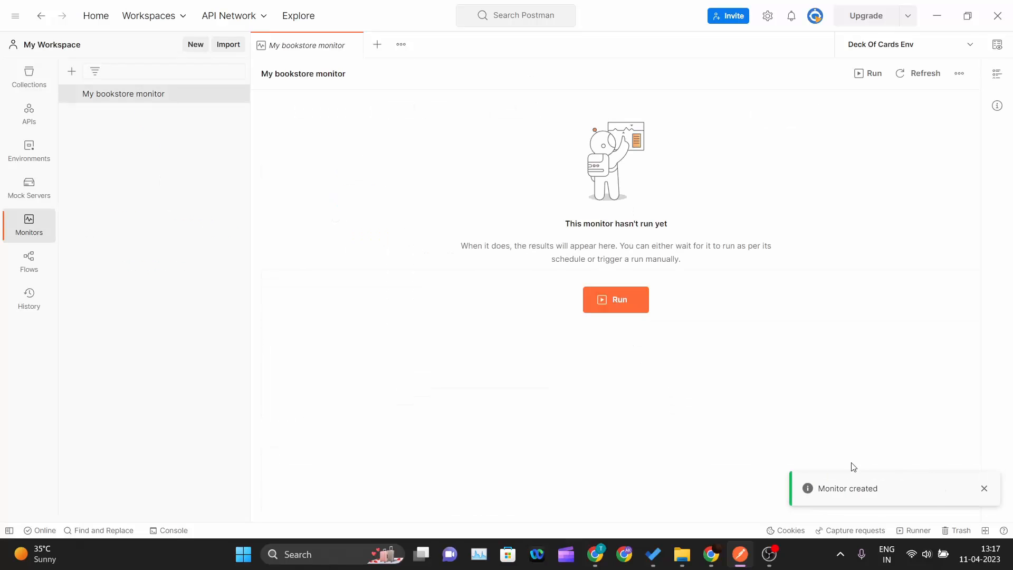
mouse_move(831, 501)
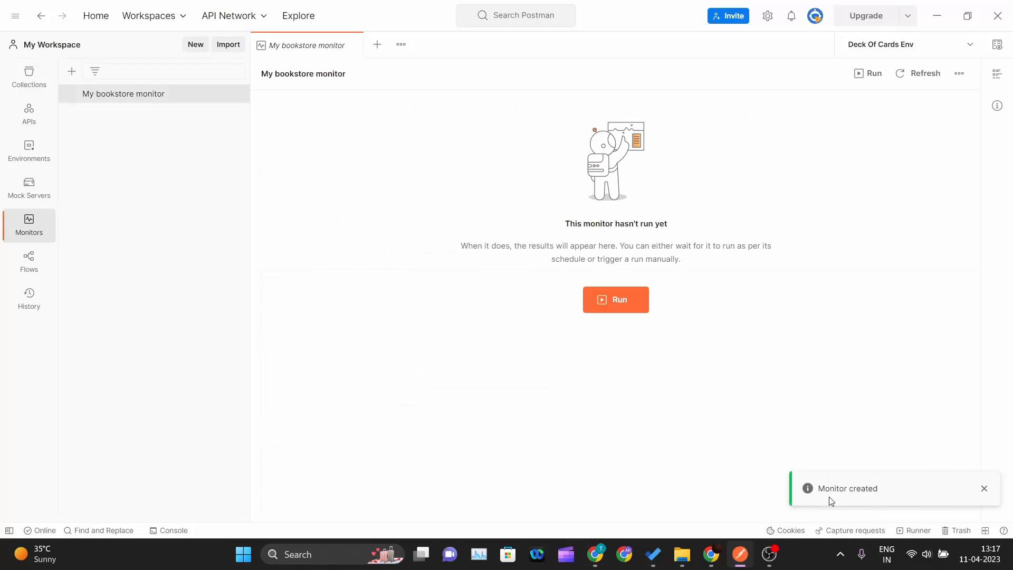
left_click(983, 488)
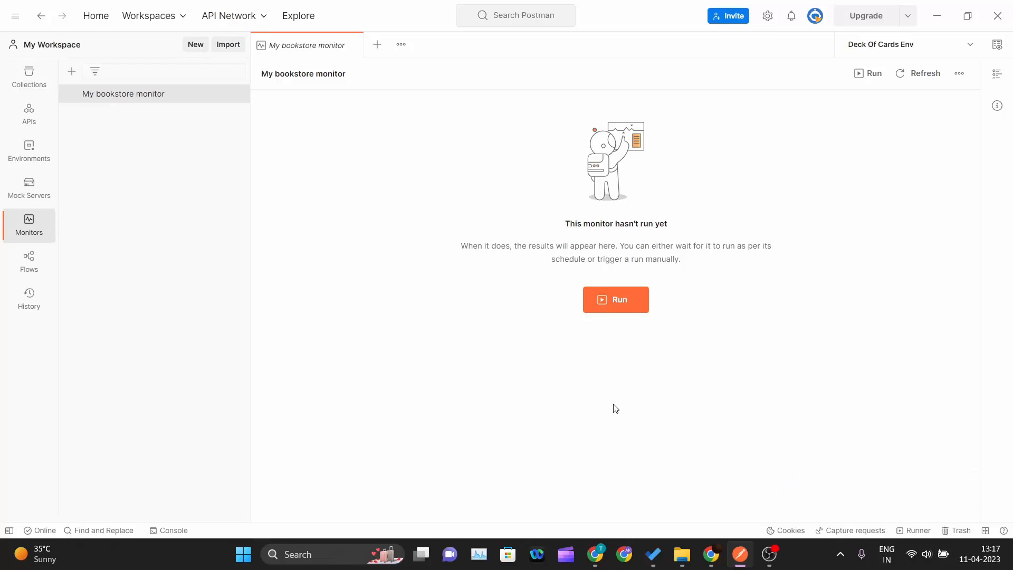
mouse_move(633, 312)
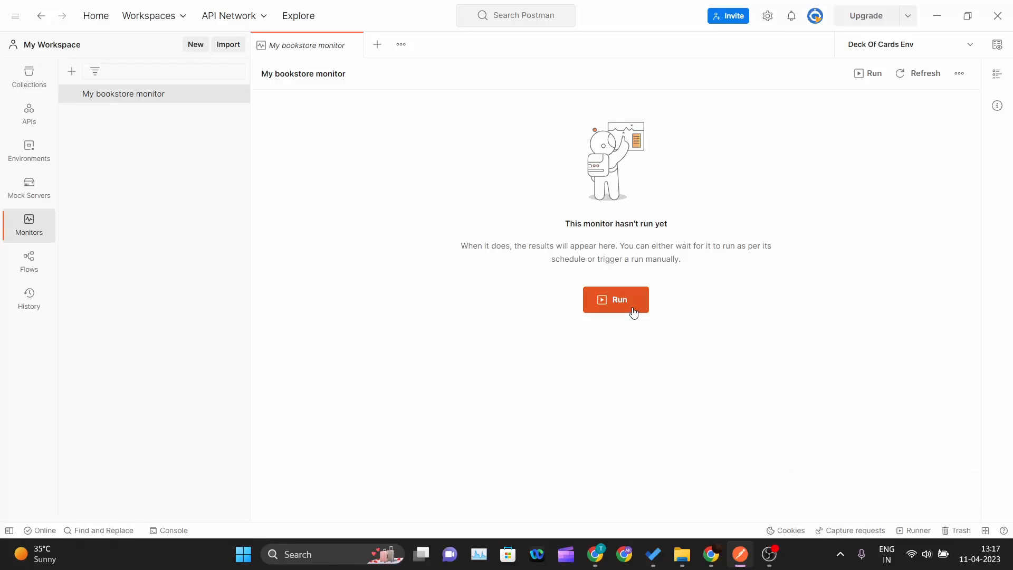
- Trigger the first manual run of My bookstore monitor and browse the Book Store API collection
left_click(616, 299)
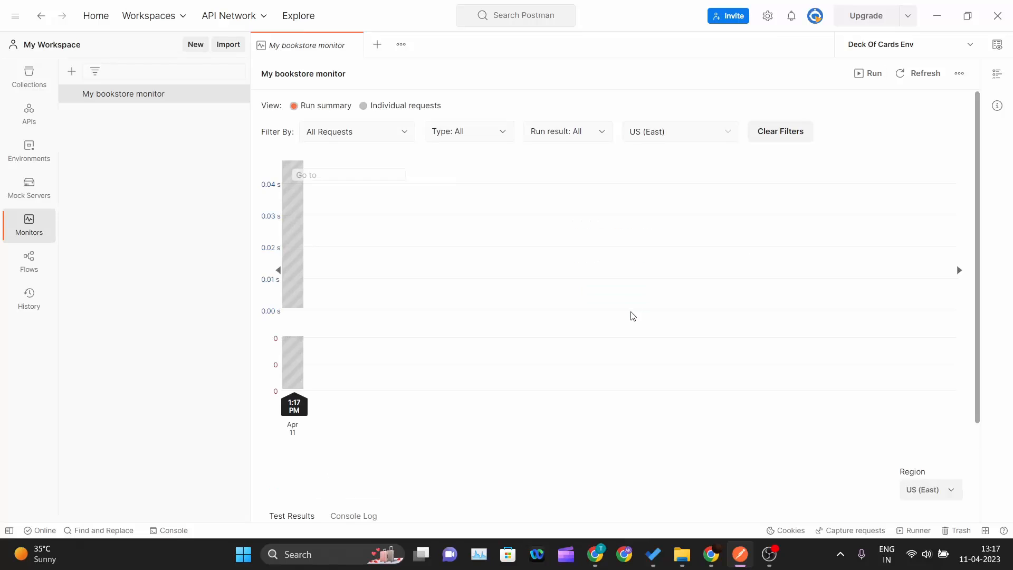
mouse_move(394, 317)
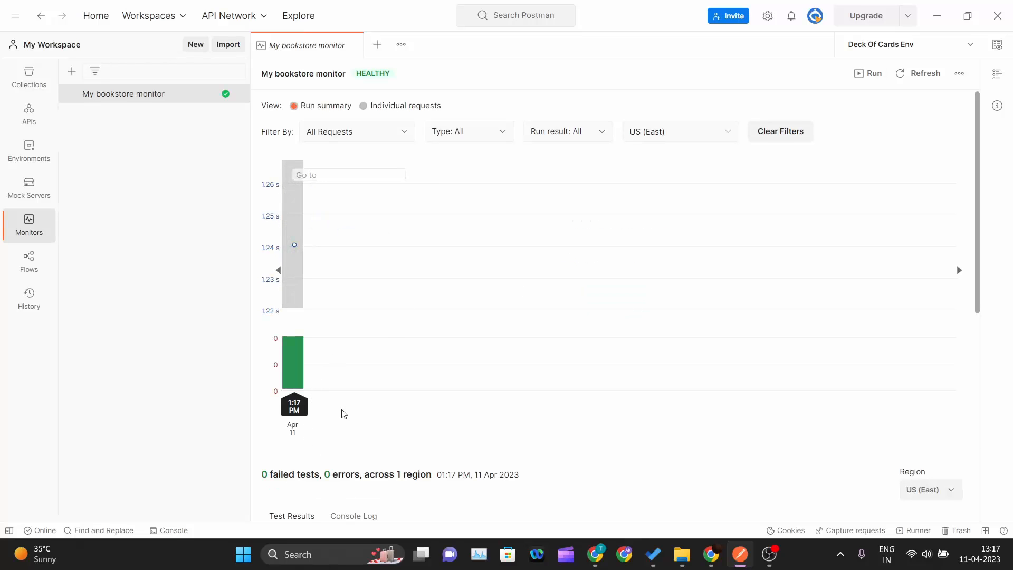
mouse_move(203, 154)
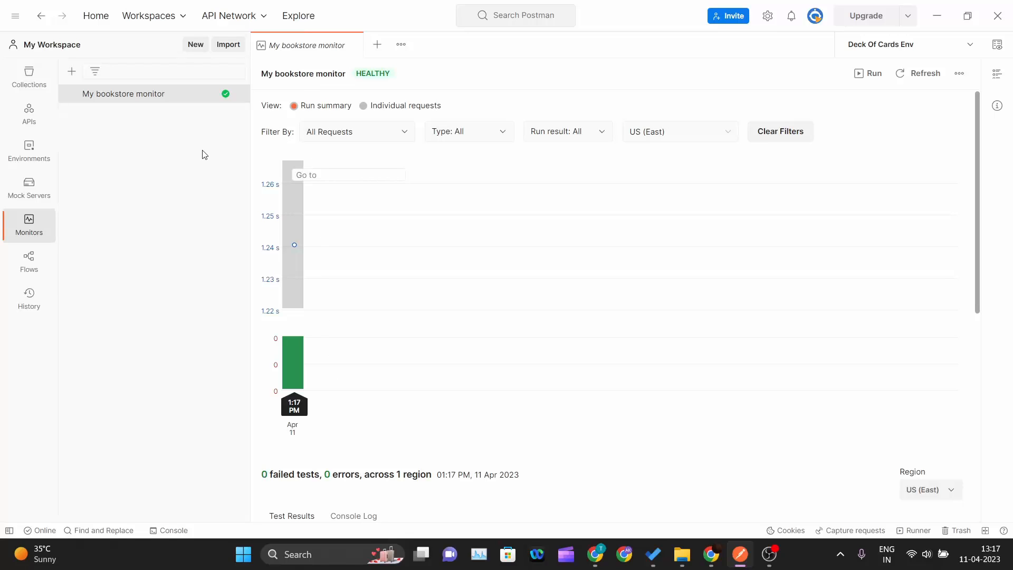
mouse_move(822, 192)
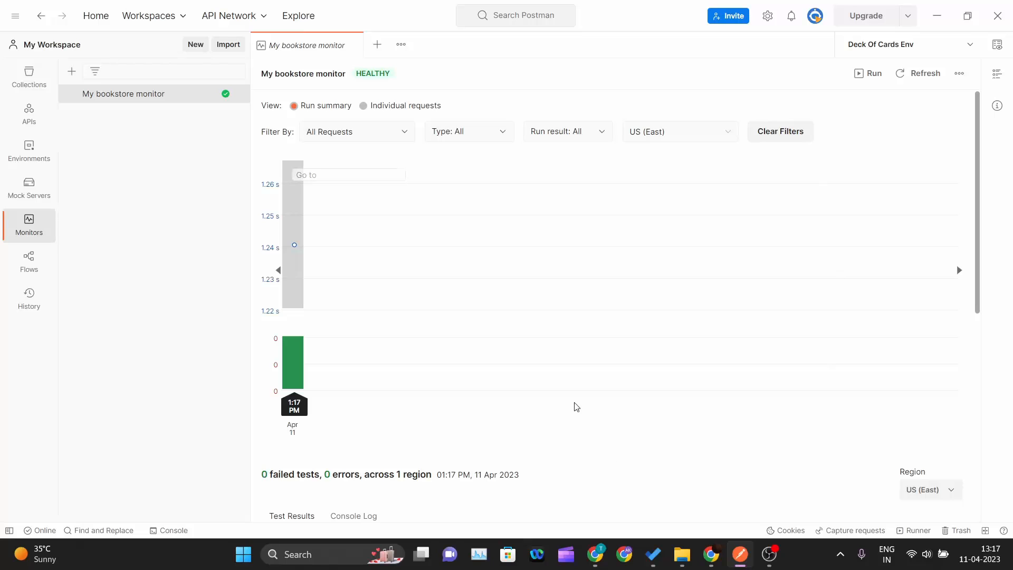
left_click(28, 76)
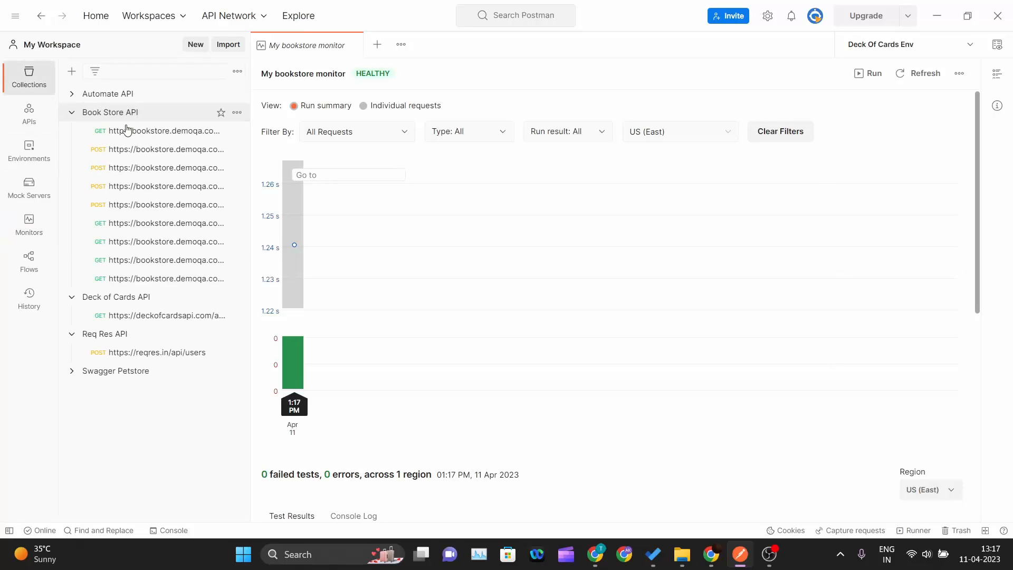
mouse_move(161, 240)
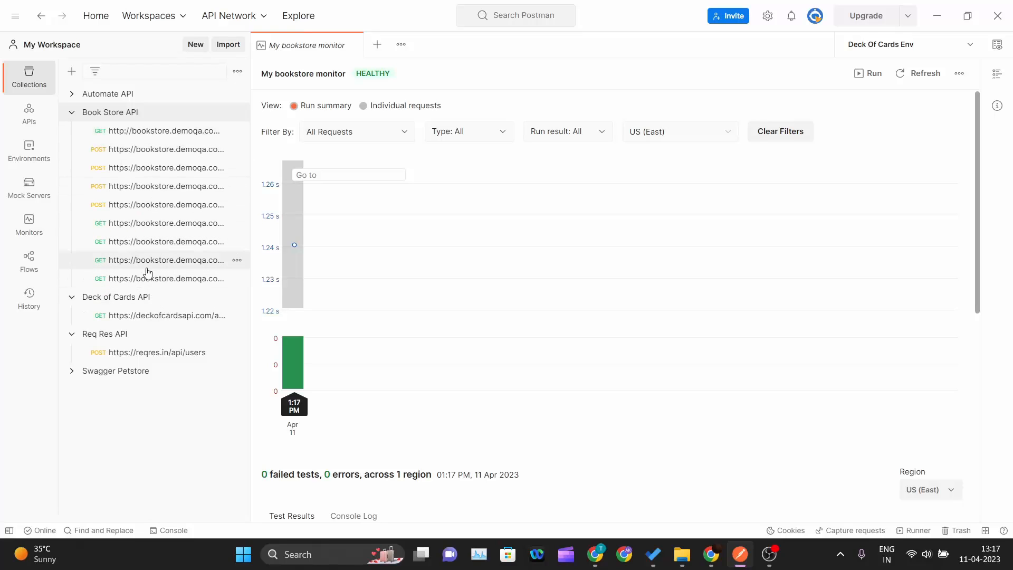
left_click(28, 188)
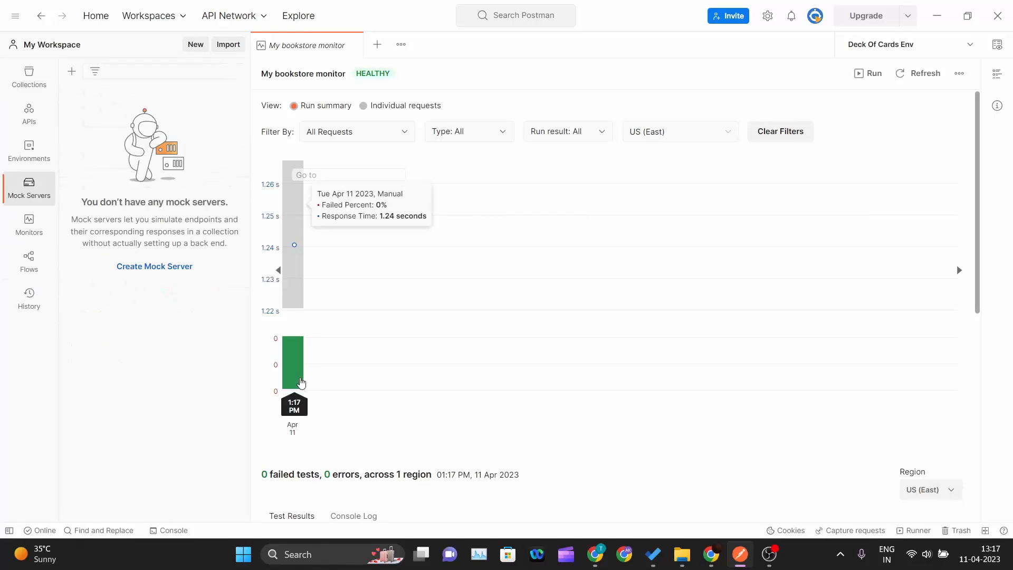
mouse_move(296, 341)
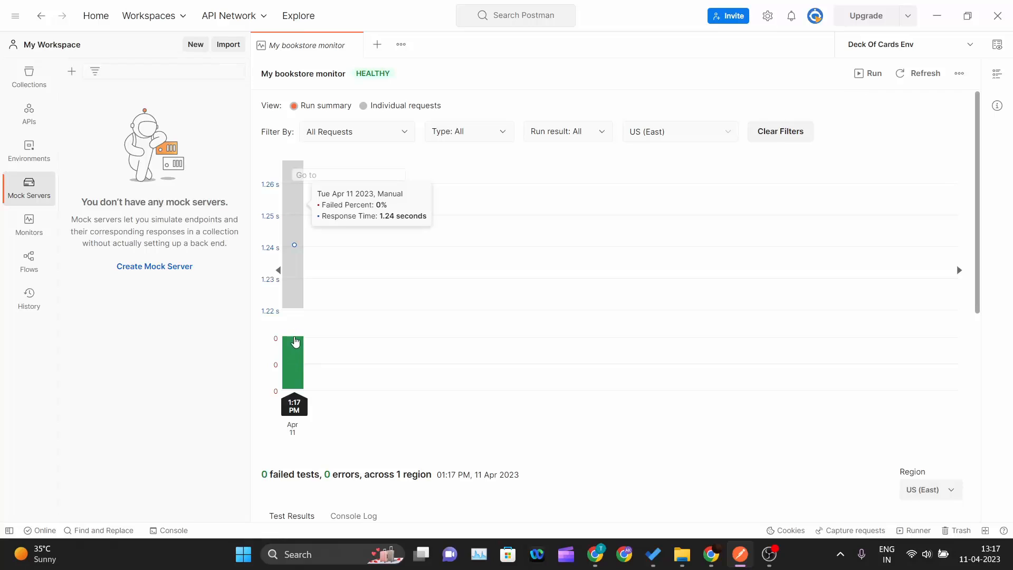
mouse_move(299, 235)
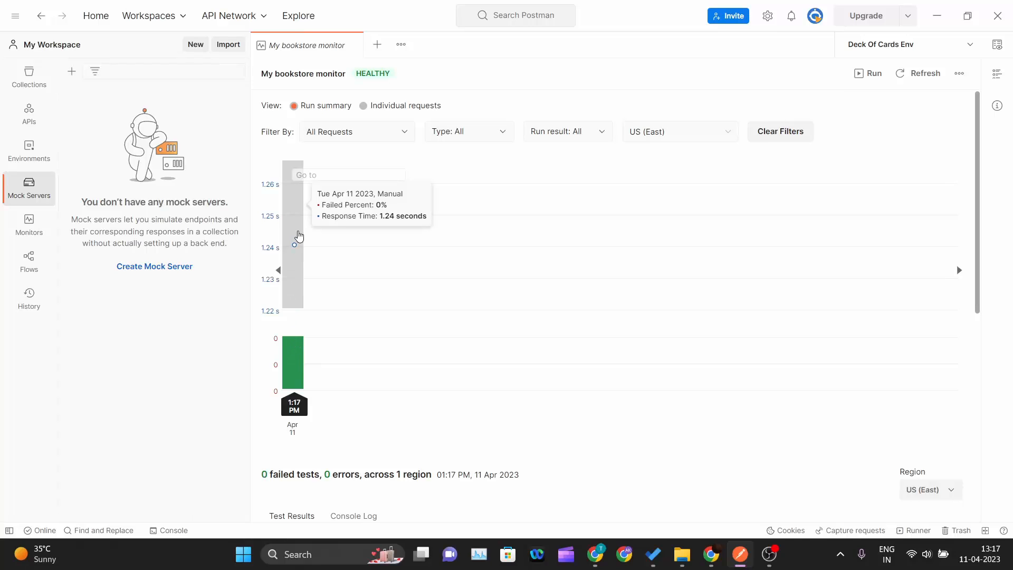
mouse_move(294, 364)
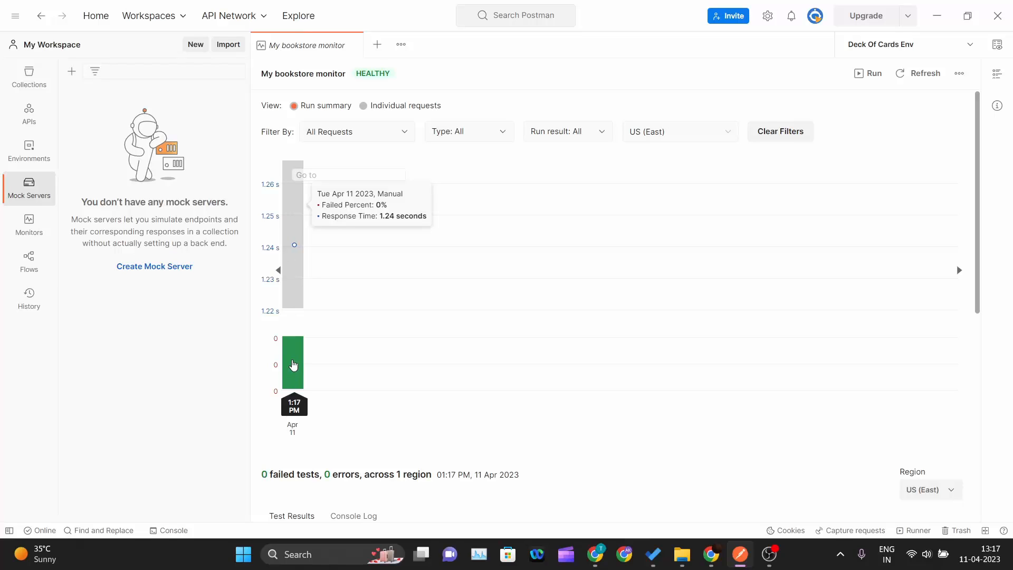
mouse_move(514, 358)
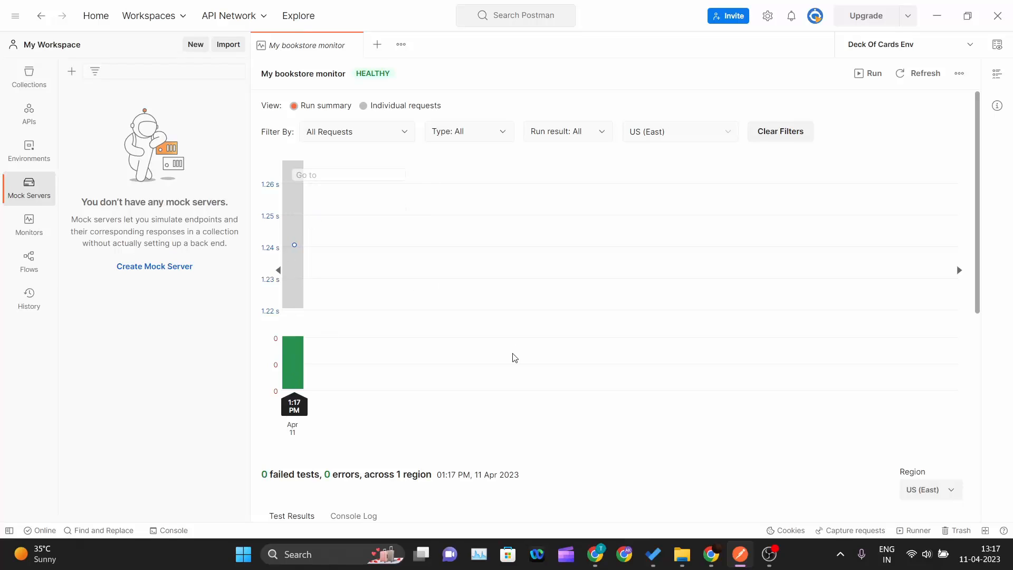
scroll("down", 3)
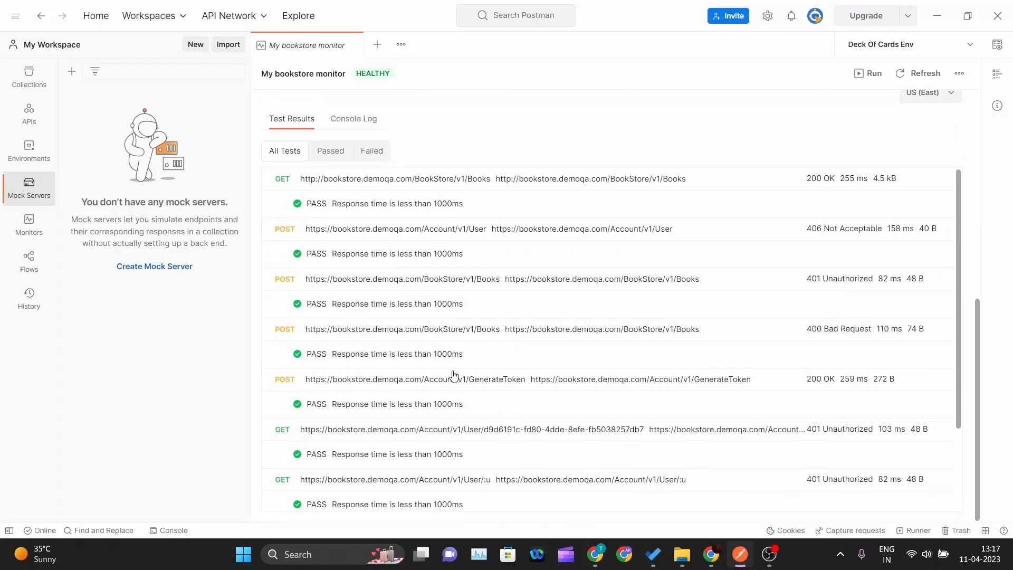
mouse_move(343, 168)
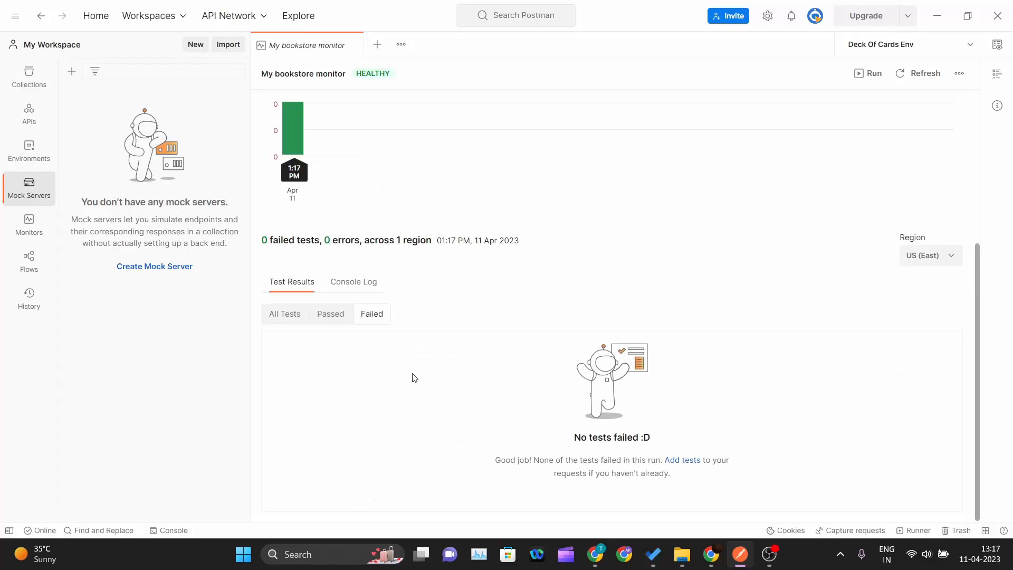
mouse_move(503, 395)
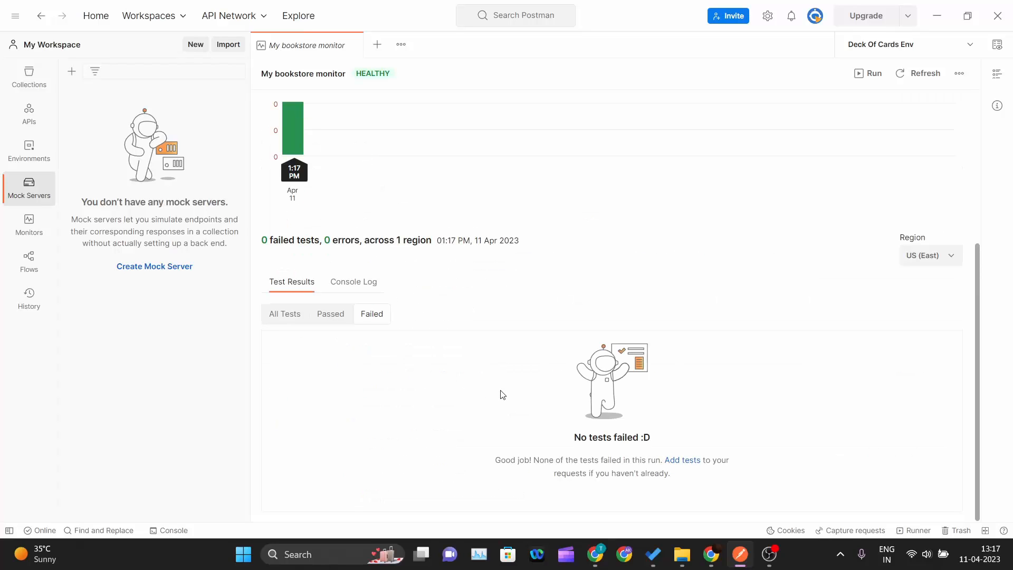
mouse_move(436, 373)
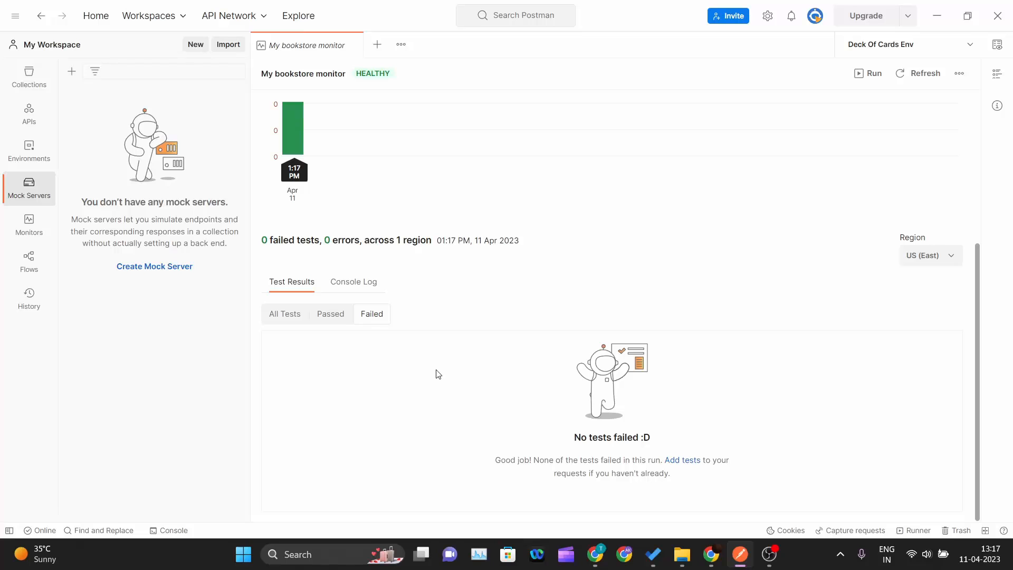
mouse_move(444, 373)
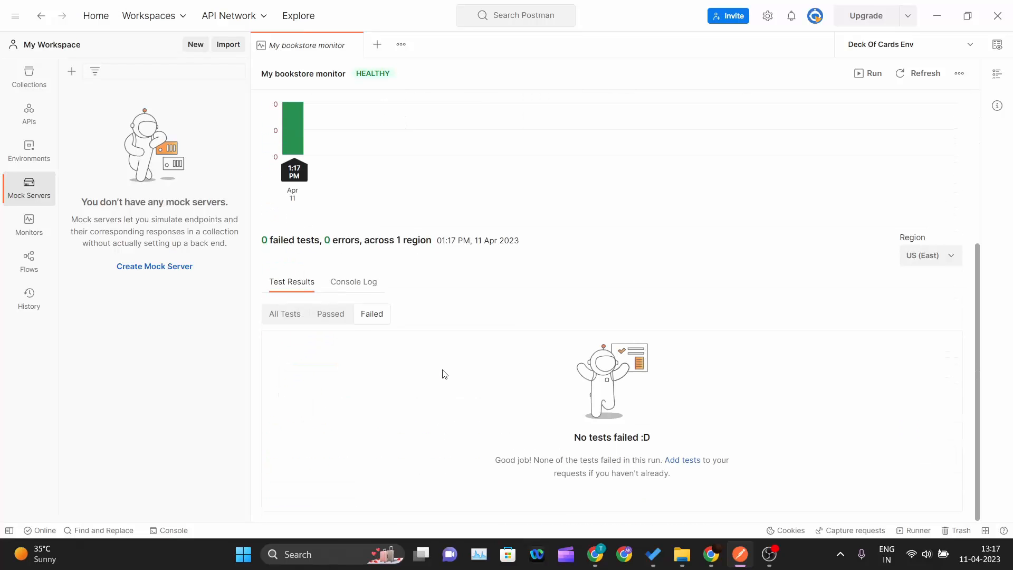
left_click(330, 314)
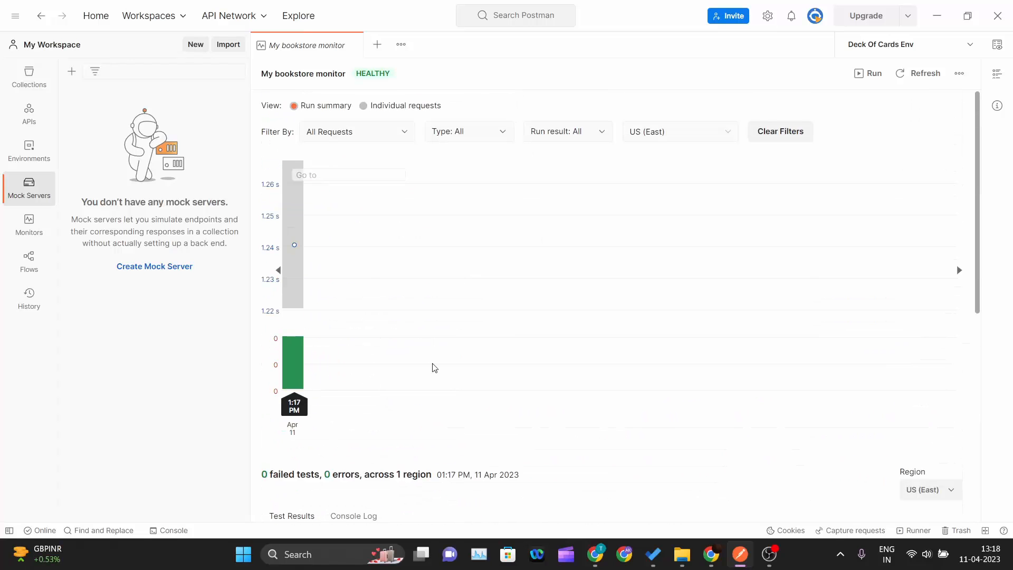
mouse_move(460, 162)
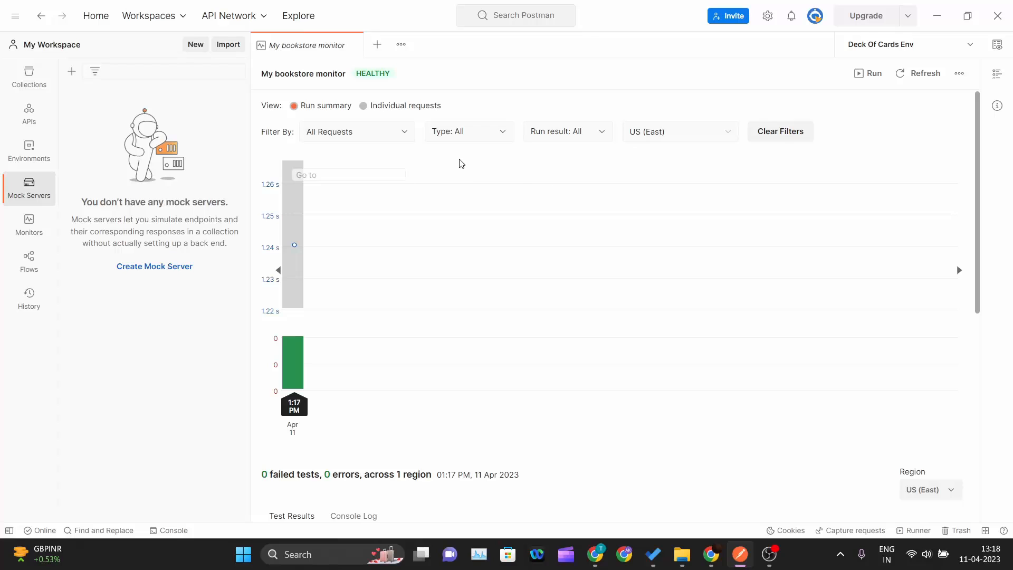
mouse_move(863, 83)
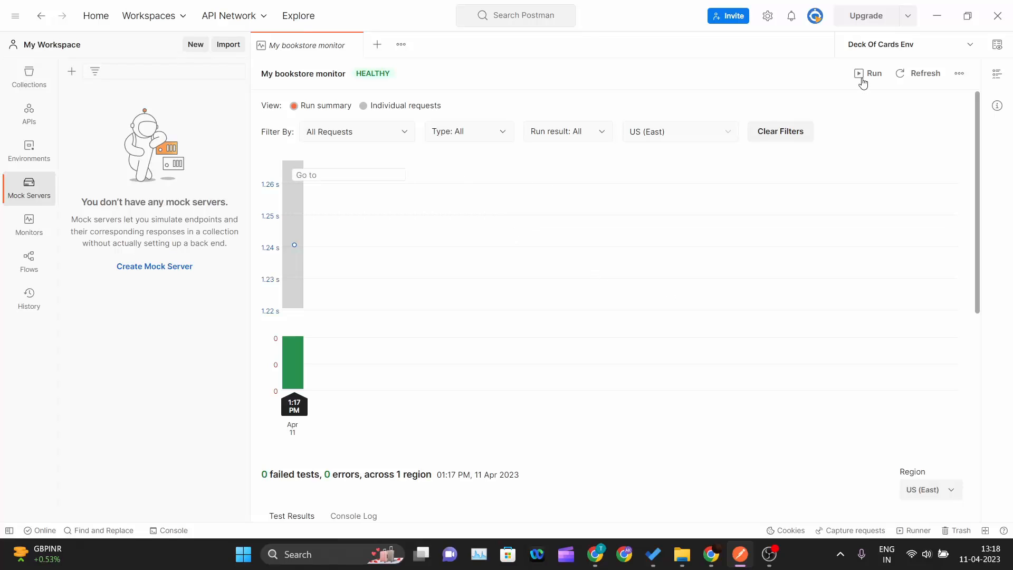
left_click(871, 73)
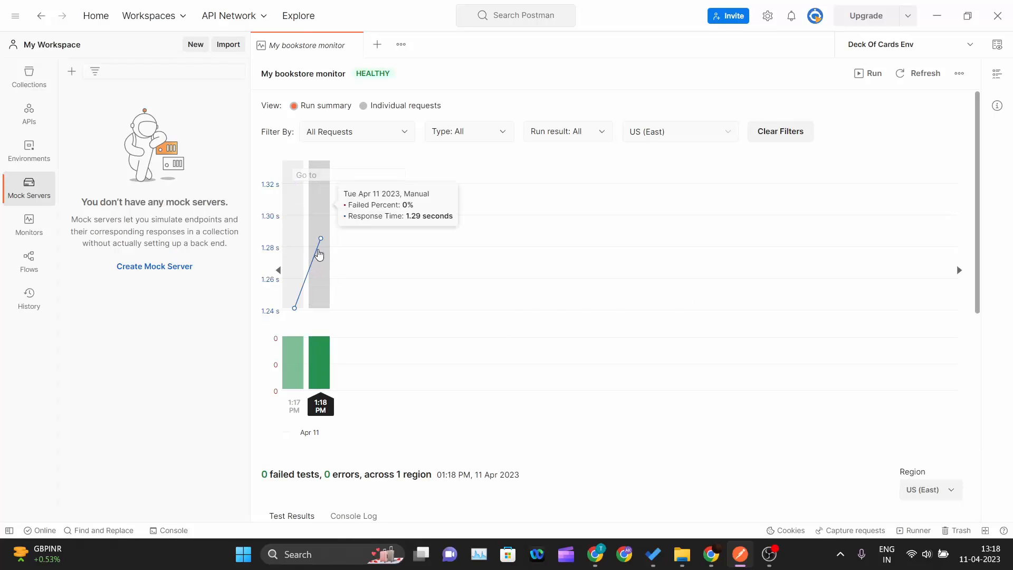
mouse_move(294, 256)
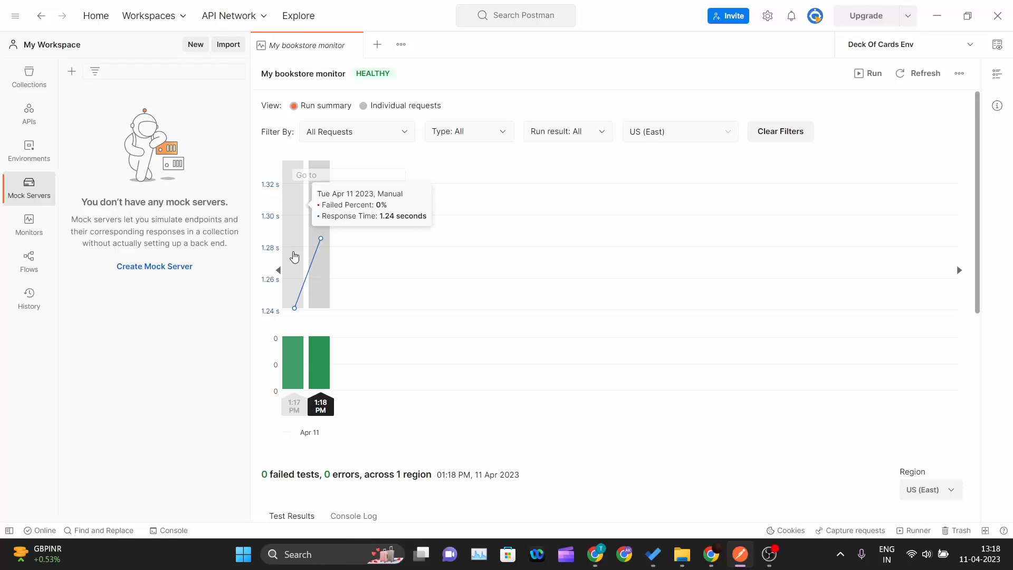
mouse_move(315, 257)
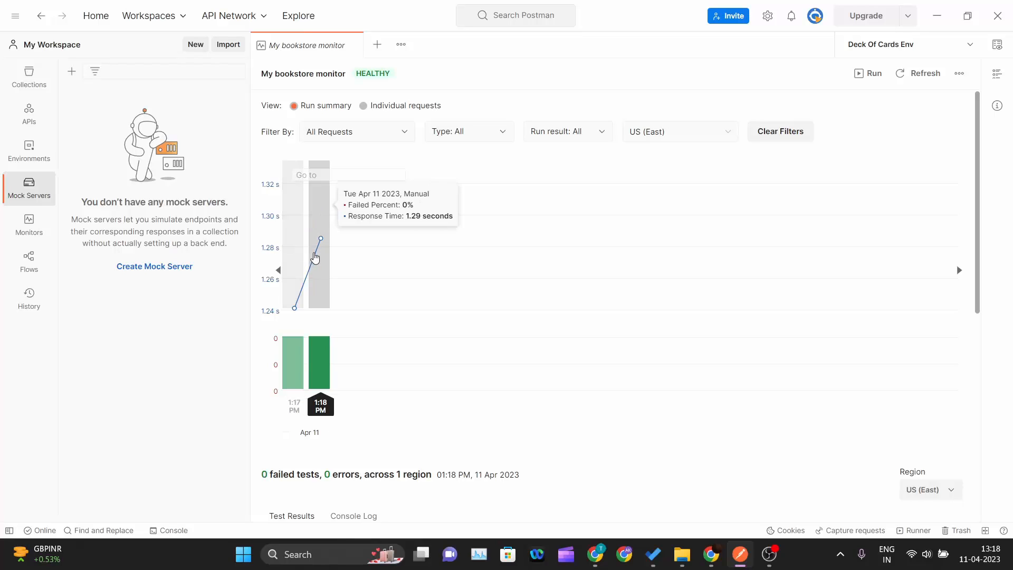
mouse_move(319, 252)
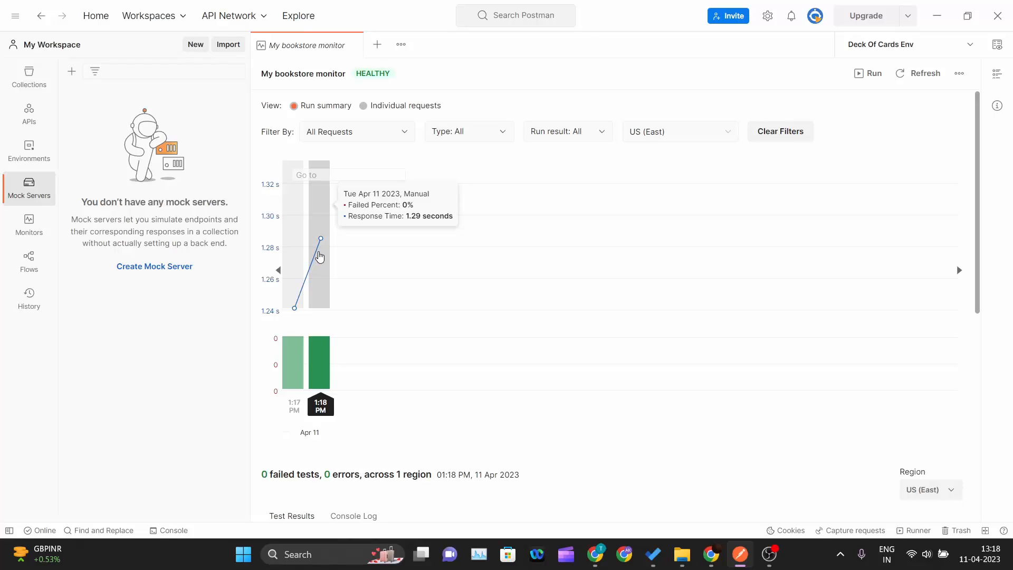
mouse_move(880, 85)
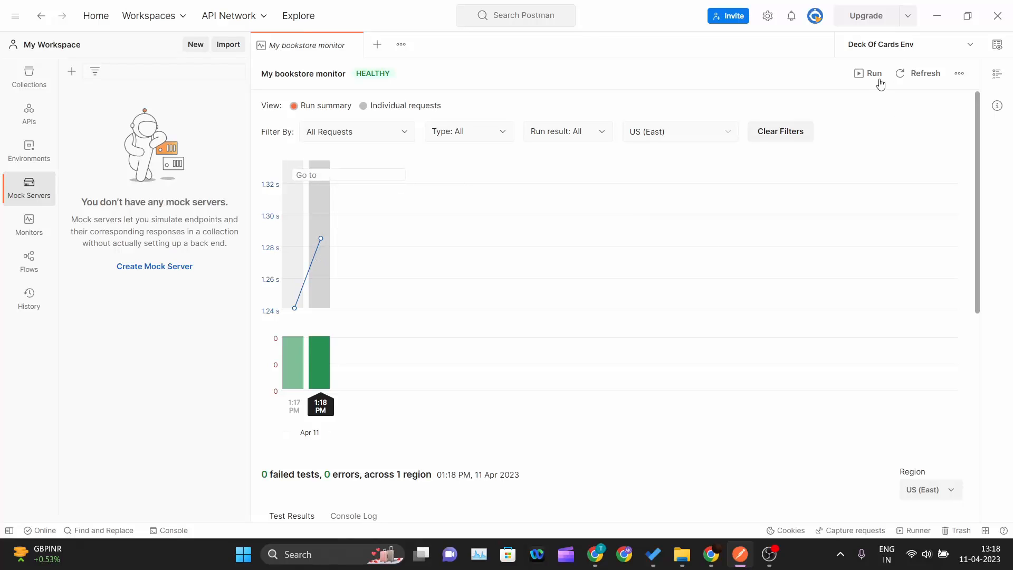
- Trigger a third manual run and check its bar shows 0% failed tests at 1.28 s
left_click(871, 72)
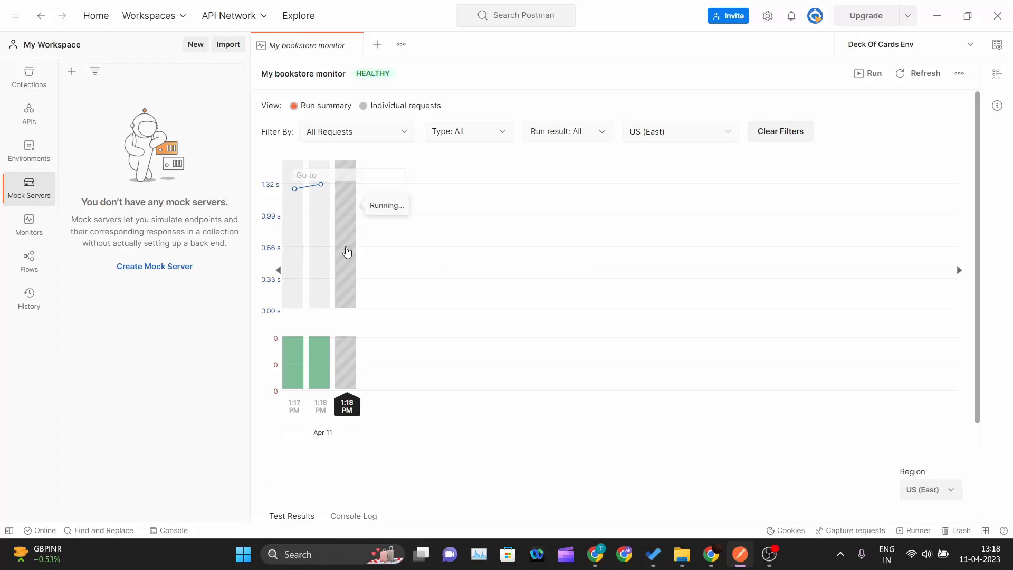
mouse_move(347, 237)
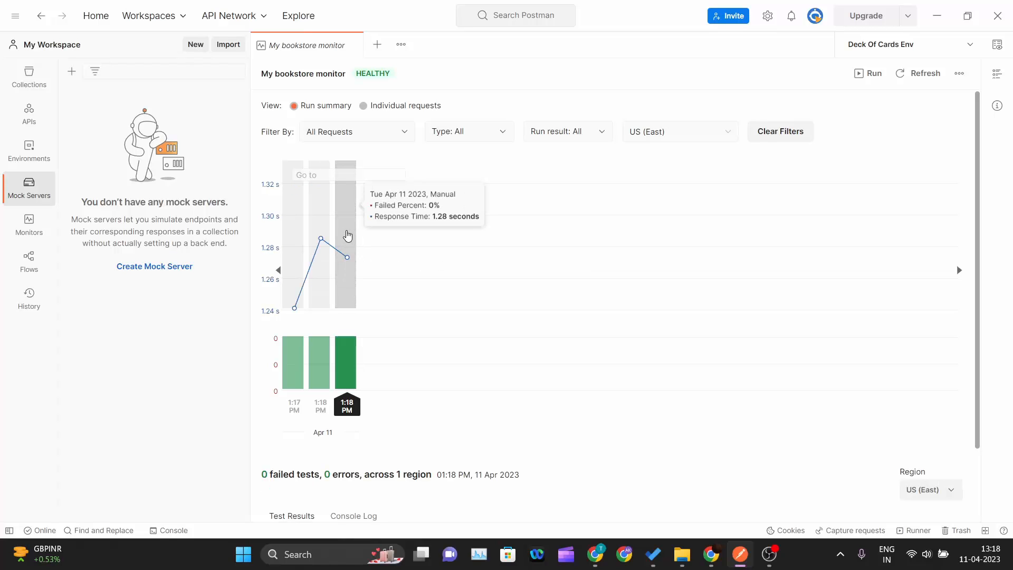
mouse_move(295, 284)
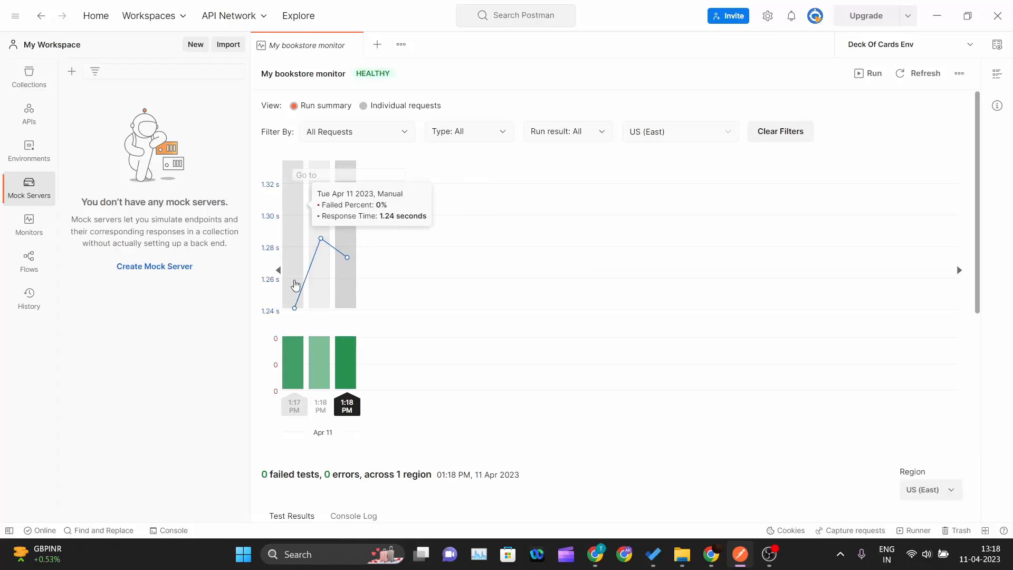
mouse_move(318, 281)
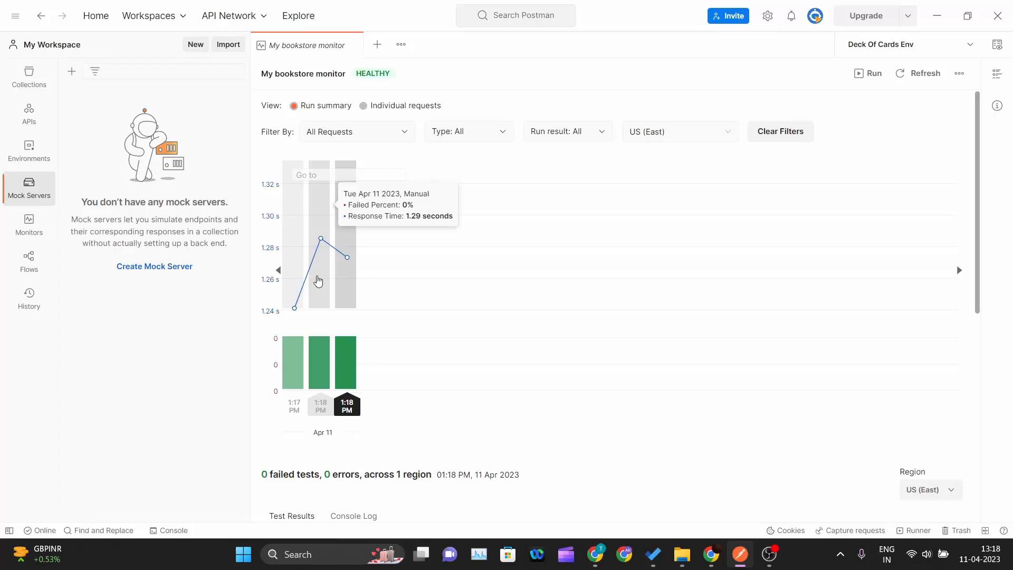
mouse_move(320, 294)
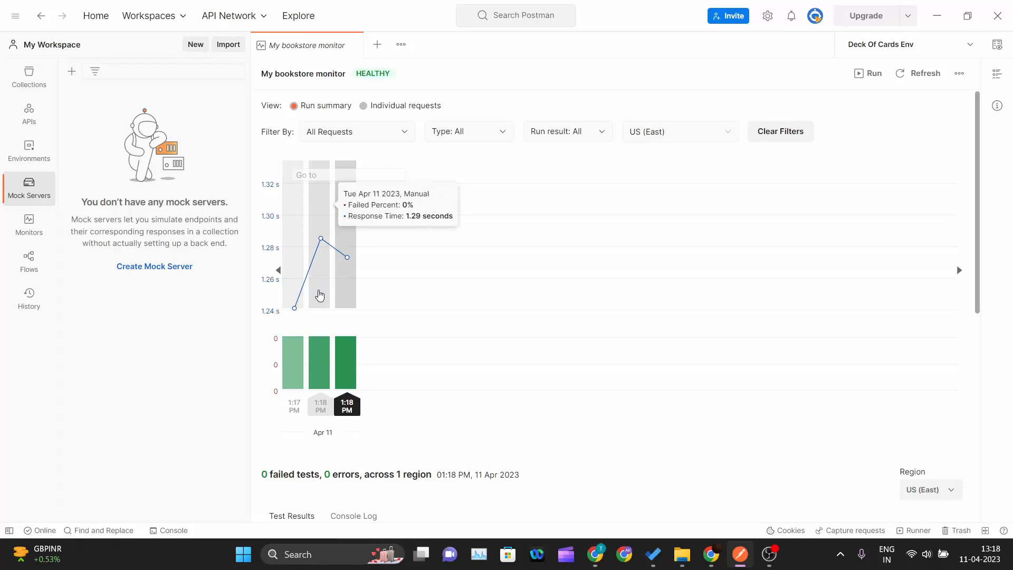
mouse_move(310, 300)
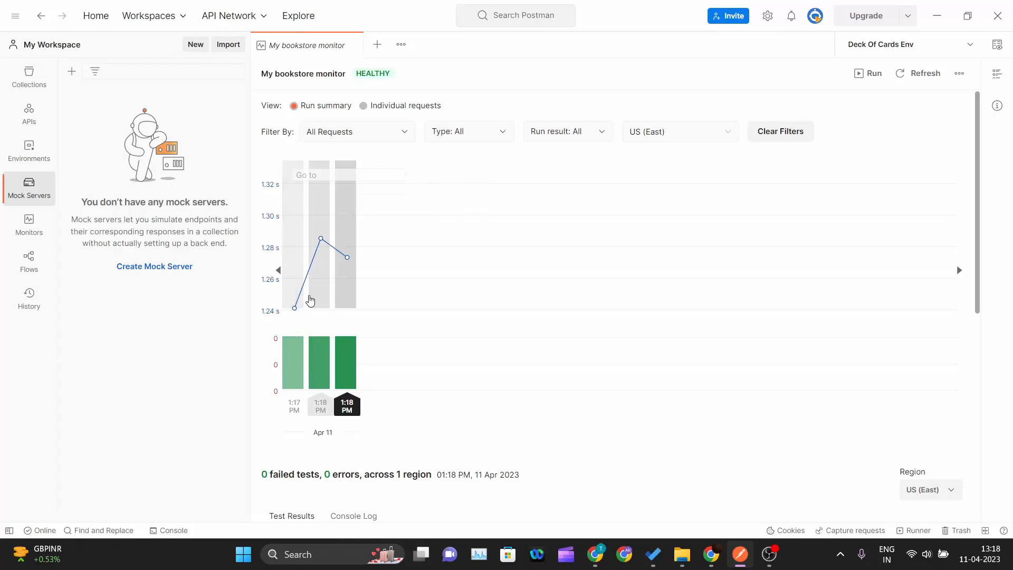
scroll("down", 3)
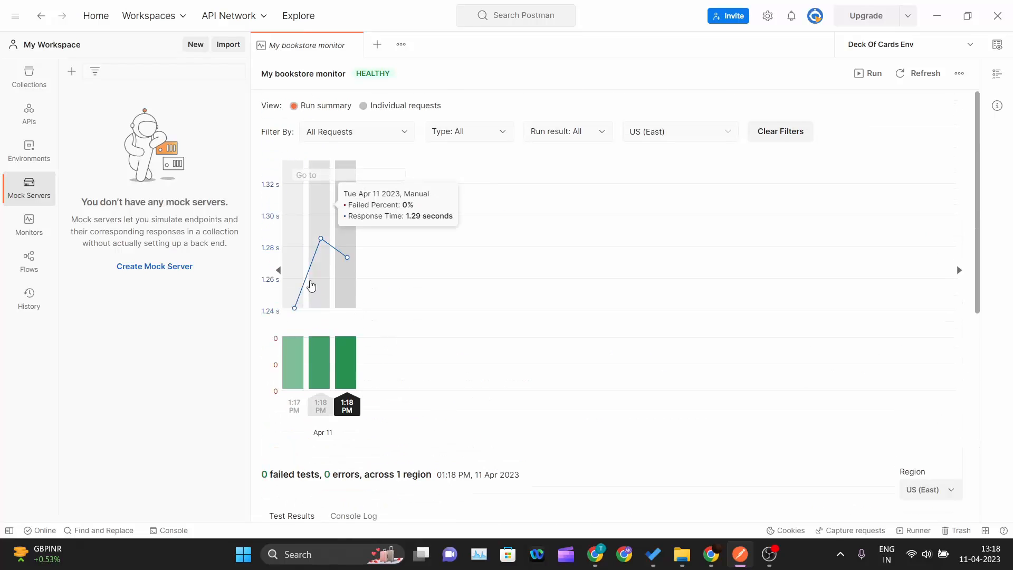
mouse_move(317, 293)
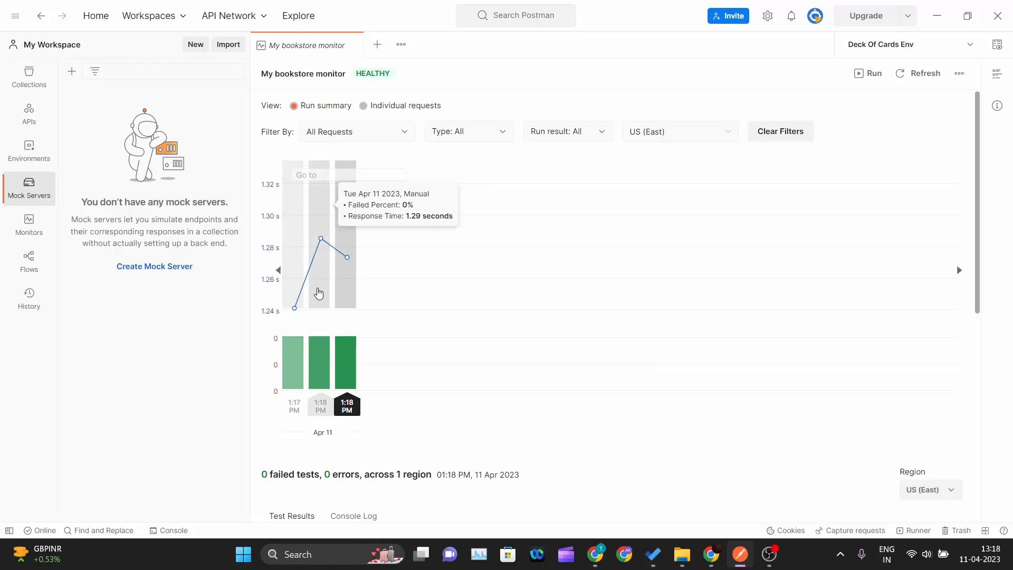
mouse_move(312, 237)
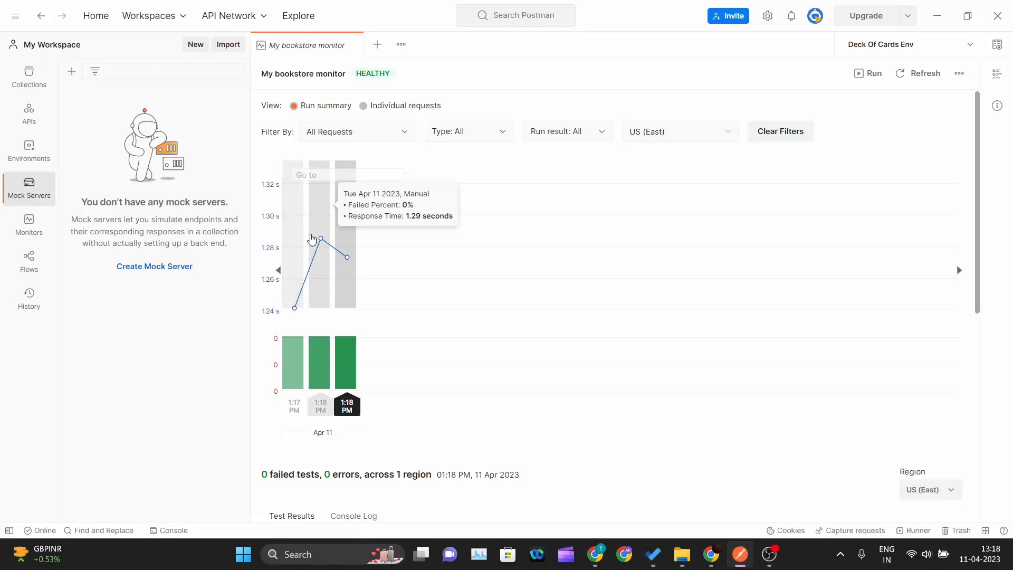
mouse_move(308, 286)
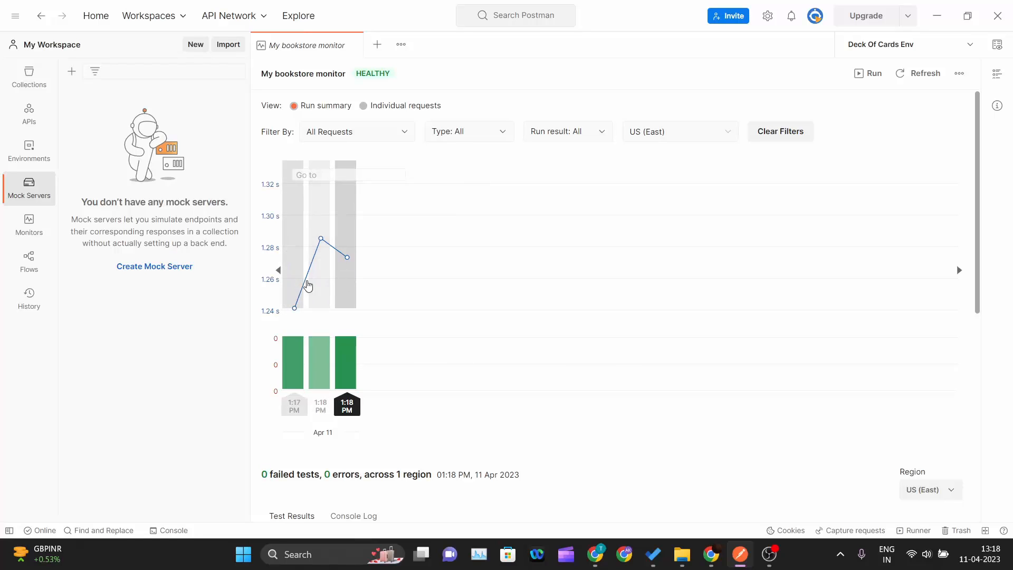
mouse_move(317, 282)
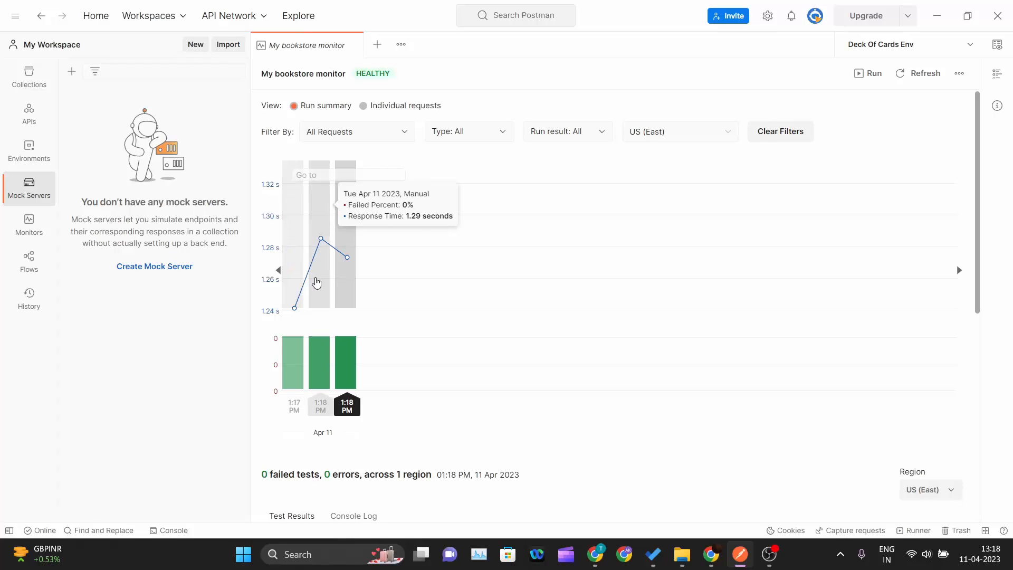
mouse_move(341, 304)
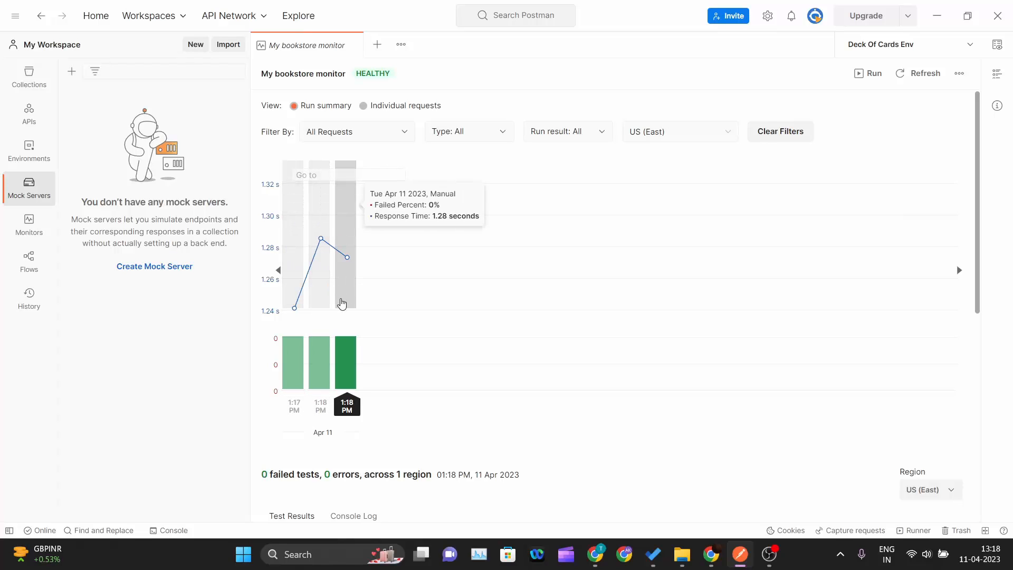
mouse_move(350, 304)
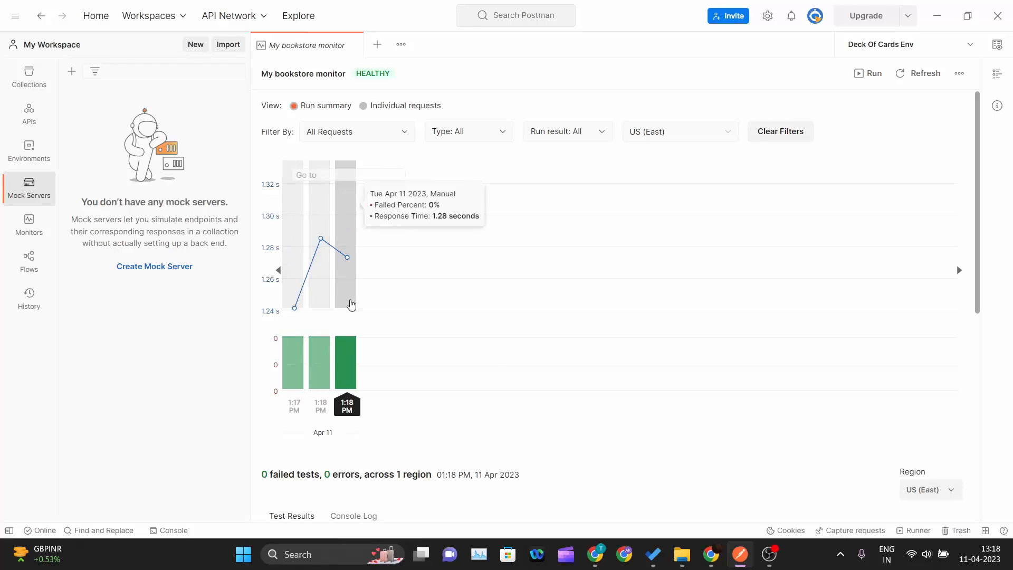
scroll("down", 3)
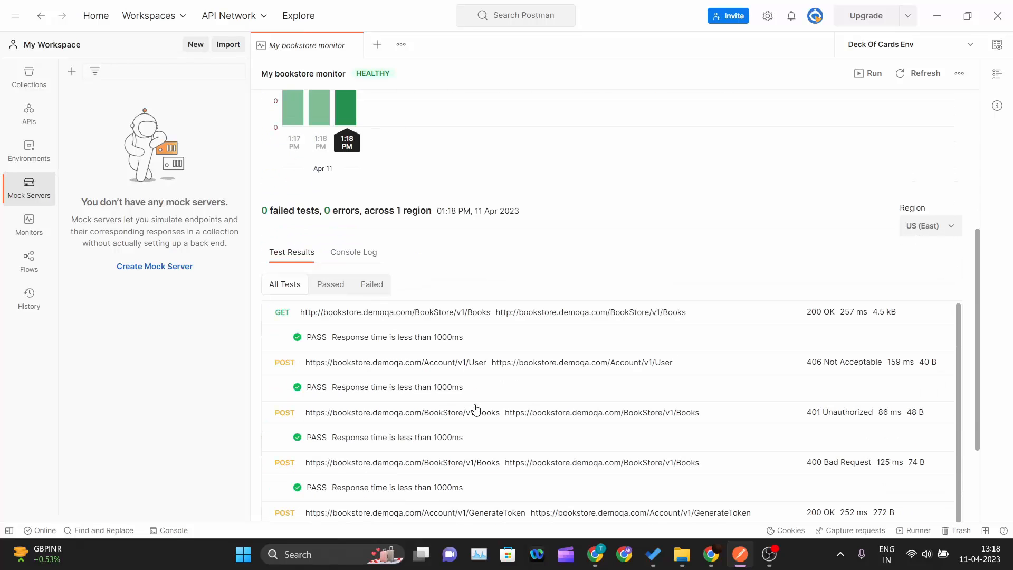
scroll("up", 3)
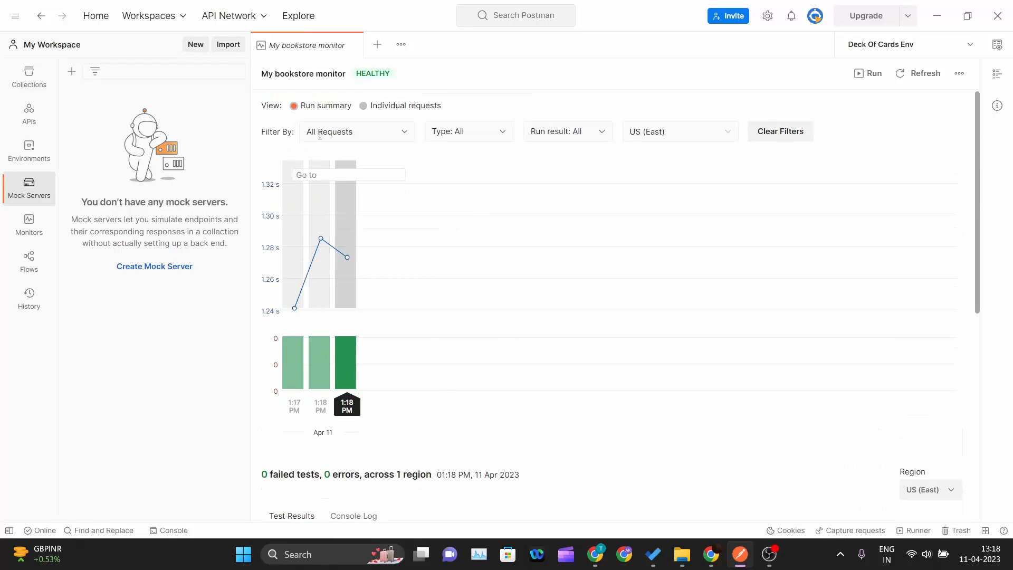
mouse_move(325, 116)
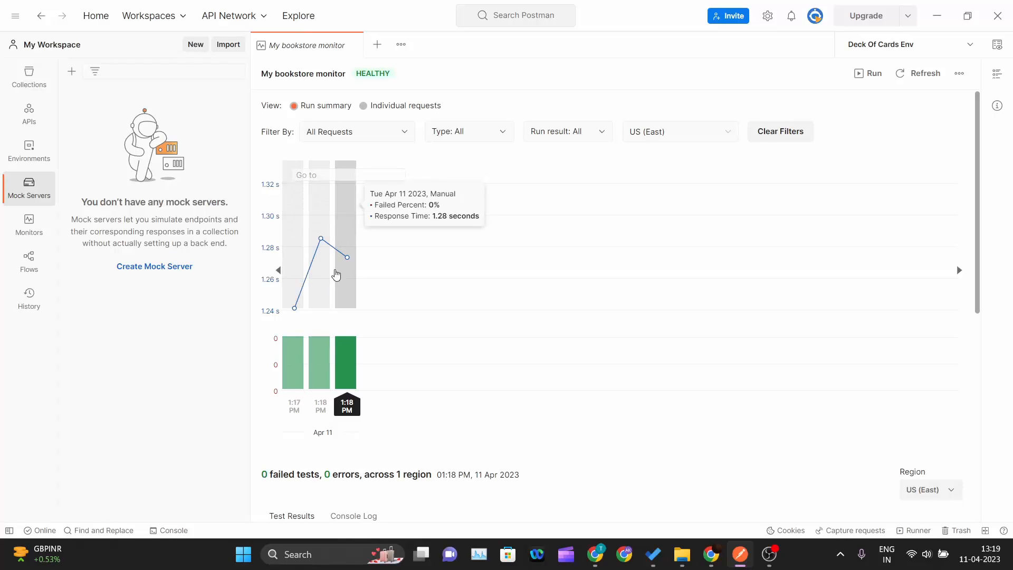
mouse_move(341, 279)
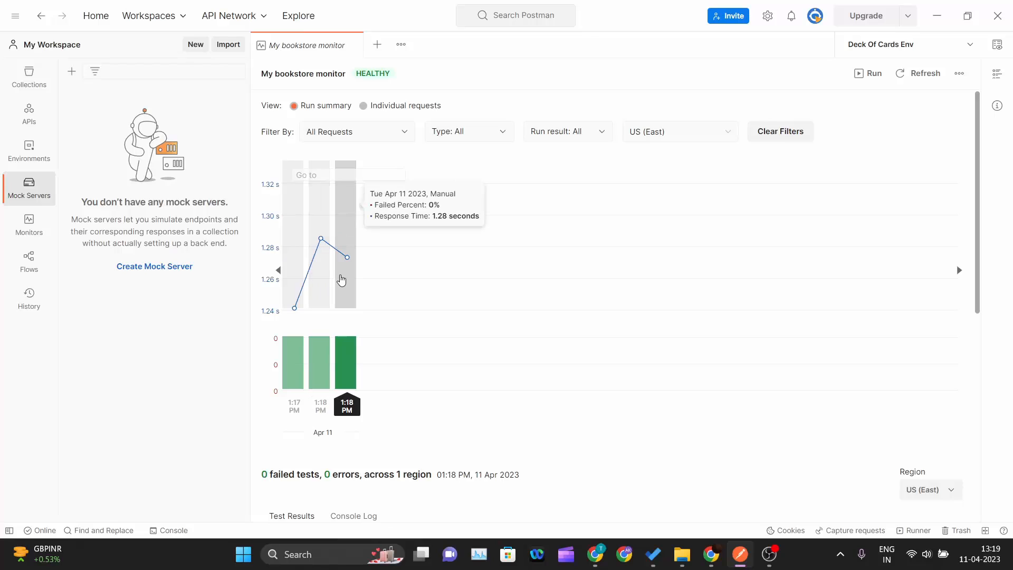
mouse_move(401, 278)
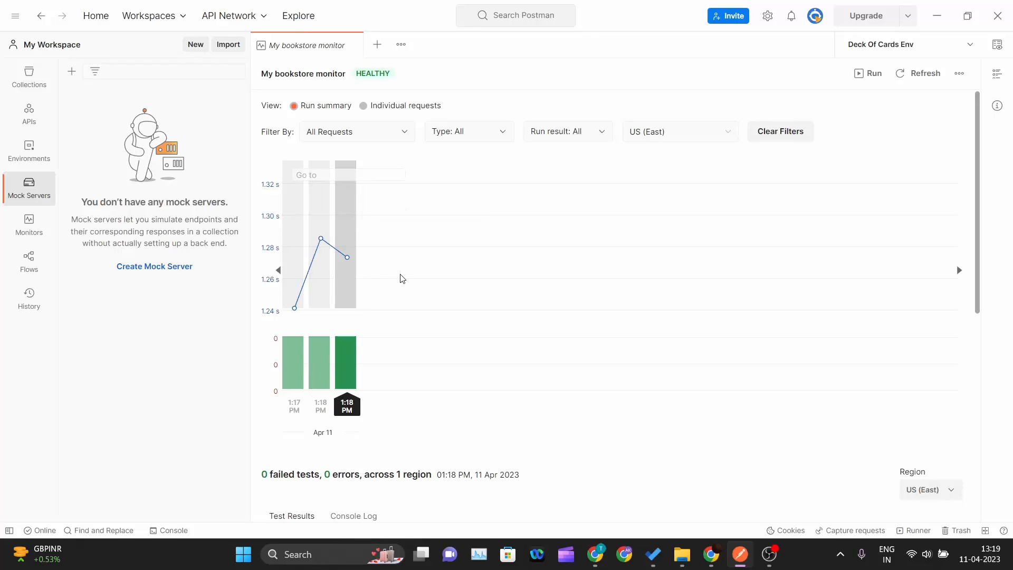
mouse_move(588, 259)
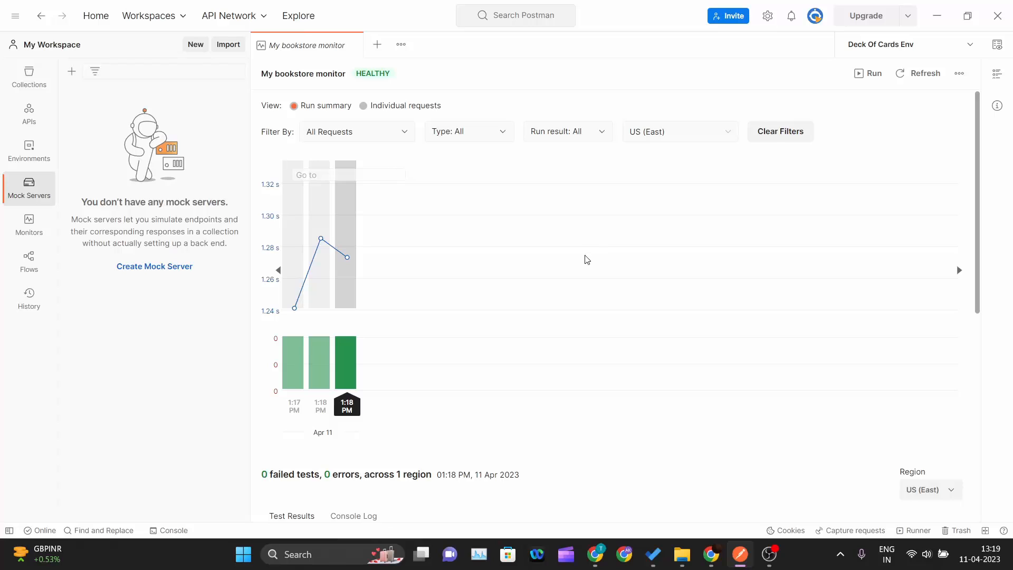
mouse_move(658, 294)
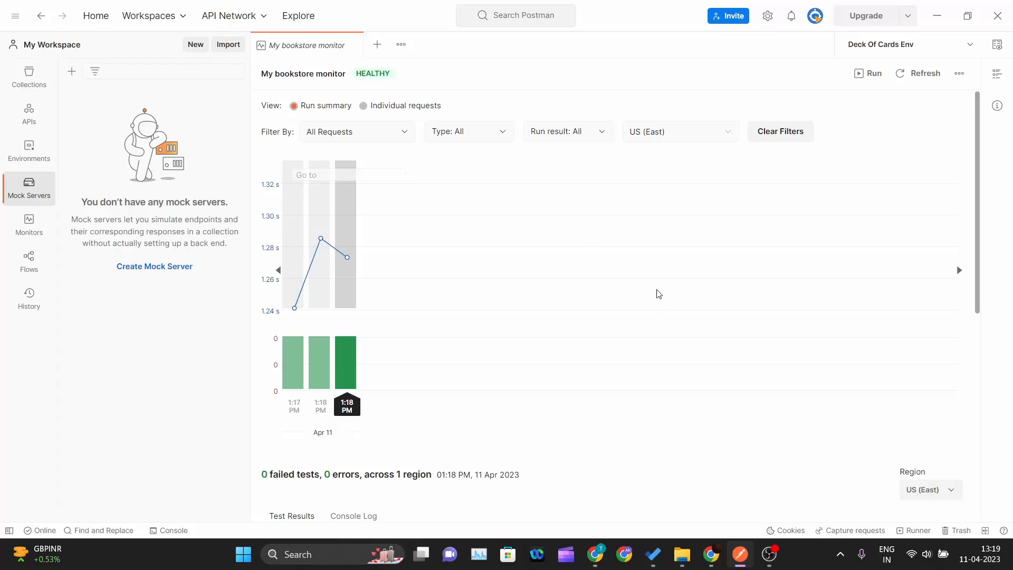
mouse_move(714, 445)
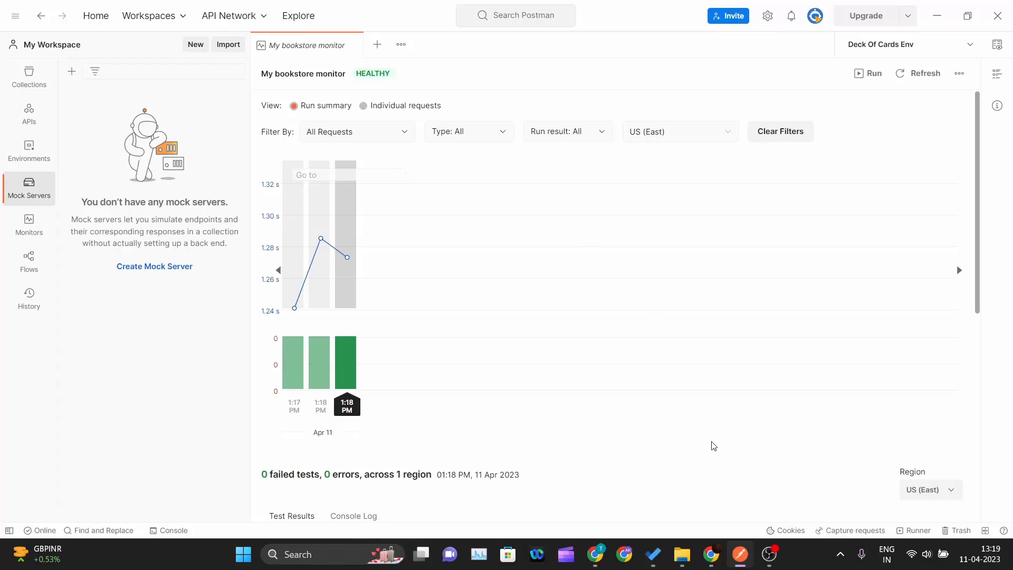
mouse_move(718, 445)
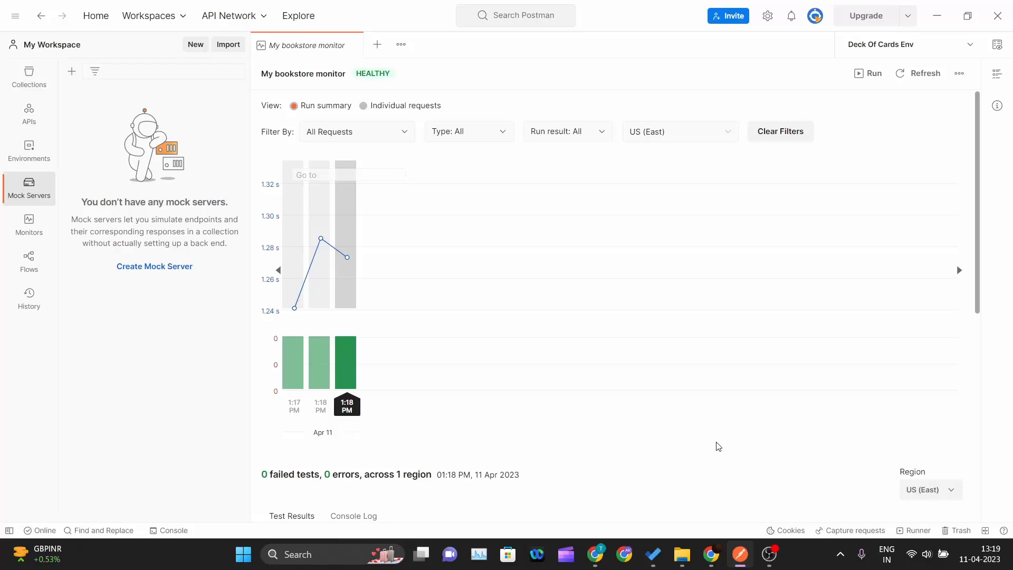